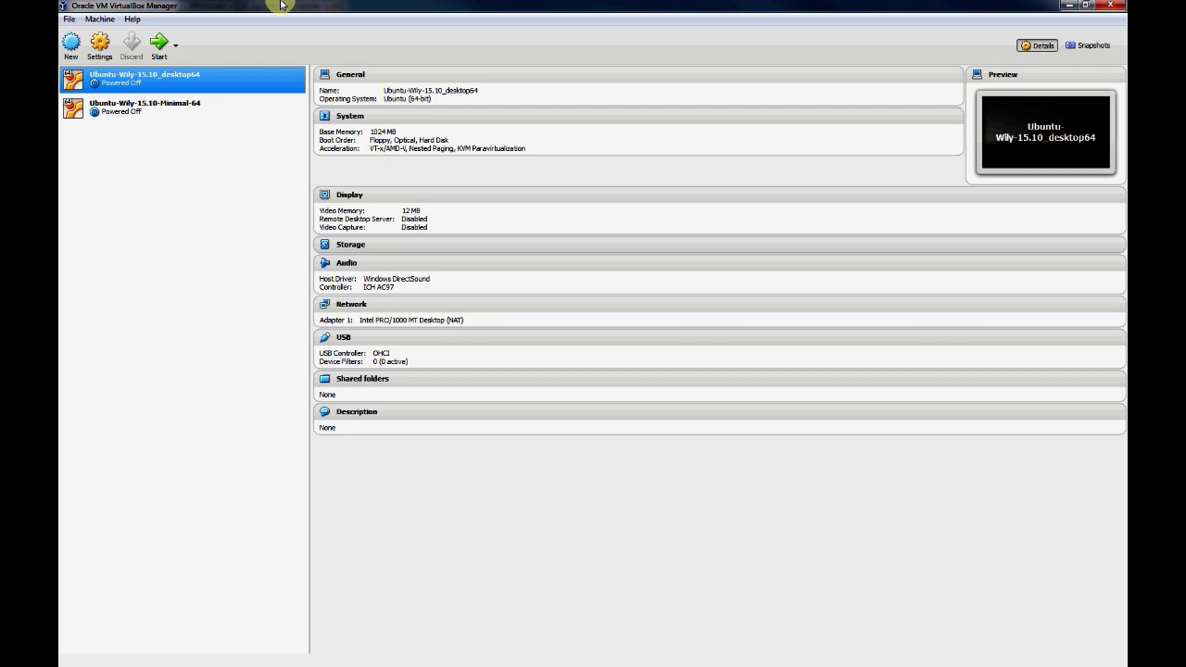
{"action": "mouse_move", "coordinate": [174, 89]}
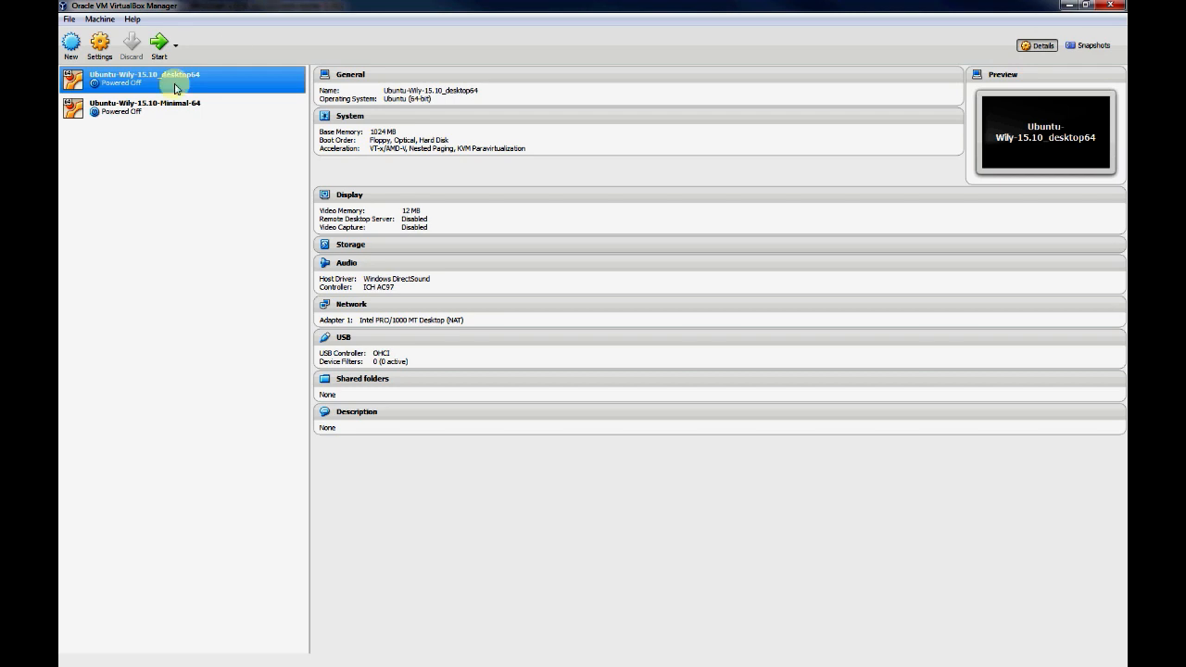
Select the desktop64 Ubuntu VM in the manager, flipping between it and Minimal-64
{"action": "left_click", "coordinate": [145, 106]}
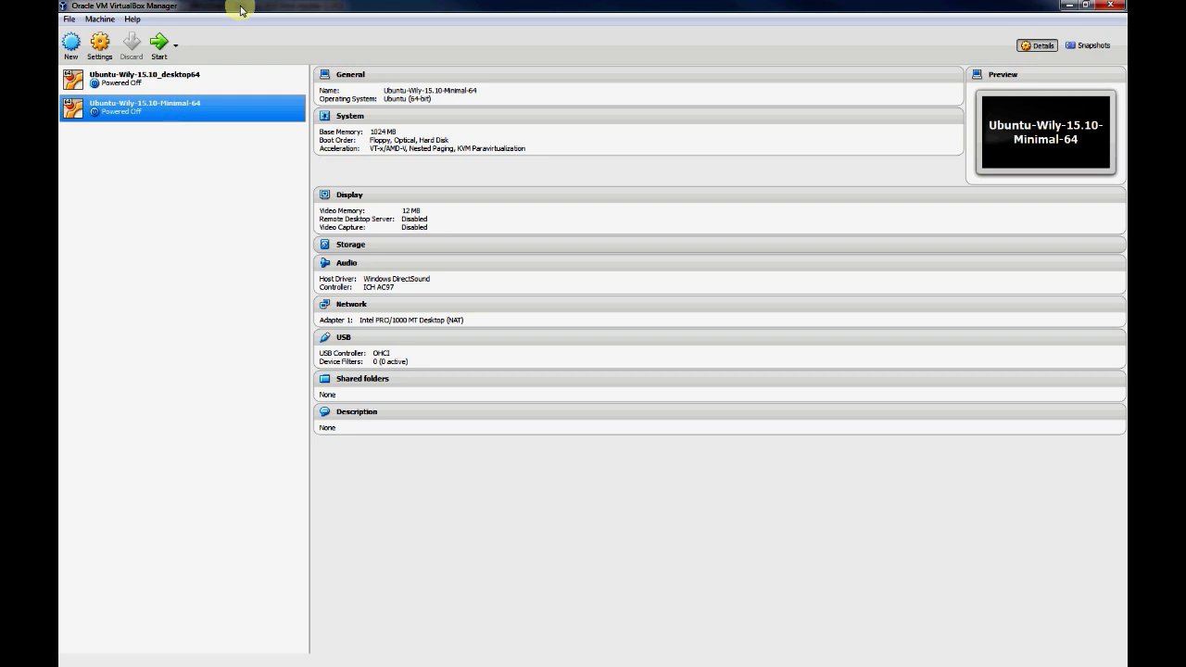
{"action": "left_click", "coordinate": [145, 78]}
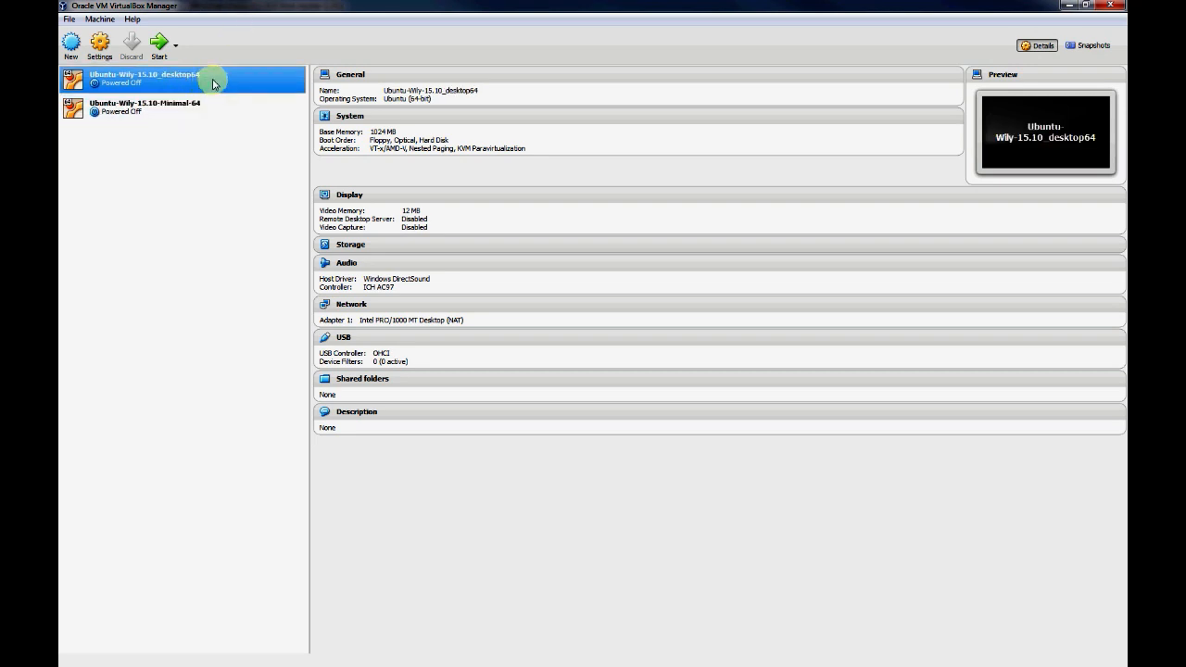
{"action": "left_click", "coordinate": [144, 105]}
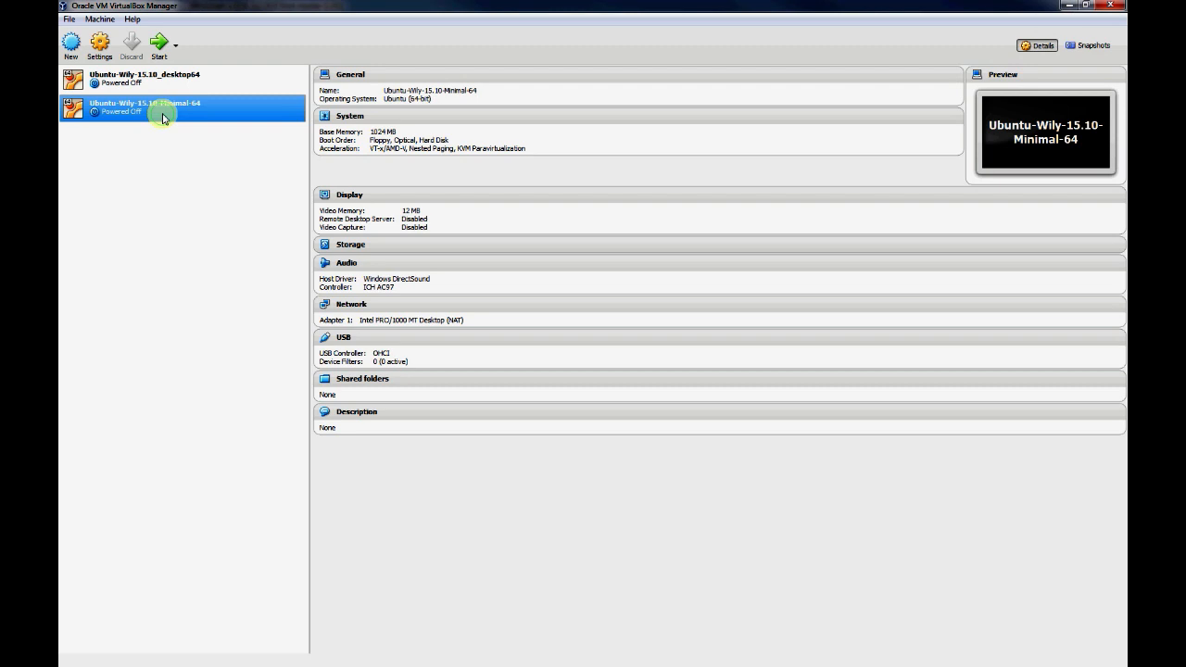
{"action": "mouse_move", "coordinate": [345, 155]}
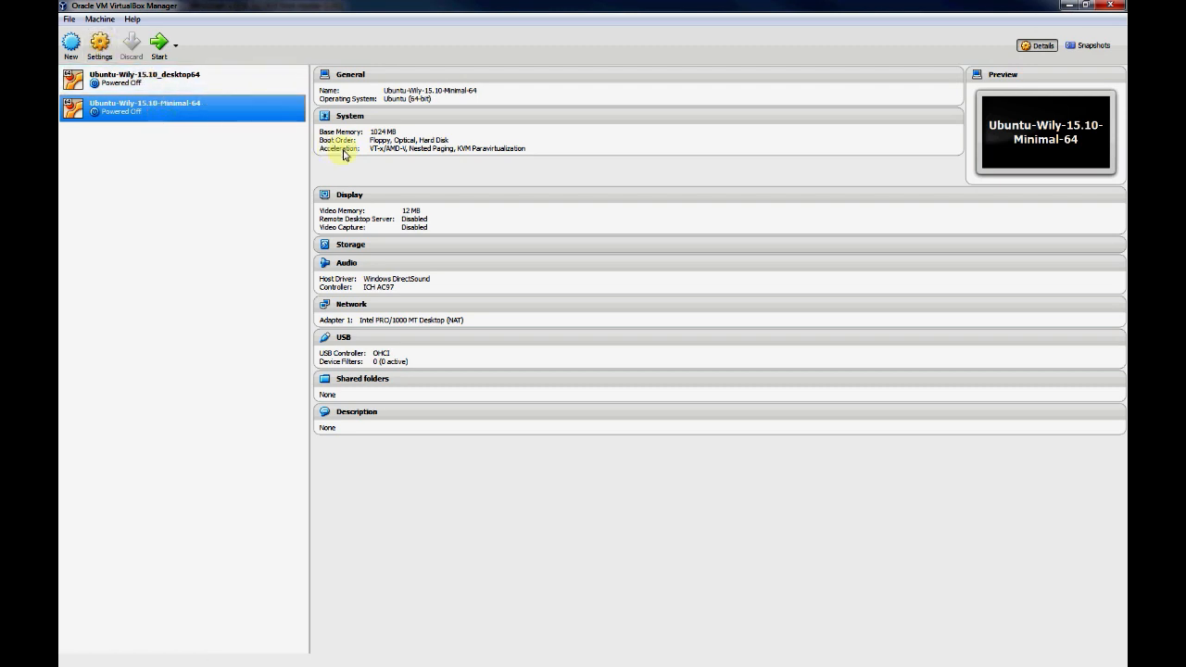
{"action": "mouse_move", "coordinate": [189, 113]}
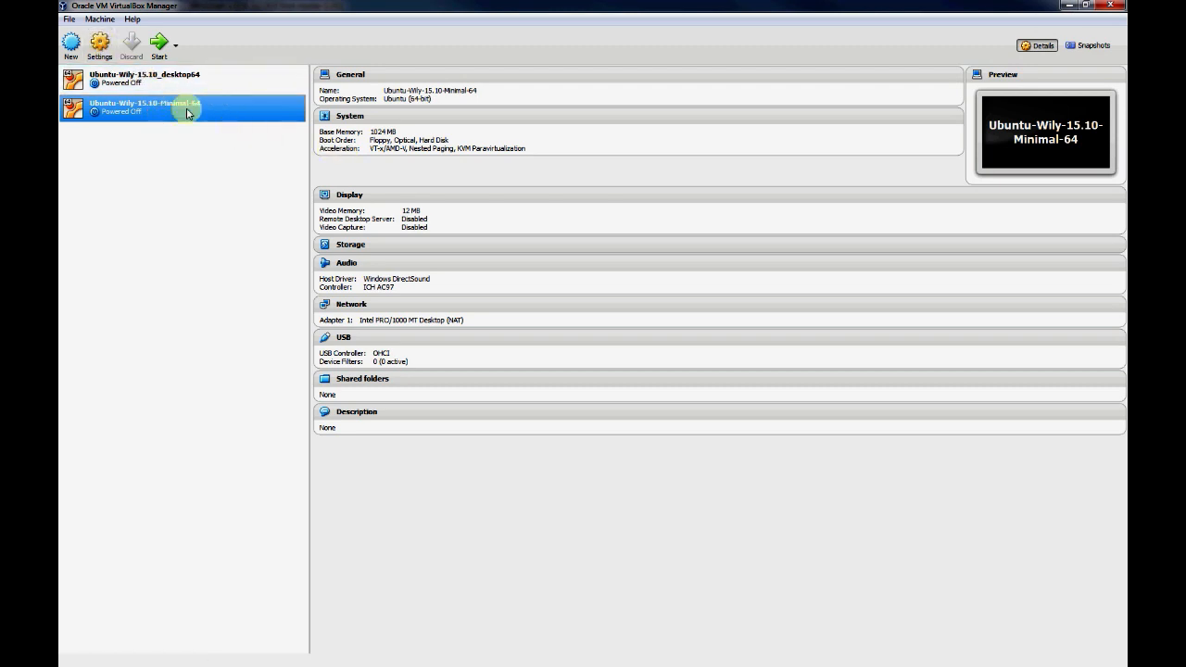
{"action": "left_click", "coordinate": [144, 78]}
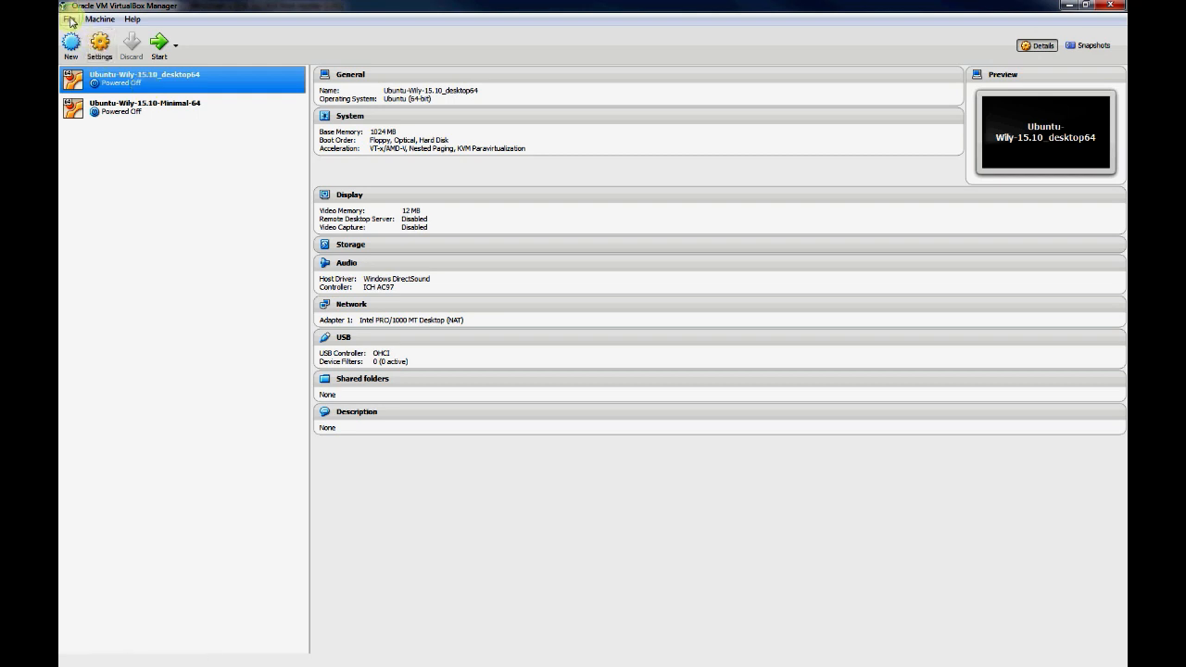
Edit NatNetwork's CIDR address range in Preferences > Network and save the change
{"action": "left_click", "coordinate": [70, 19]}
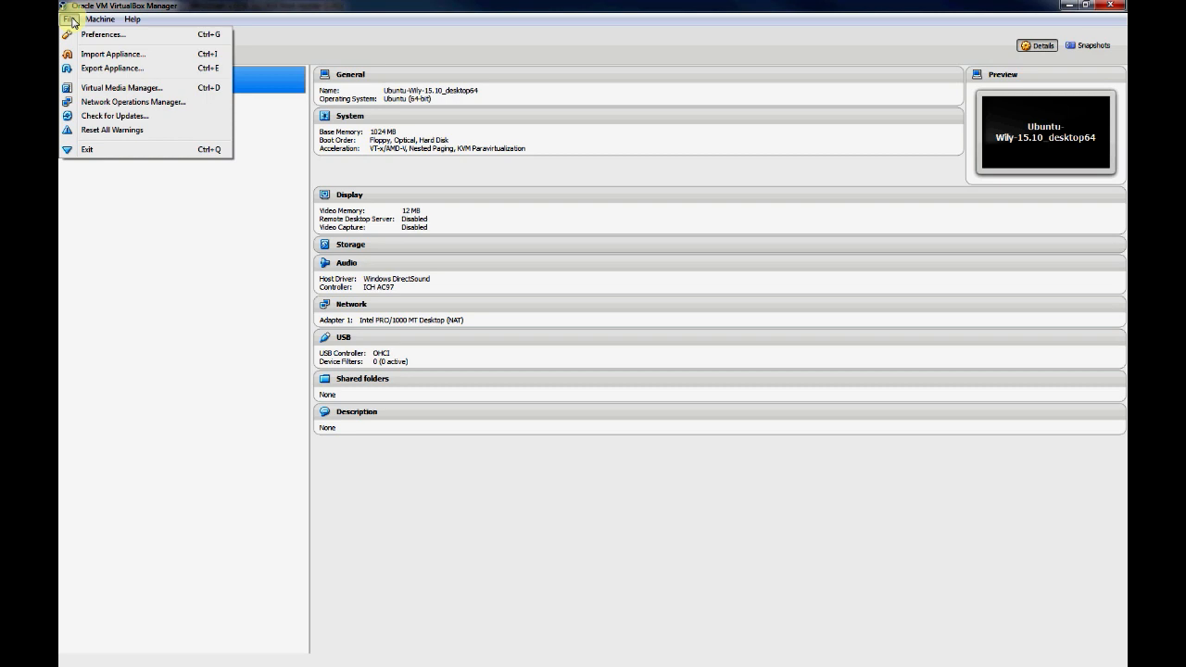
{"action": "mouse_move", "coordinate": [102, 33]}
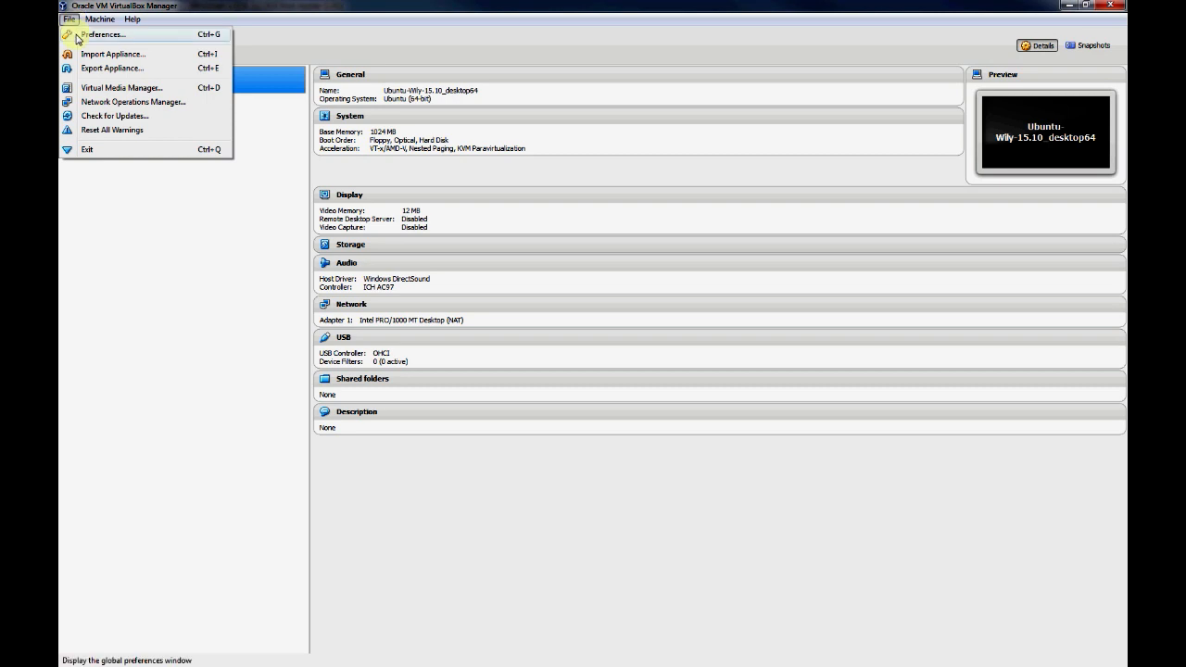
{"action": "left_click", "coordinate": [104, 33]}
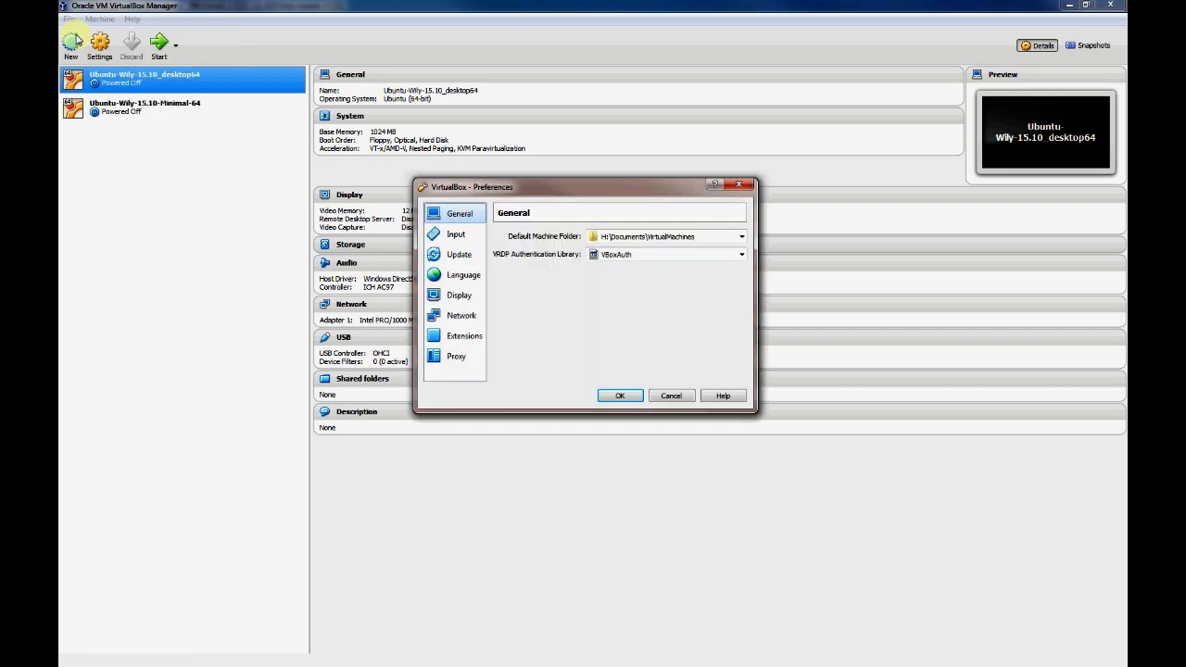
{"action": "left_click", "coordinate": [461, 315]}
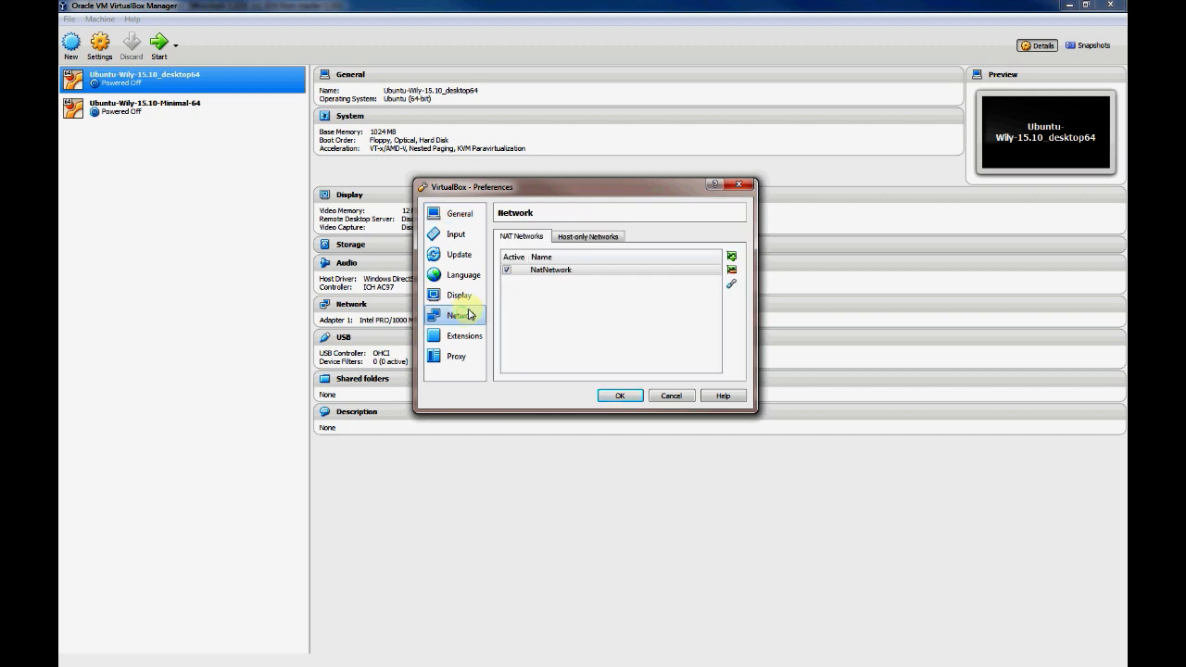
{"action": "left_click", "coordinate": [550, 268]}
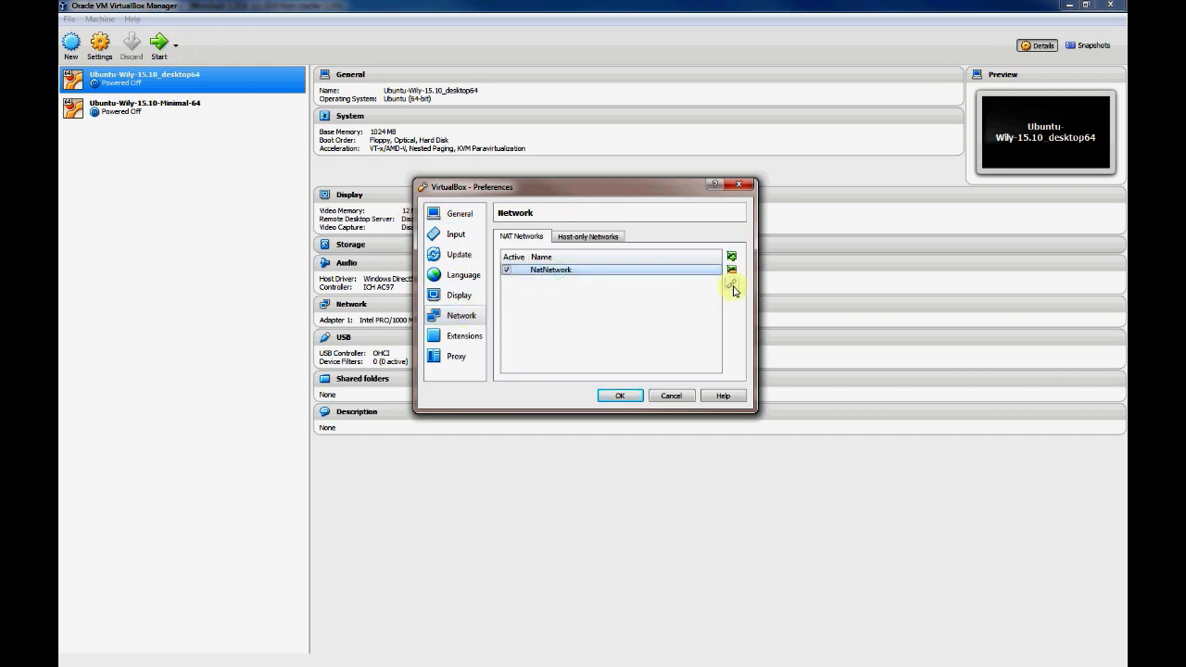
{"action": "left_click", "coordinate": [730, 286]}
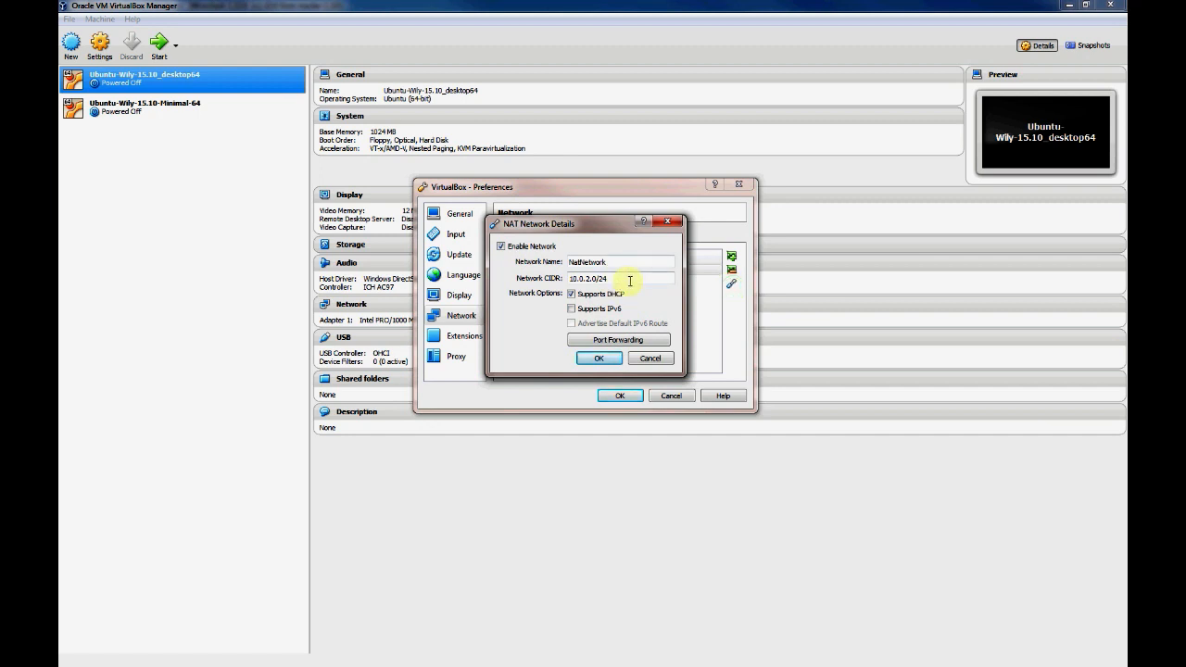
{"action": "double_click", "coordinate": [589, 278]}
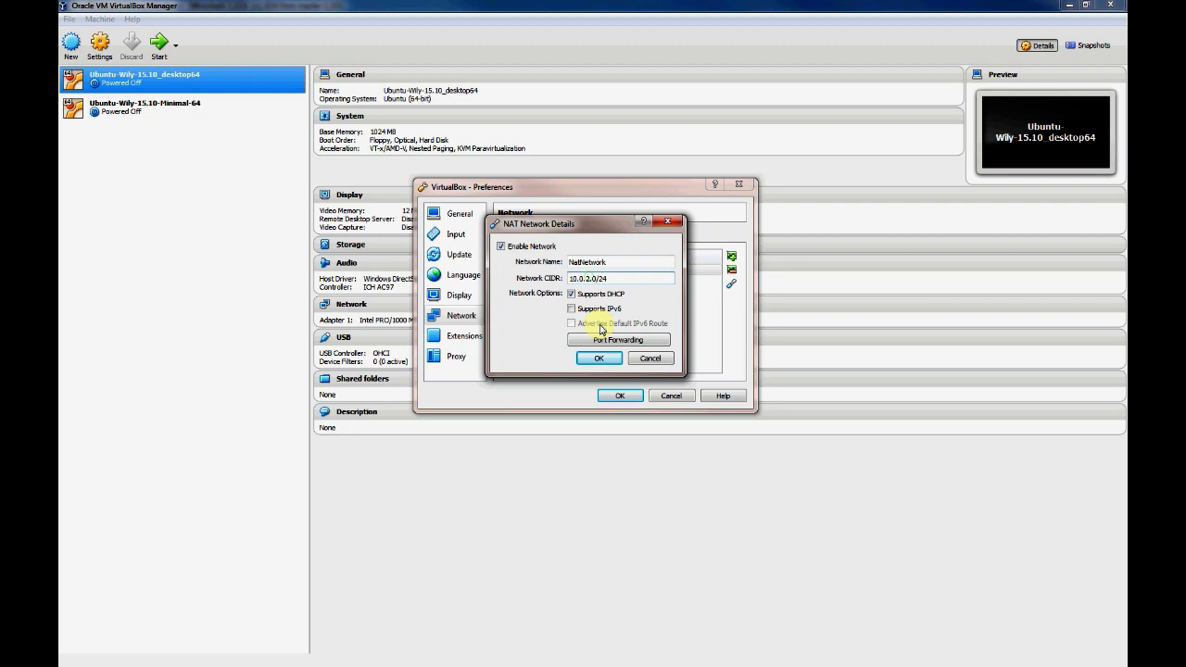
{"action": "mouse_move", "coordinate": [609, 314]}
{"action": "type", "text": "18"}
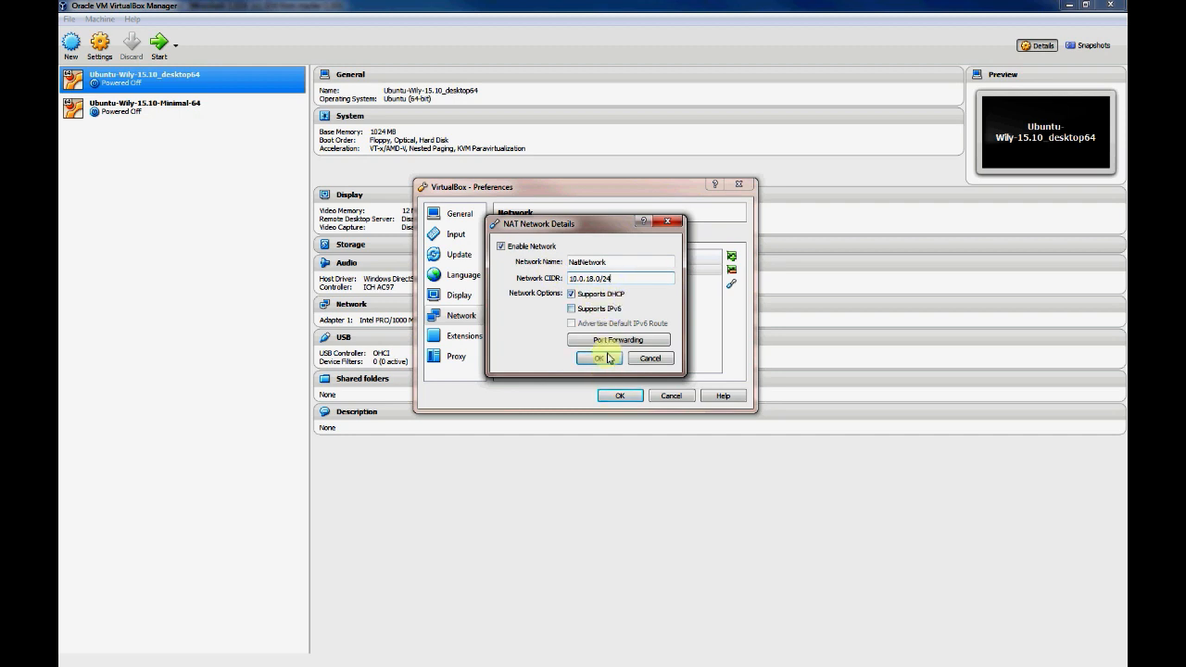
{"action": "left_click", "coordinate": [597, 360]}
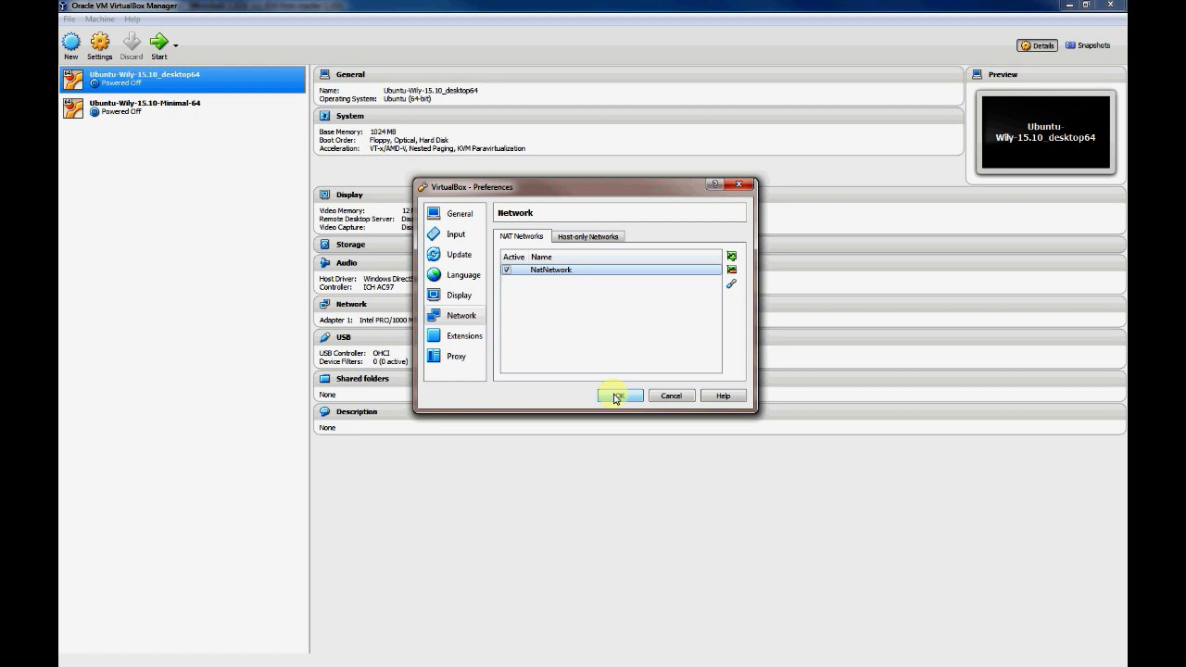
{"action": "left_click", "coordinate": [615, 397]}
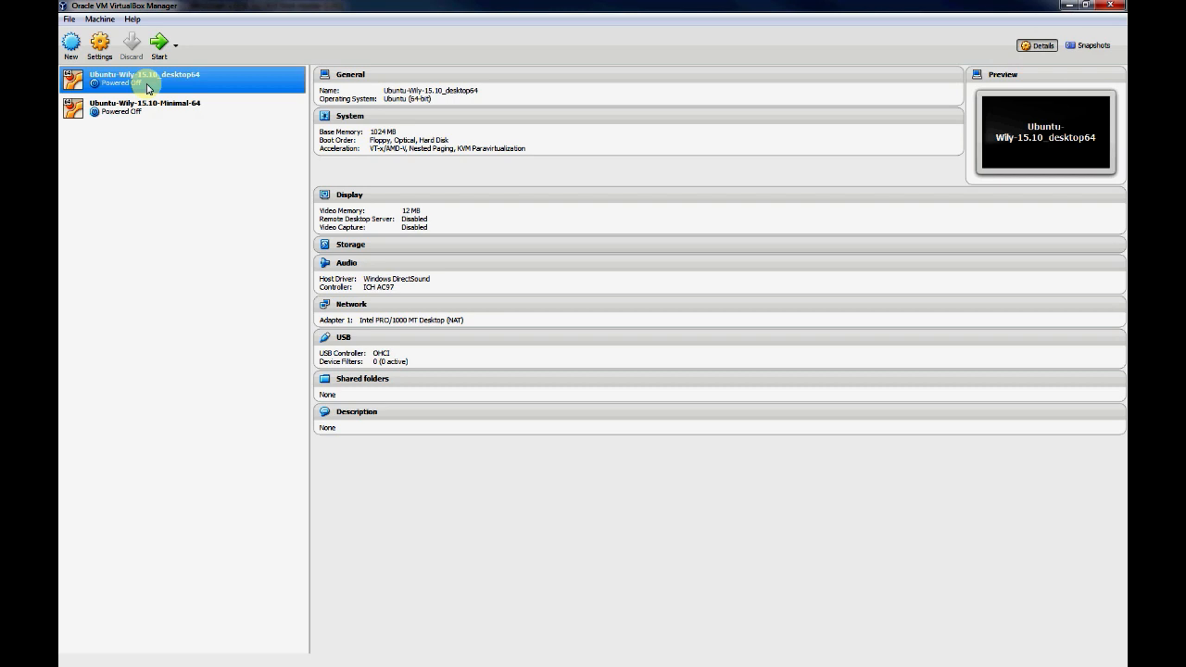
Open the desktop64 VM's settings on the Network page
{"action": "right_click", "coordinate": [148, 77]}
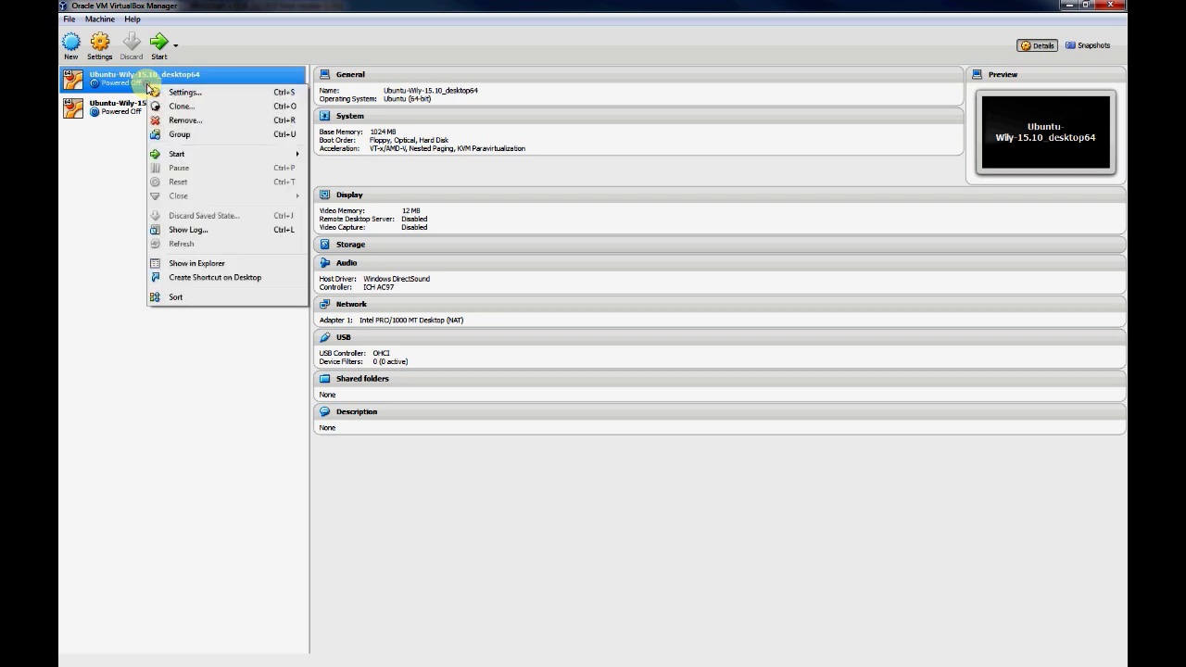
{"action": "left_click", "coordinate": [185, 93]}
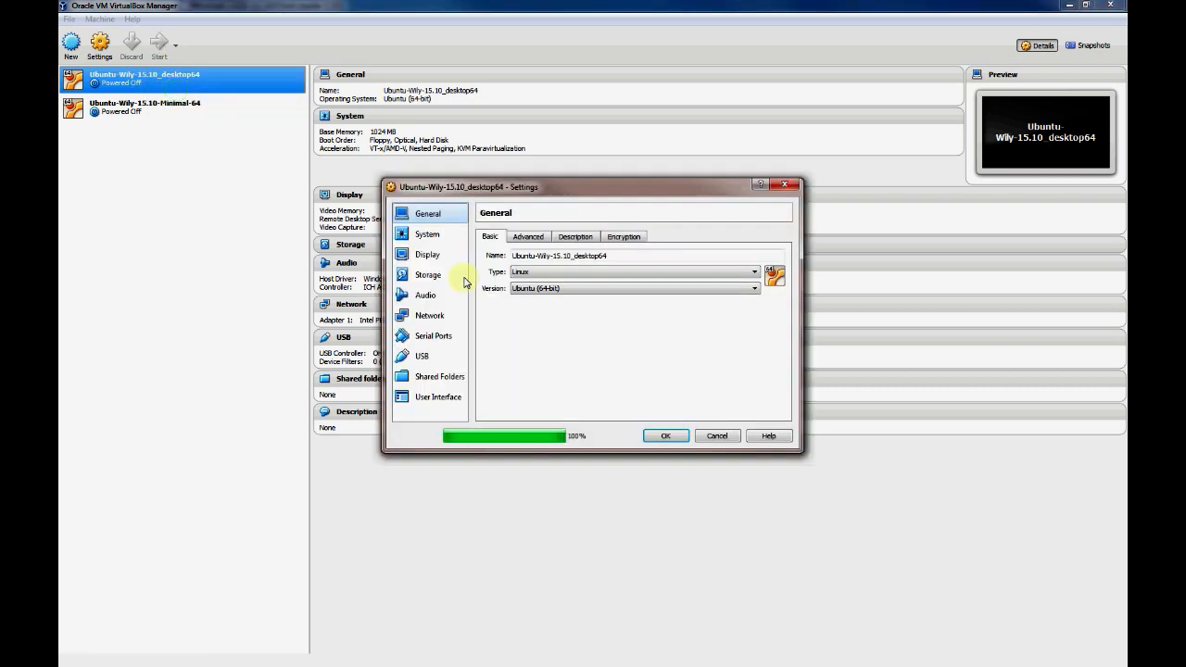
{"action": "left_click", "coordinate": [430, 315]}
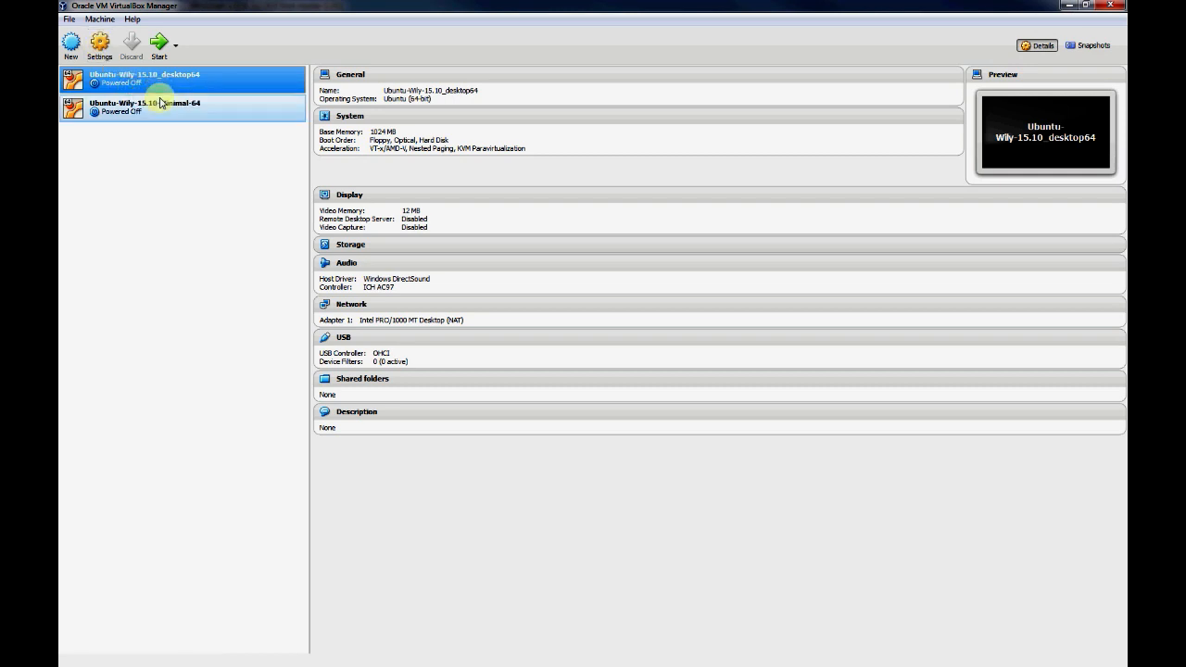
{"action": "left_click", "coordinate": [100, 44]}
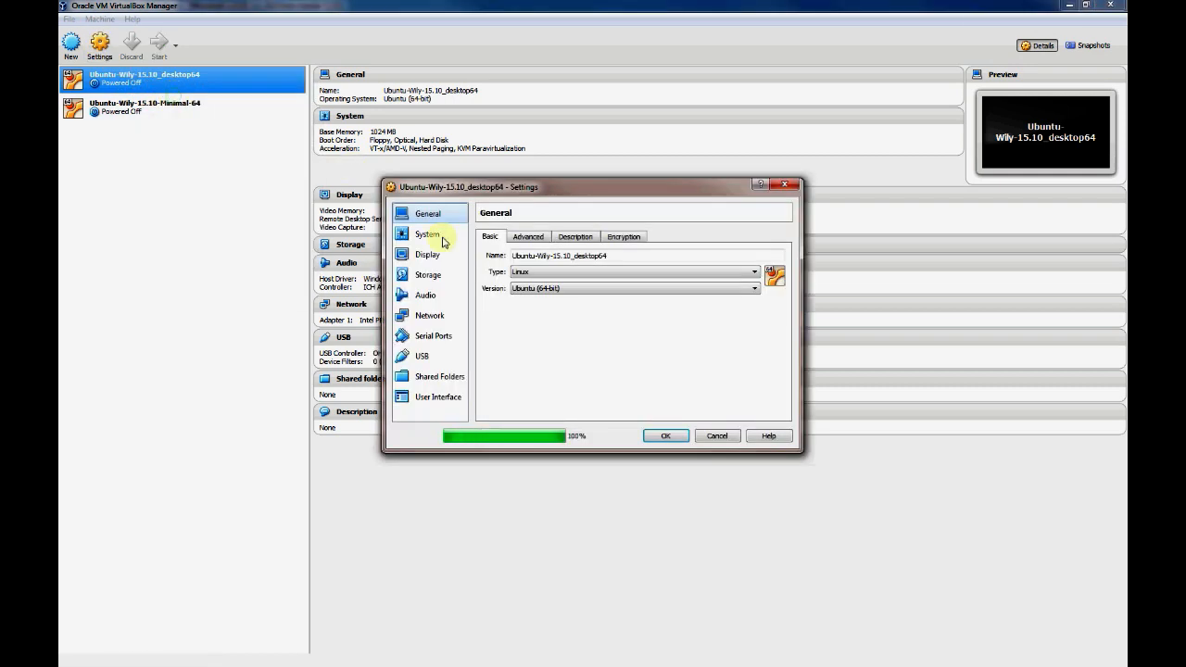
{"action": "left_click", "coordinate": [430, 315]}
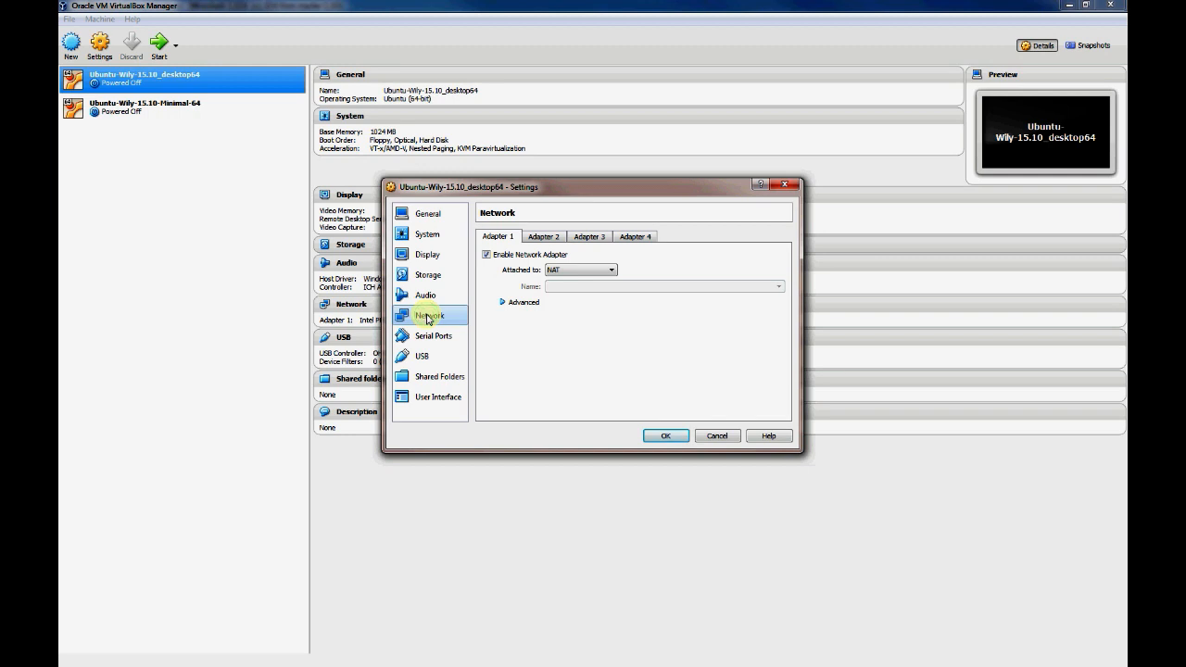
Review adapters, keep Adapter 1 on NAT with Intel PRO/1000 MT Desktop, and save
{"action": "left_click", "coordinate": [633, 237]}
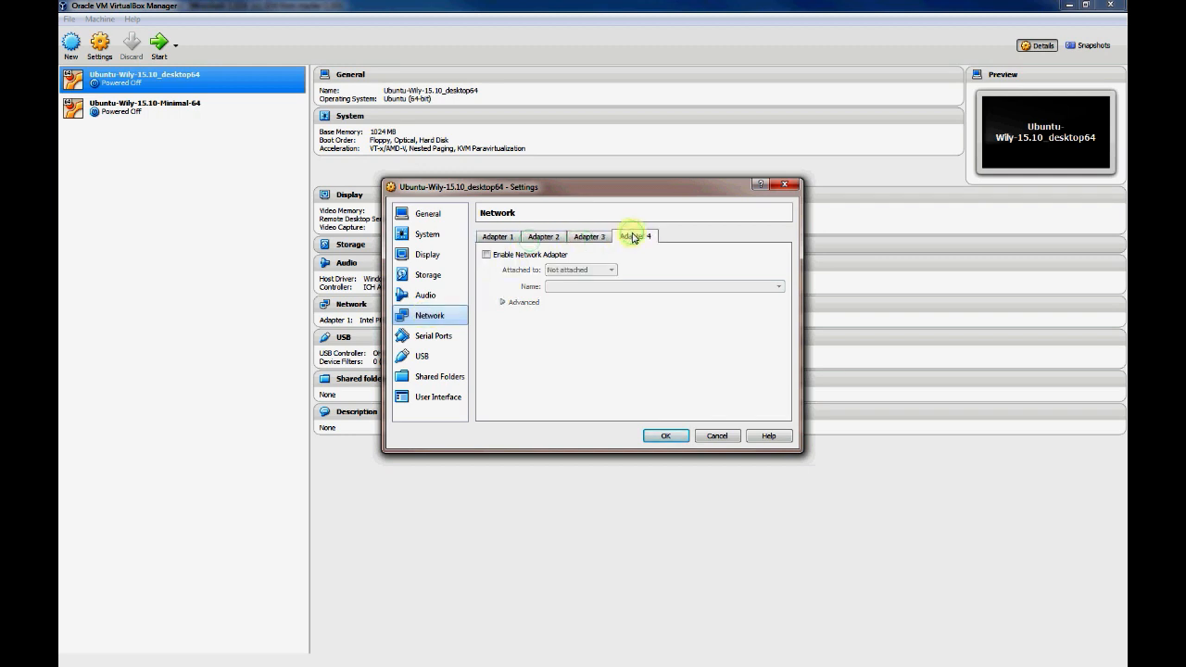
{"action": "left_click", "coordinate": [589, 237]}
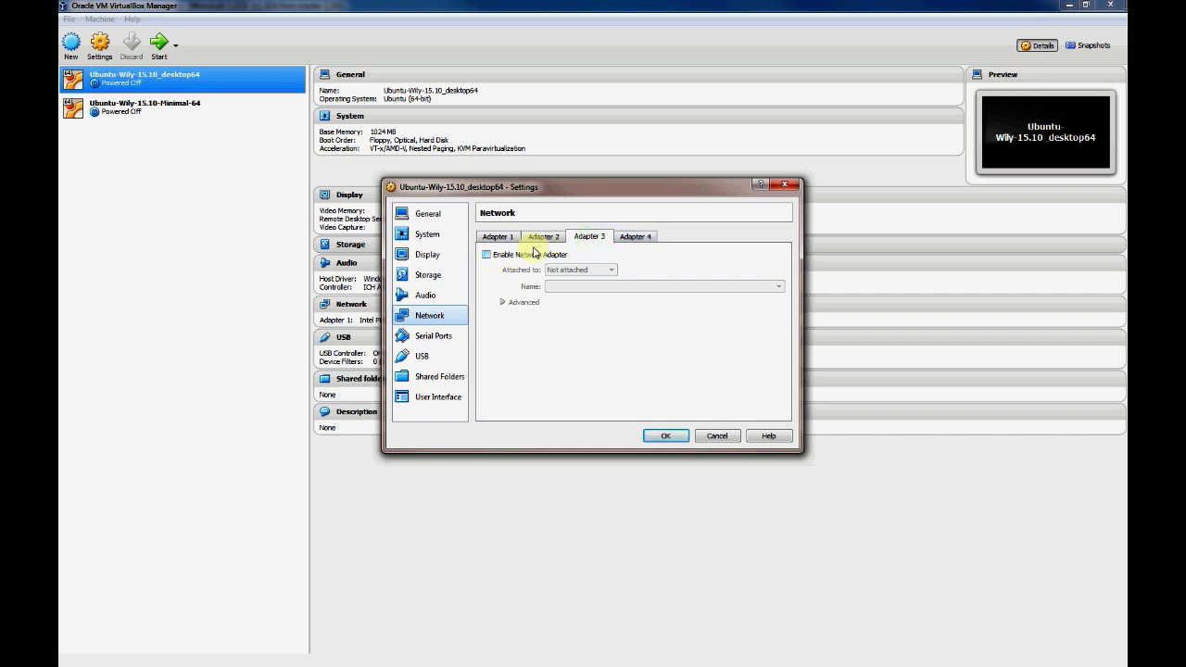
{"action": "left_click", "coordinate": [496, 237]}
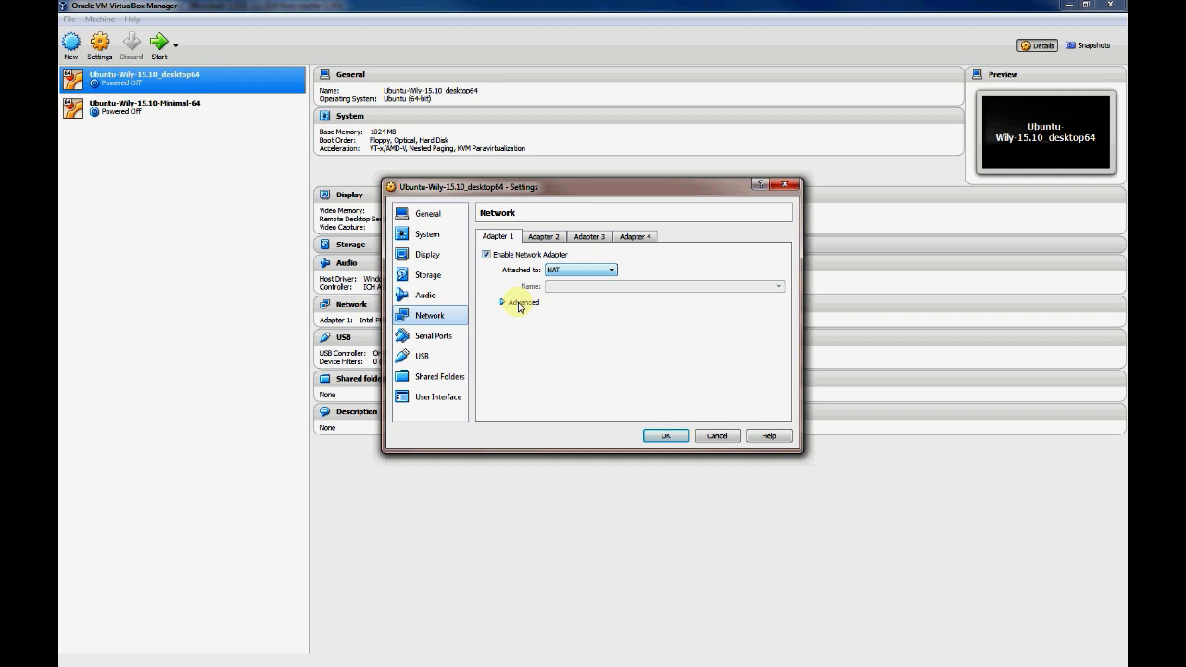
{"action": "left_click", "coordinate": [611, 271]}
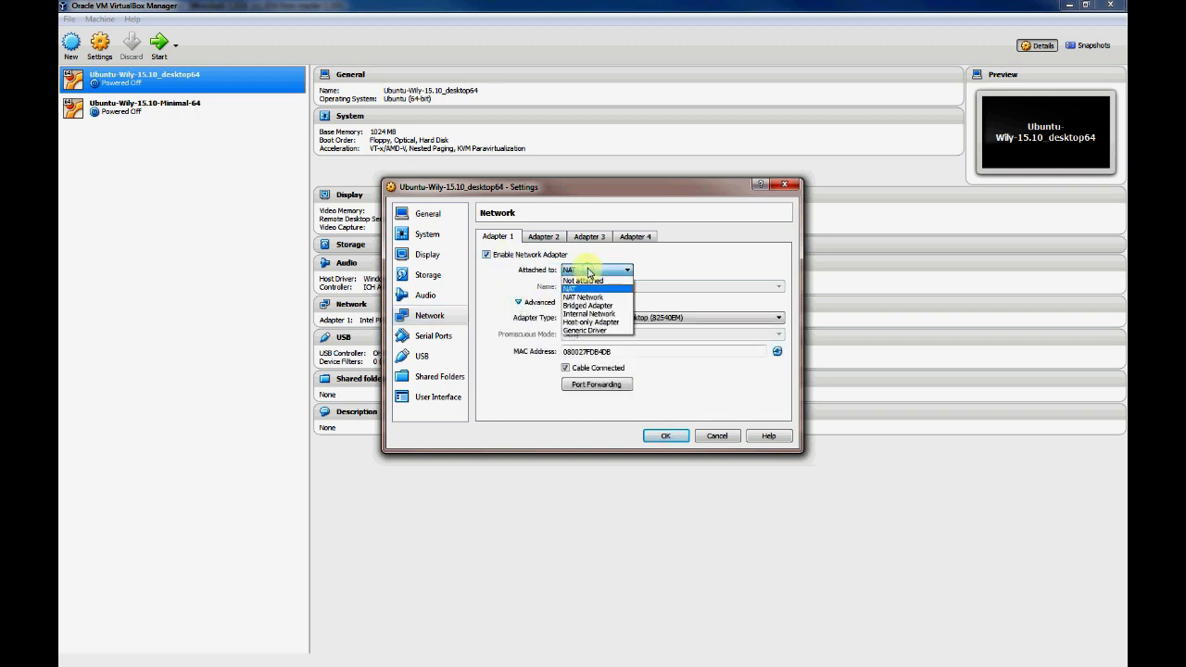
{"action": "mouse_move", "coordinate": [584, 282]}
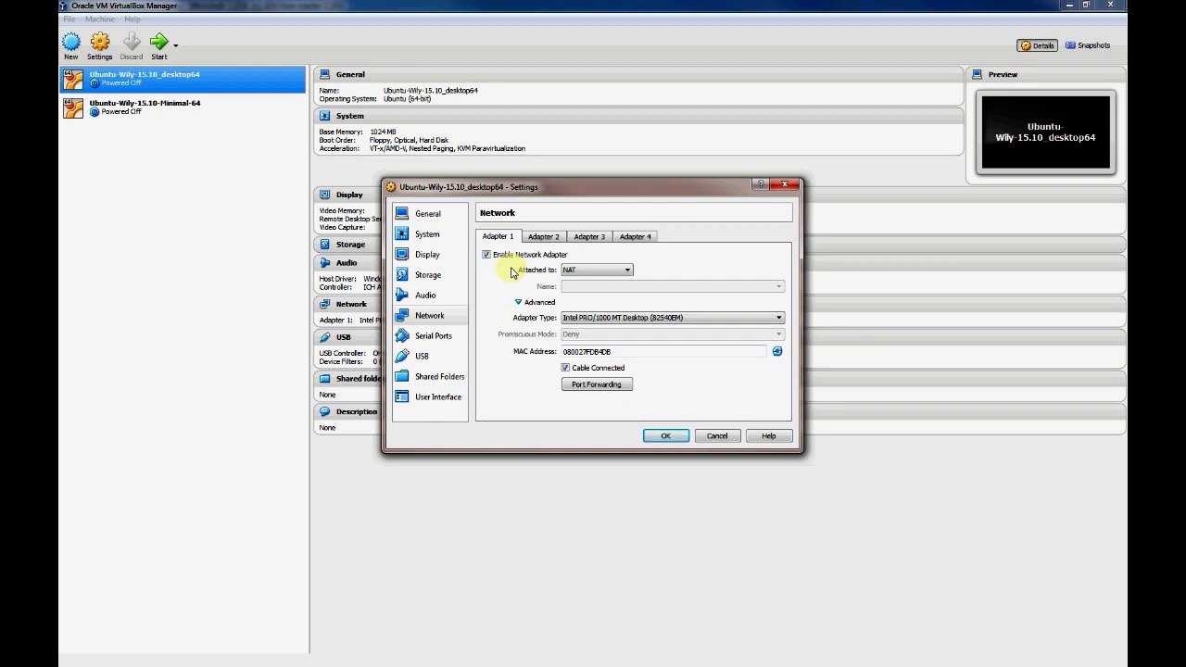
{"action": "mouse_move", "coordinate": [608, 330]}
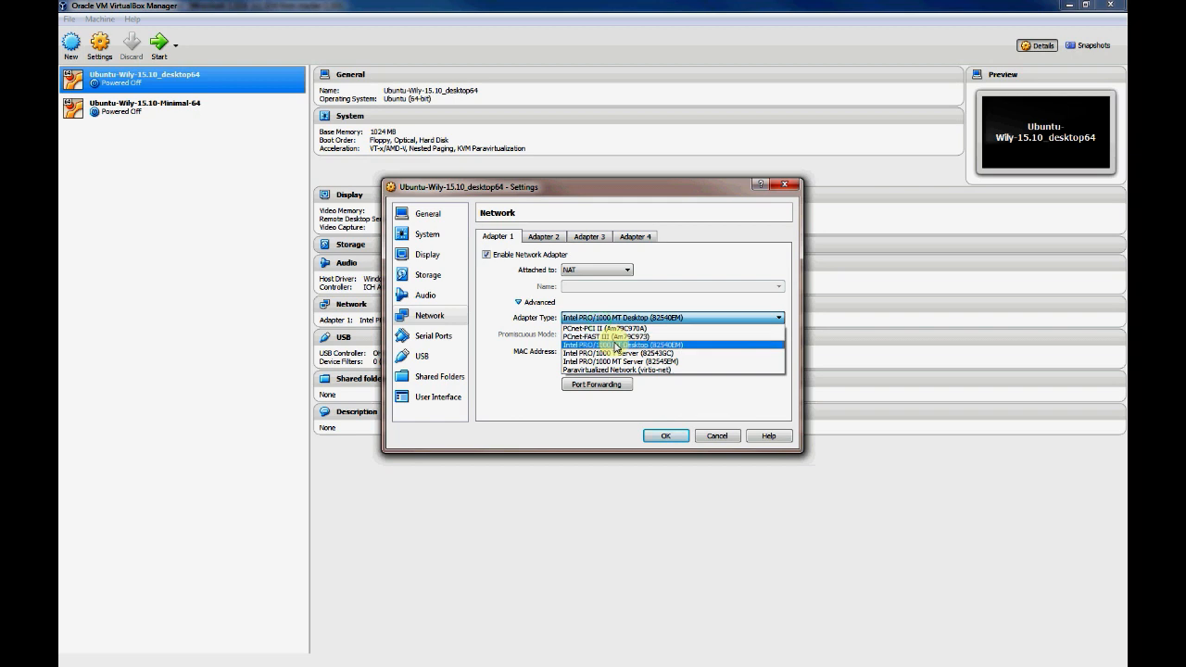
{"action": "left_click", "coordinate": [611, 345]}
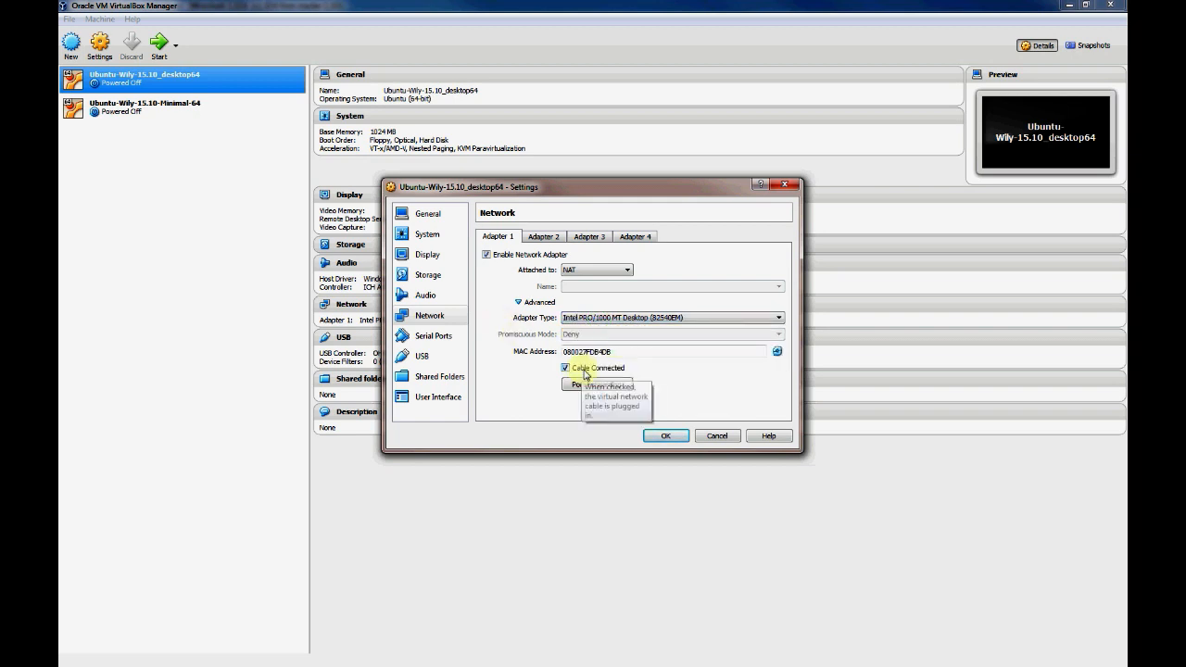
{"action": "mouse_move", "coordinate": [597, 383]}
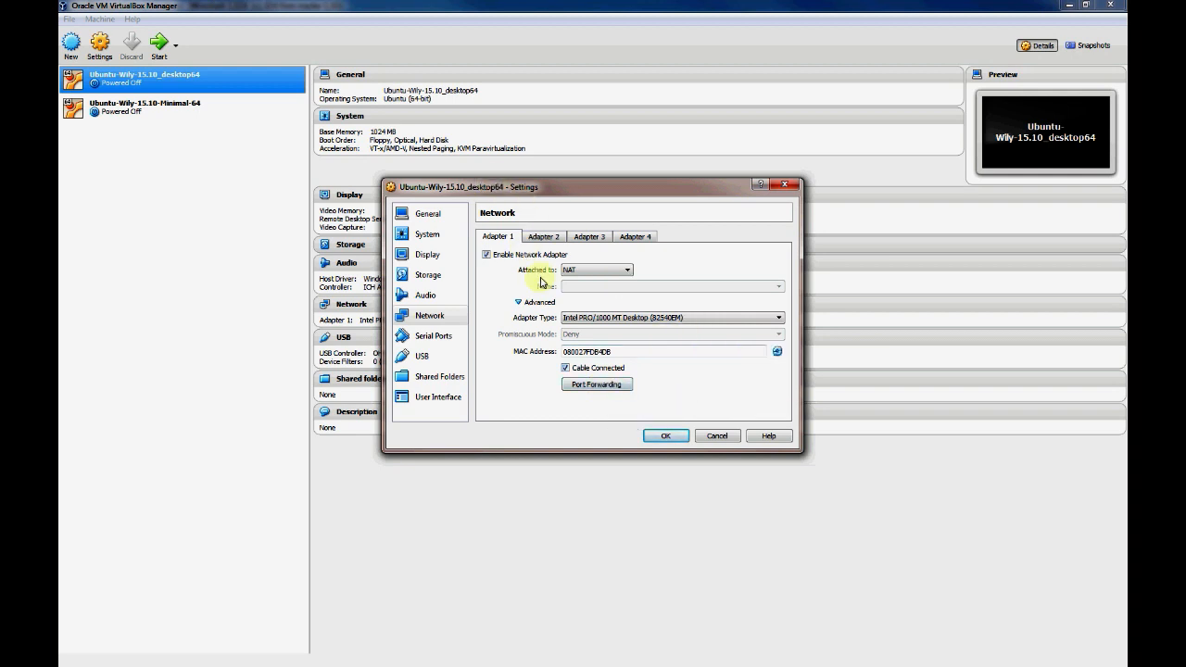
{"action": "mouse_move", "coordinate": [571, 200]}
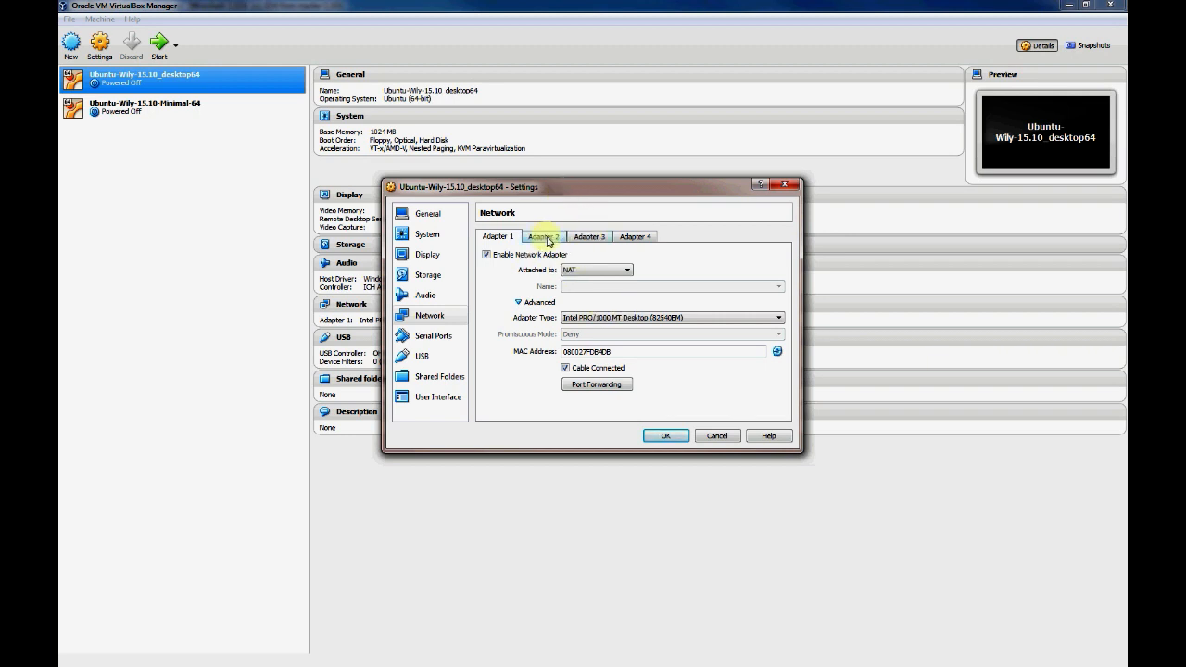
{"action": "left_click", "coordinate": [497, 238]}
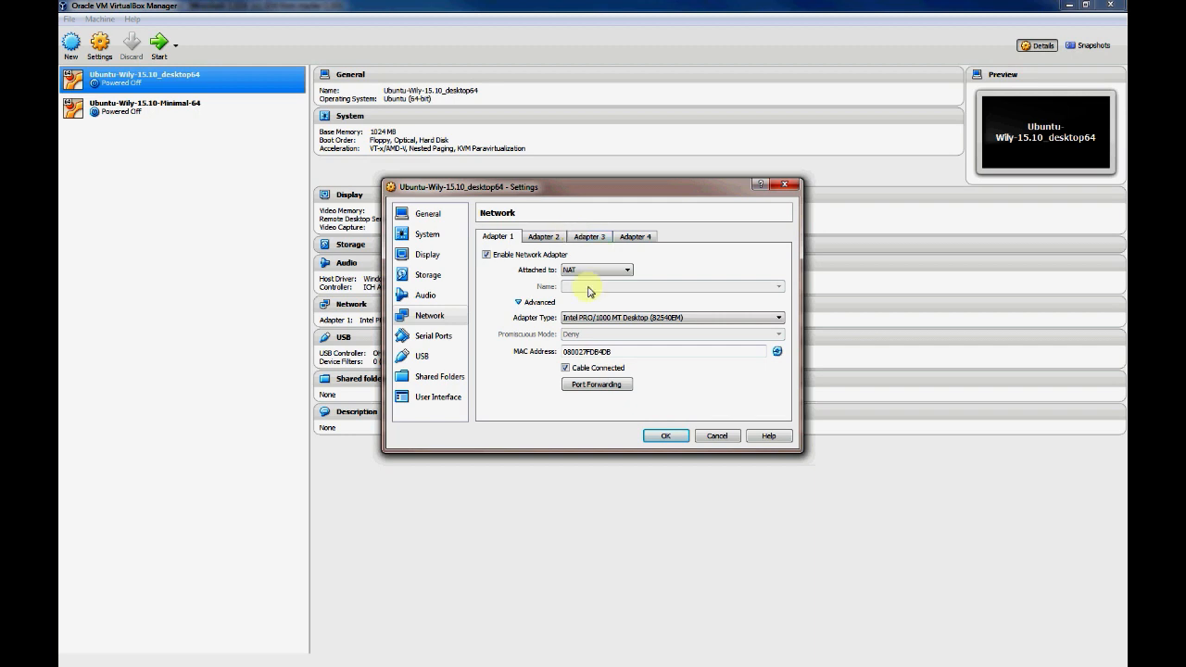
{"action": "mouse_move", "coordinate": [708, 261]}
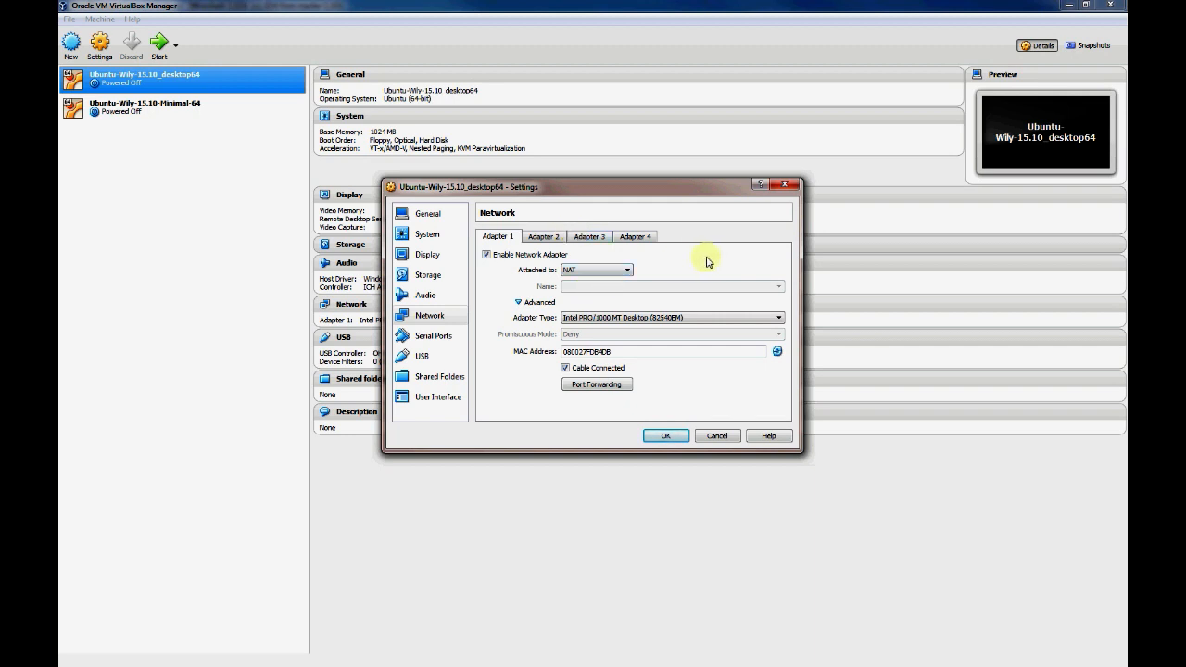
{"action": "mouse_move", "coordinate": [683, 400]}
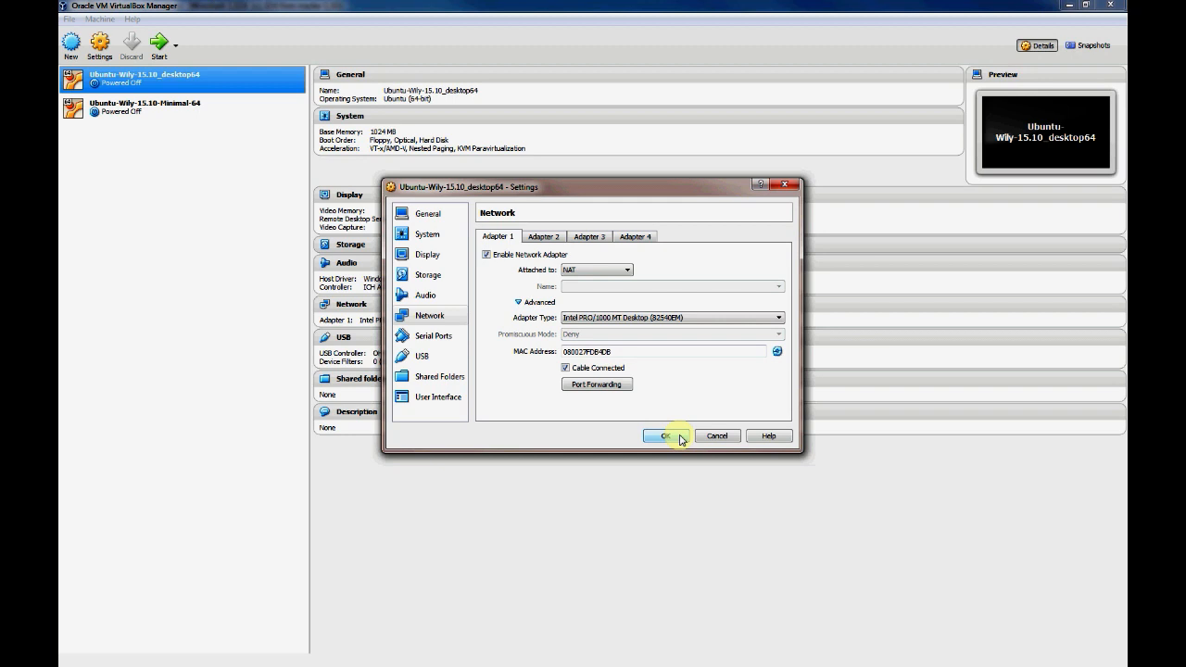
{"action": "left_click", "coordinate": [665, 435]}
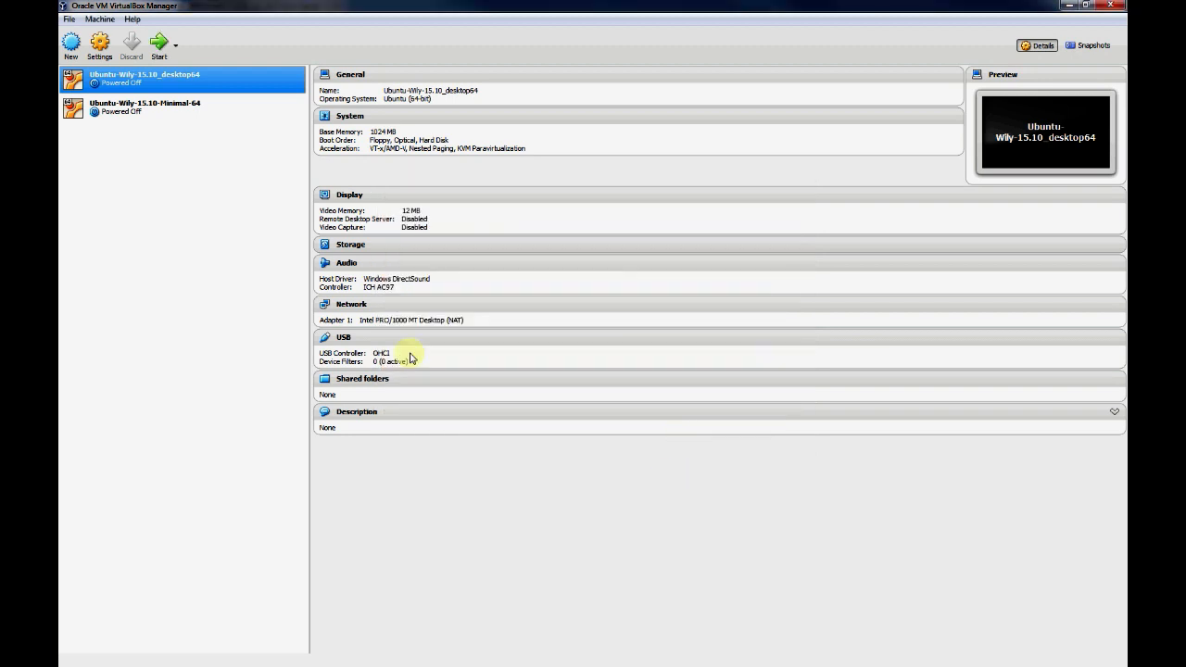
Start the Ubuntu Wily desktop64 VM so it boots to the login screen
{"action": "left_click", "coordinate": [176, 42]}
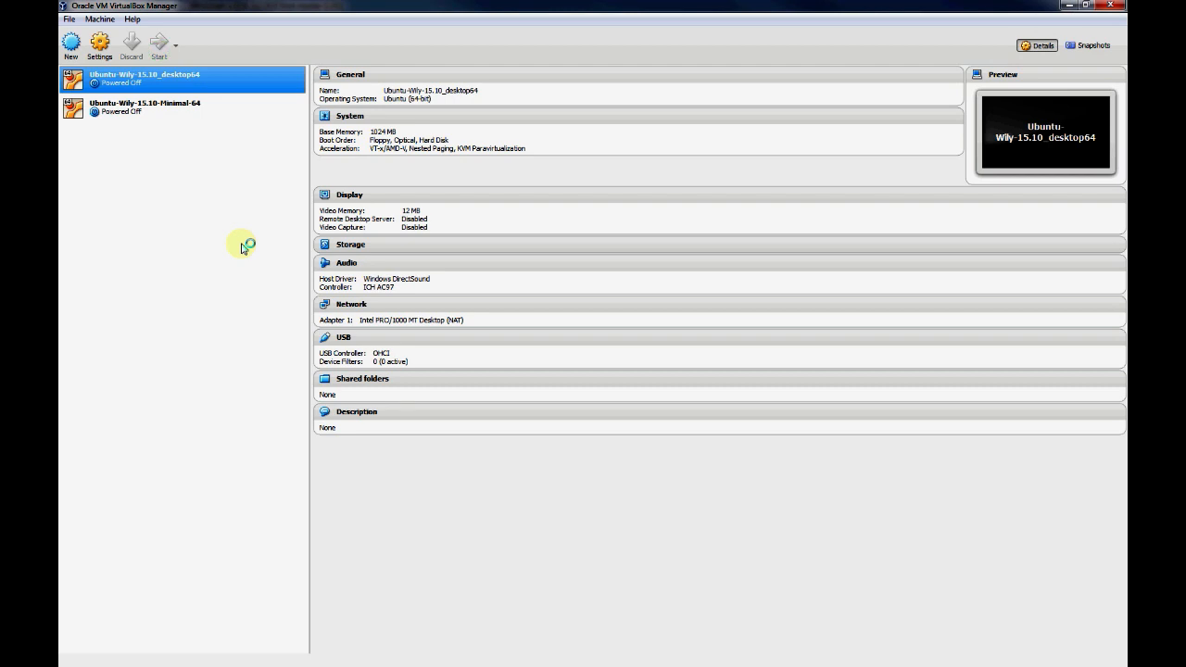
{"action": "left_click", "coordinate": [159, 42]}
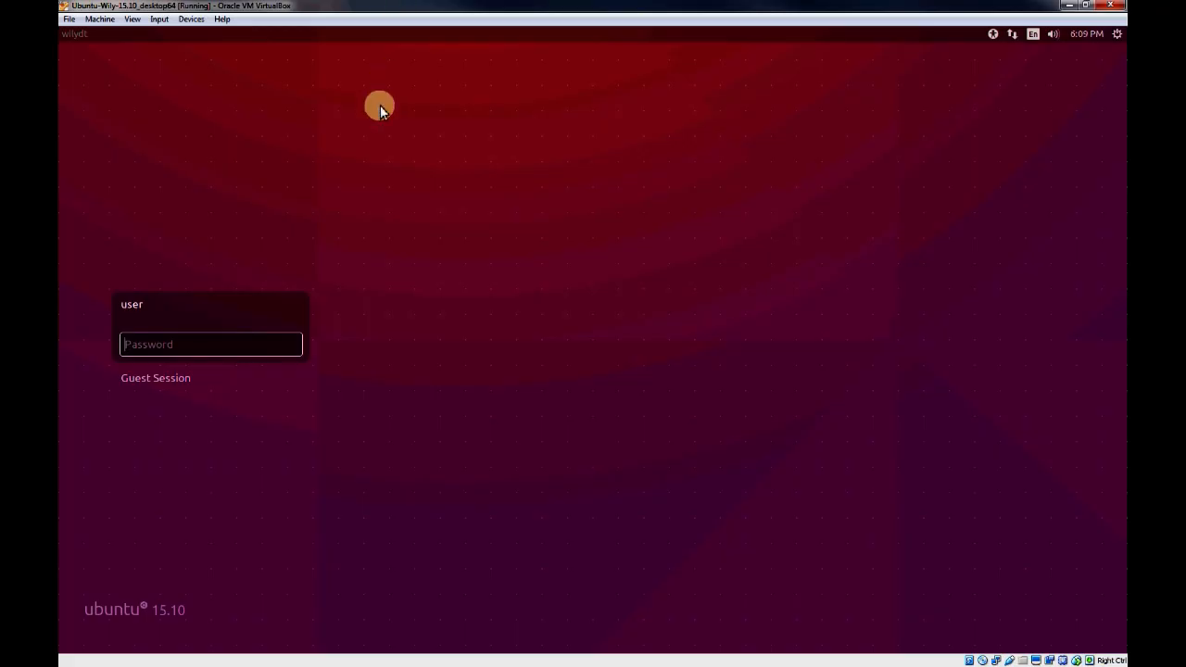
{"action": "mouse_move", "coordinate": [382, 151]}
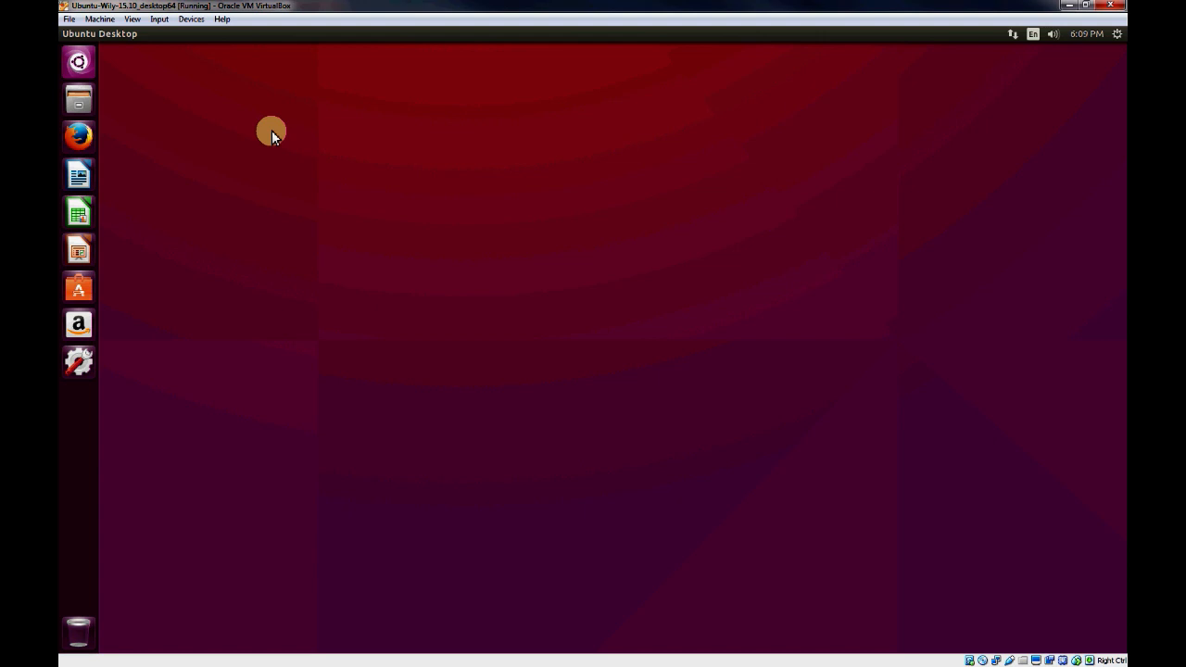
Run 'ip link' then 'ip addr' in a VM terminal to list interfaces and addresses
{"action": "left_click", "coordinate": [78, 400]}
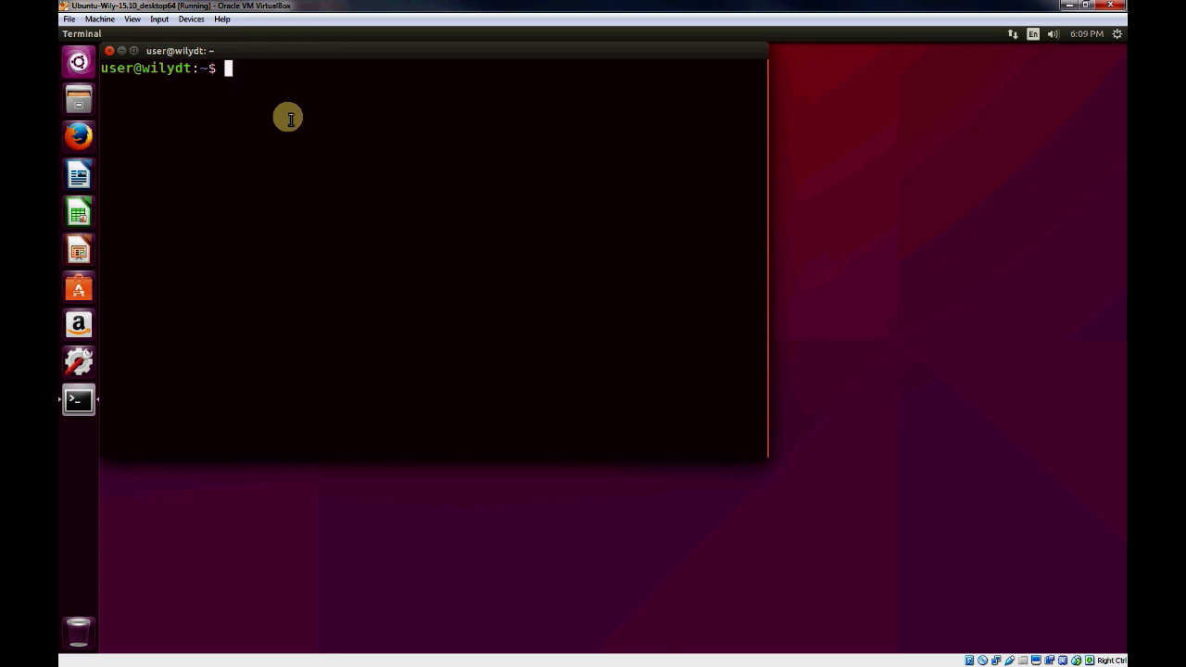
{"action": "type", "text": "ip link"}
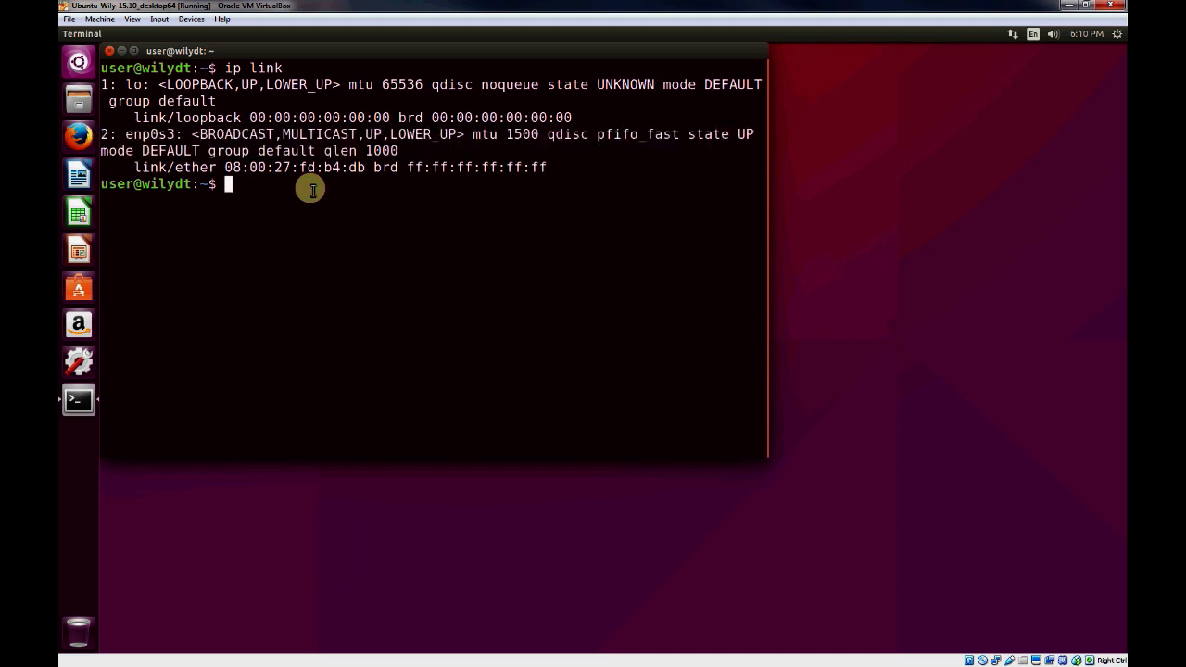
{"action": "type", "text": "clear"}
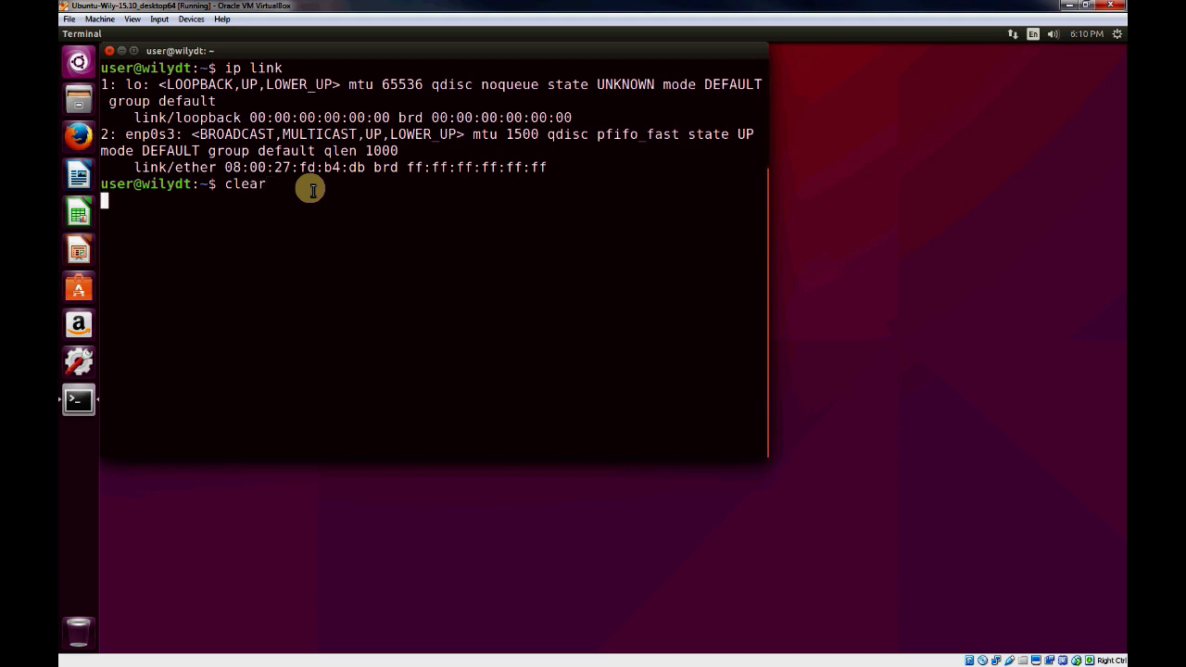
{"action": "type", "text": "ip addr"}
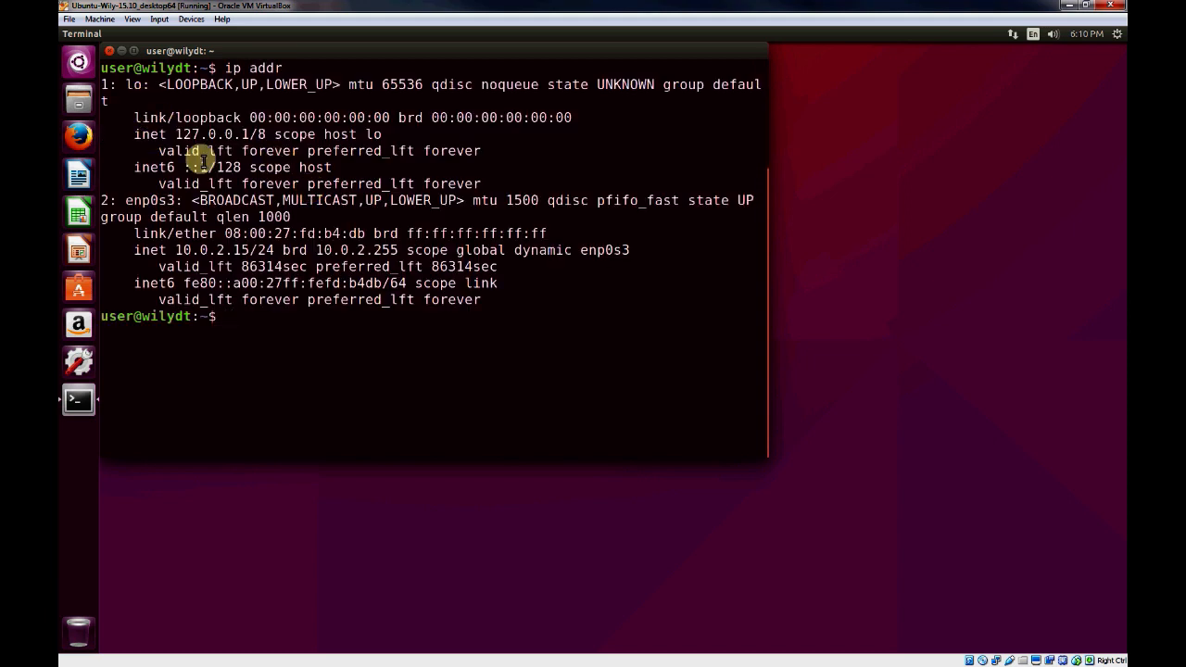
Highlight the loopback address and enp0s3's 10.0.2.15 address in the output
{"action": "double_click", "coordinate": [219, 133]}
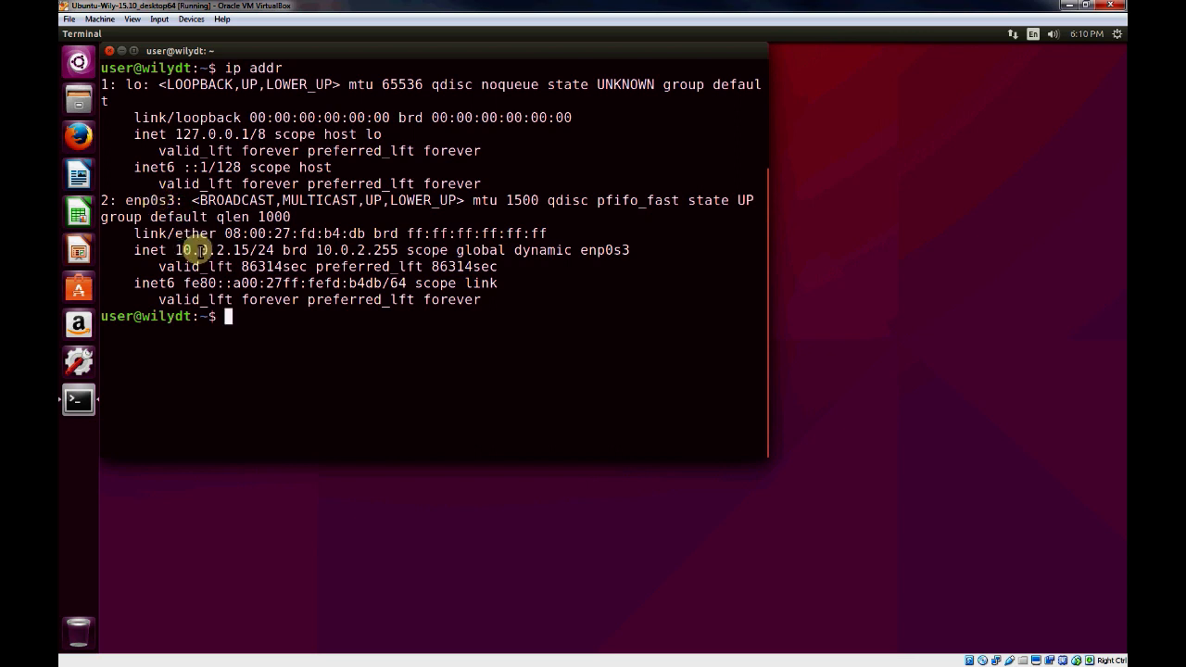
{"action": "double_click", "coordinate": [208, 250]}
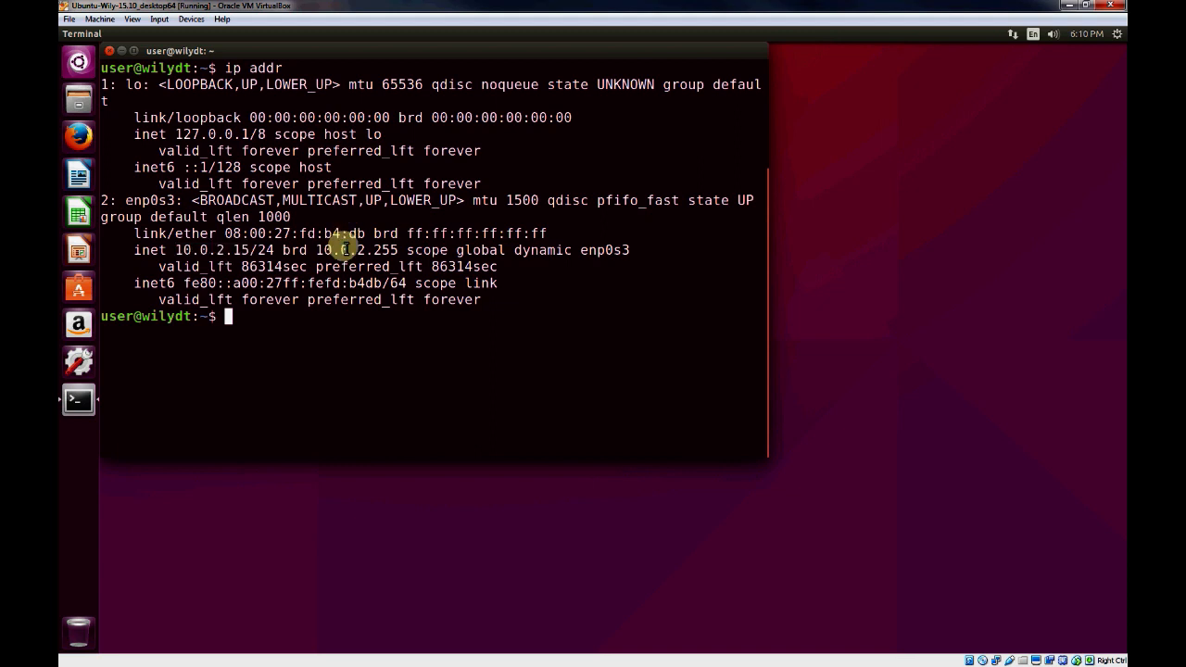
{"action": "type", "text": "eit"}
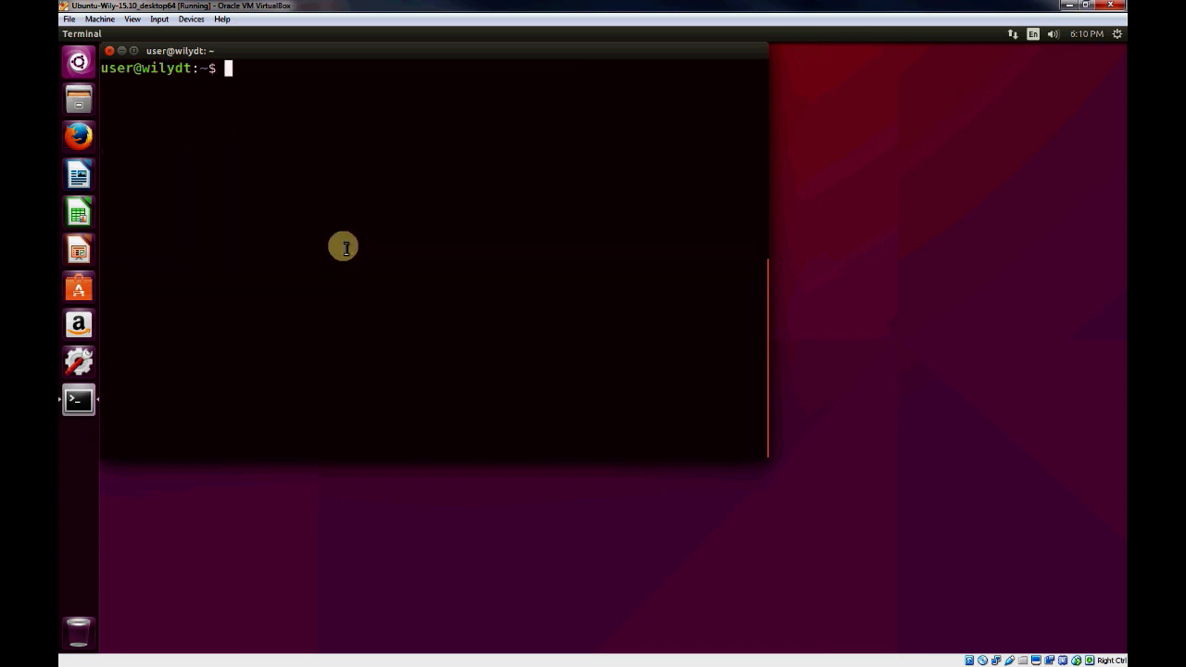
Run 'ip route' and highlight the default route via 10.0.2.2 on enp0s3
{"action": "type", "text": "ip route"}
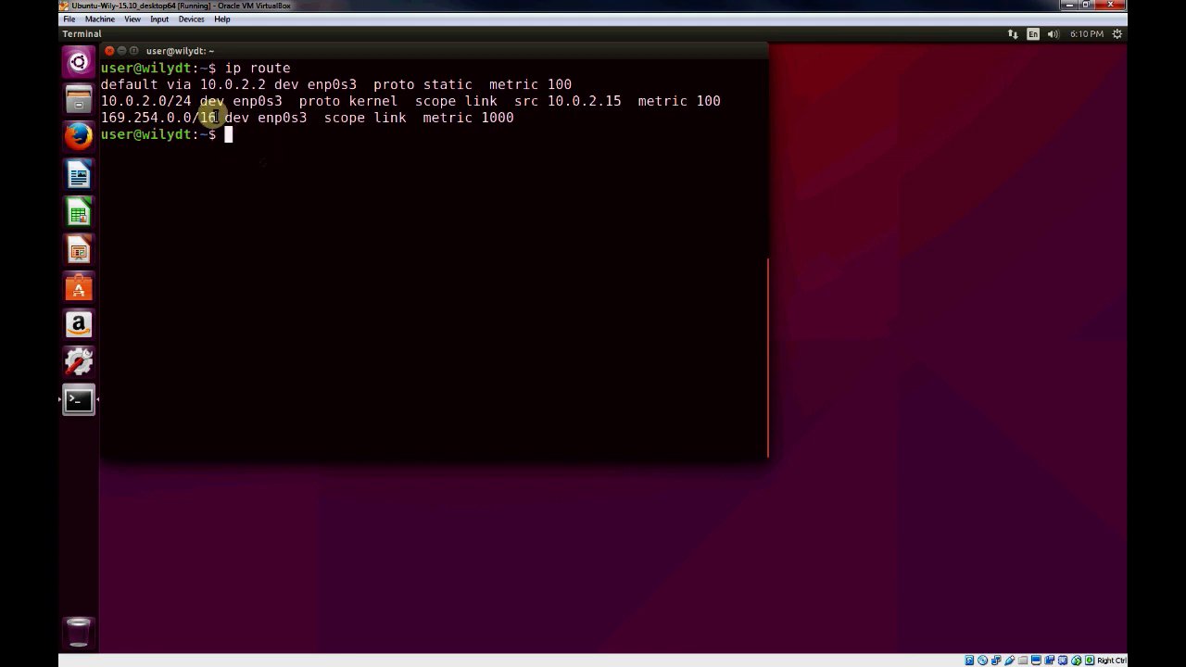
{"action": "double_click", "coordinate": [129, 85]}
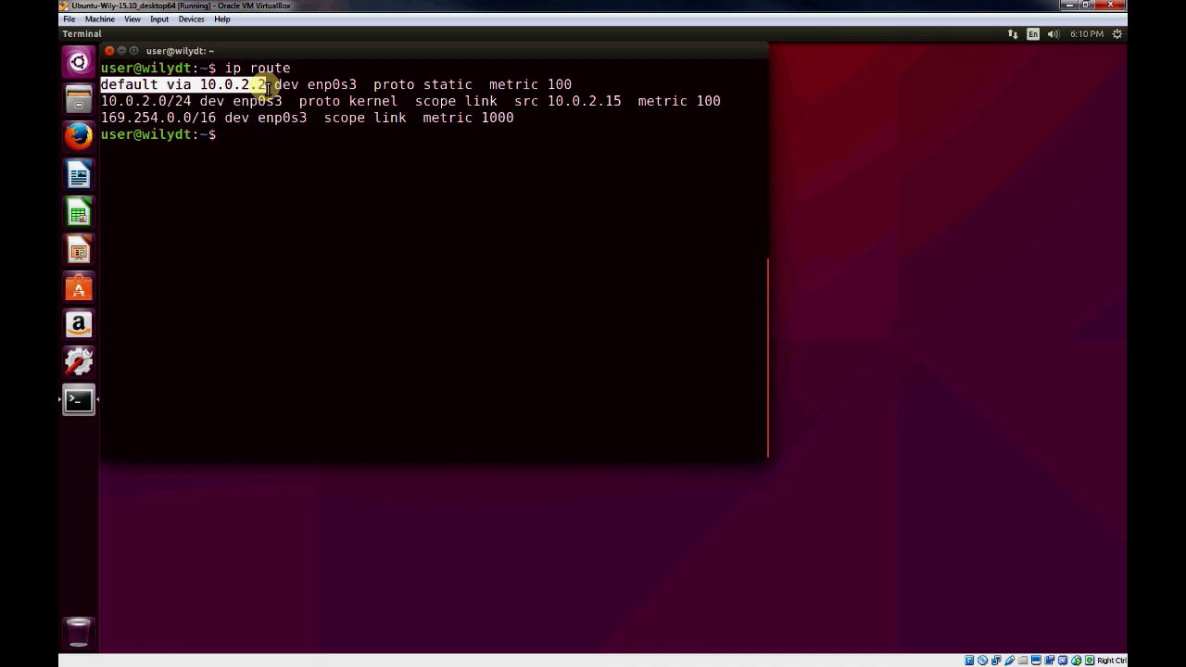
{"action": "double_click", "coordinate": [226, 86]}
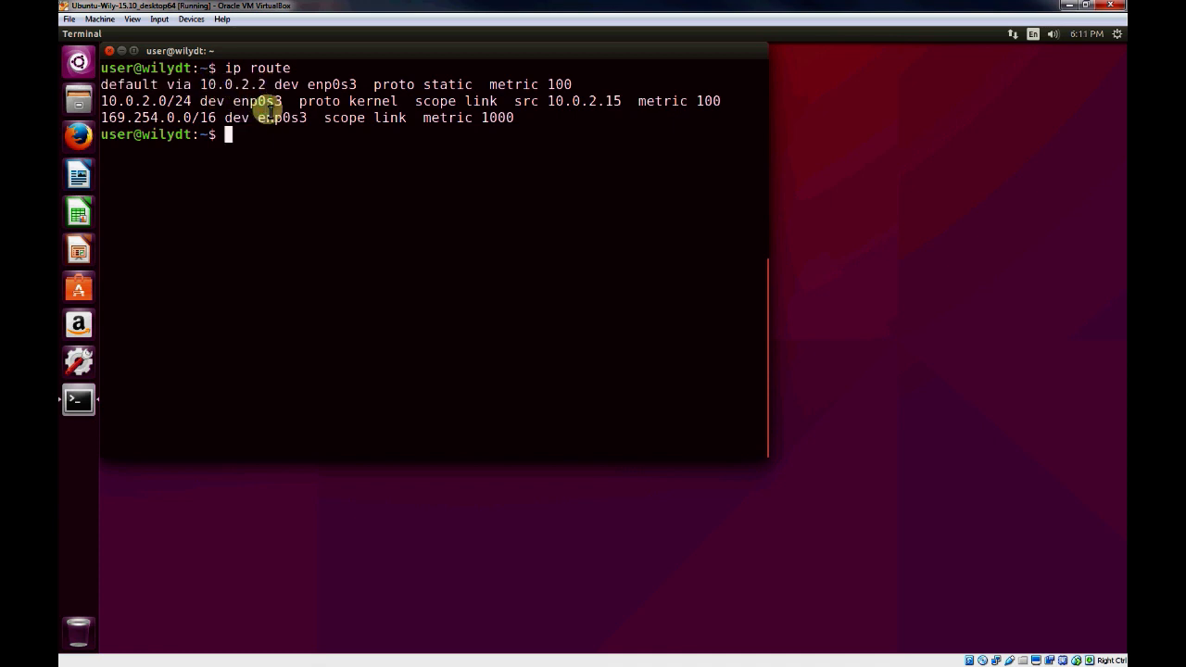
Ping google.com and stop it after four replies with 0% loss
{"action": "type", "text": "ping"}
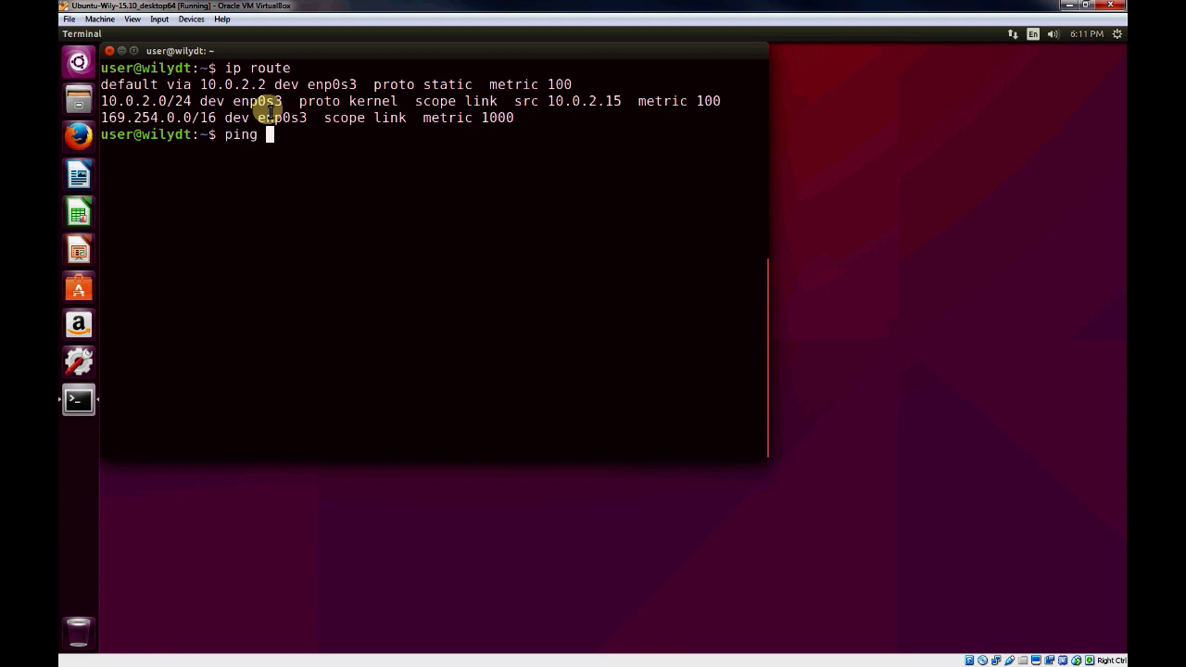
{"action": "type", "text": "google.com"}
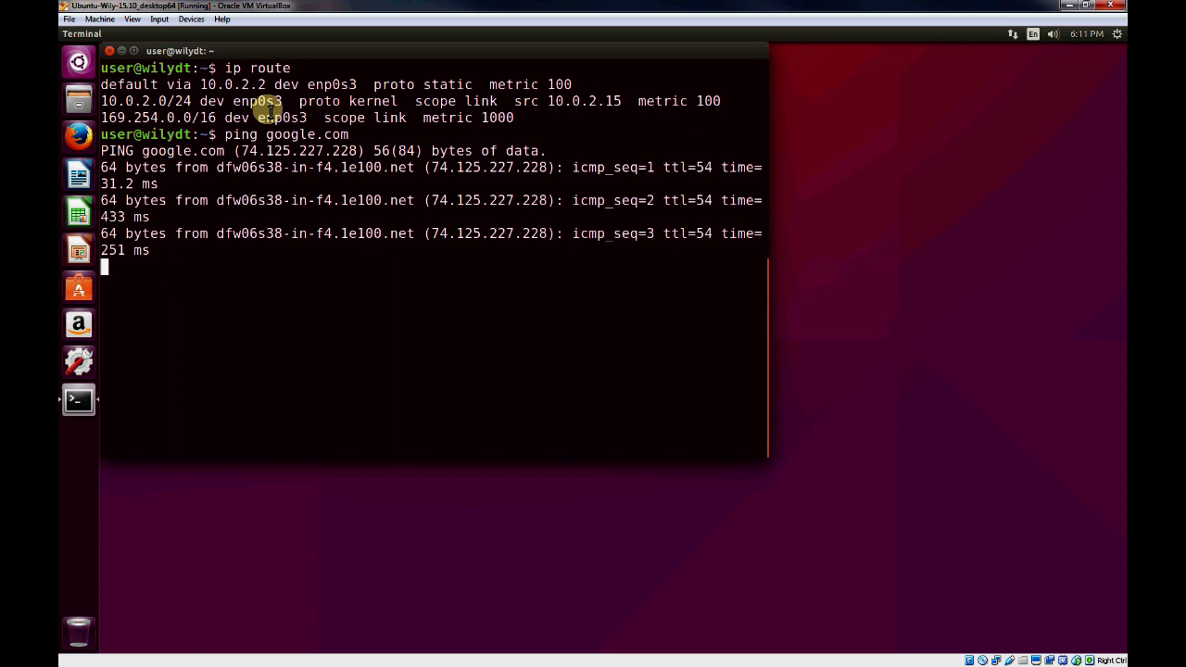
{"action": "key", "text": "ctrl+c"}
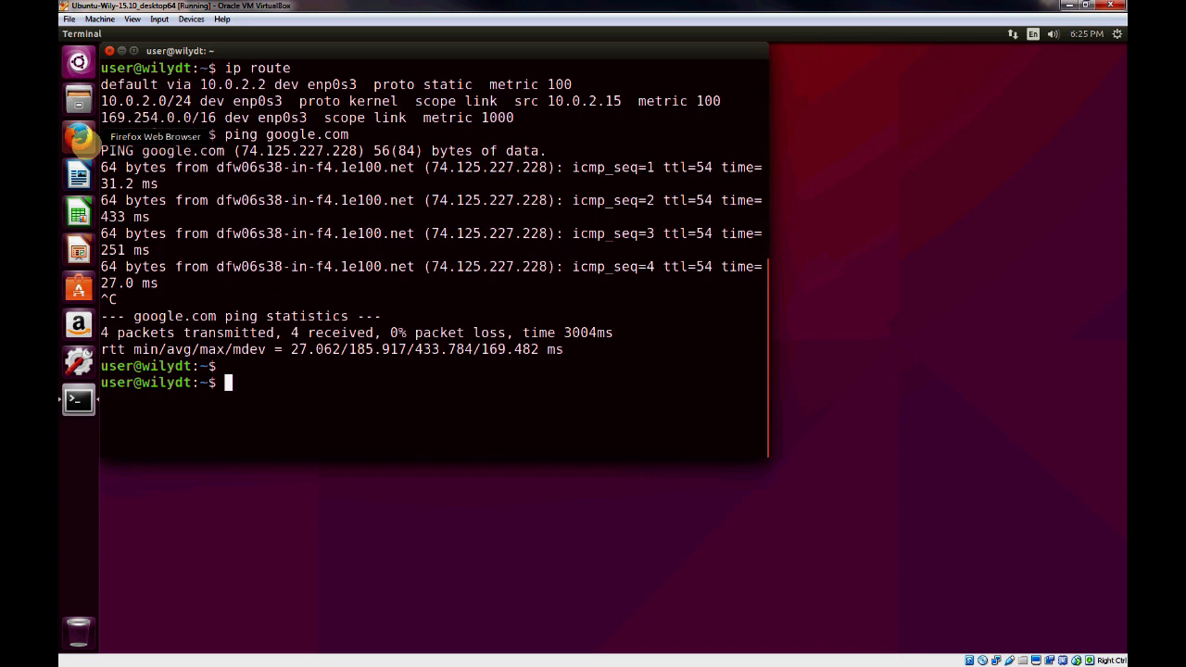
Launch Firefox, search Google for linux and open the Linux.com result
{"action": "left_click", "coordinate": [78, 137]}
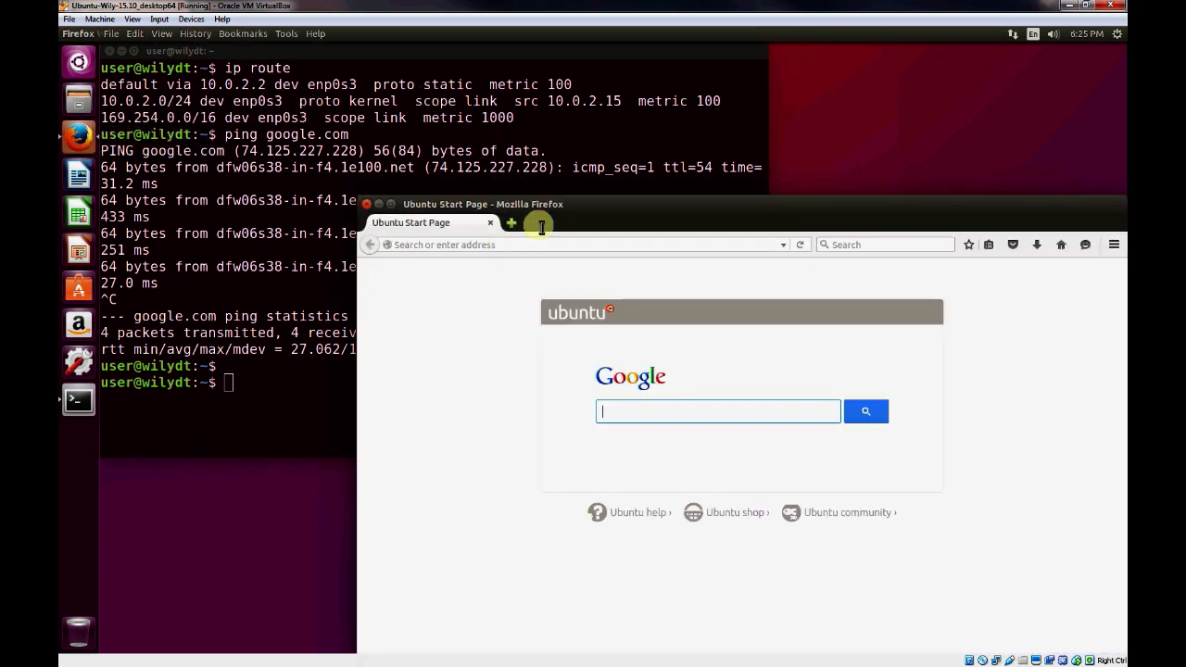
{"action": "left_click", "coordinate": [719, 412]}
{"action": "type", "text": "linux"}
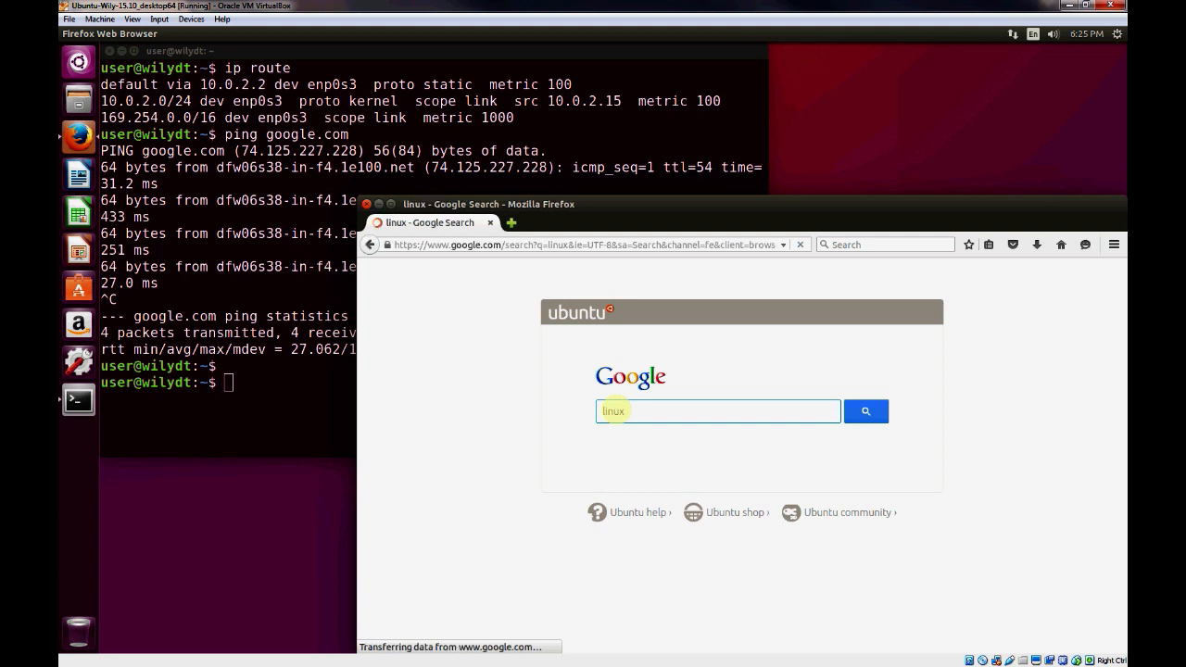
{"action": "left_click", "coordinate": [864, 411]}
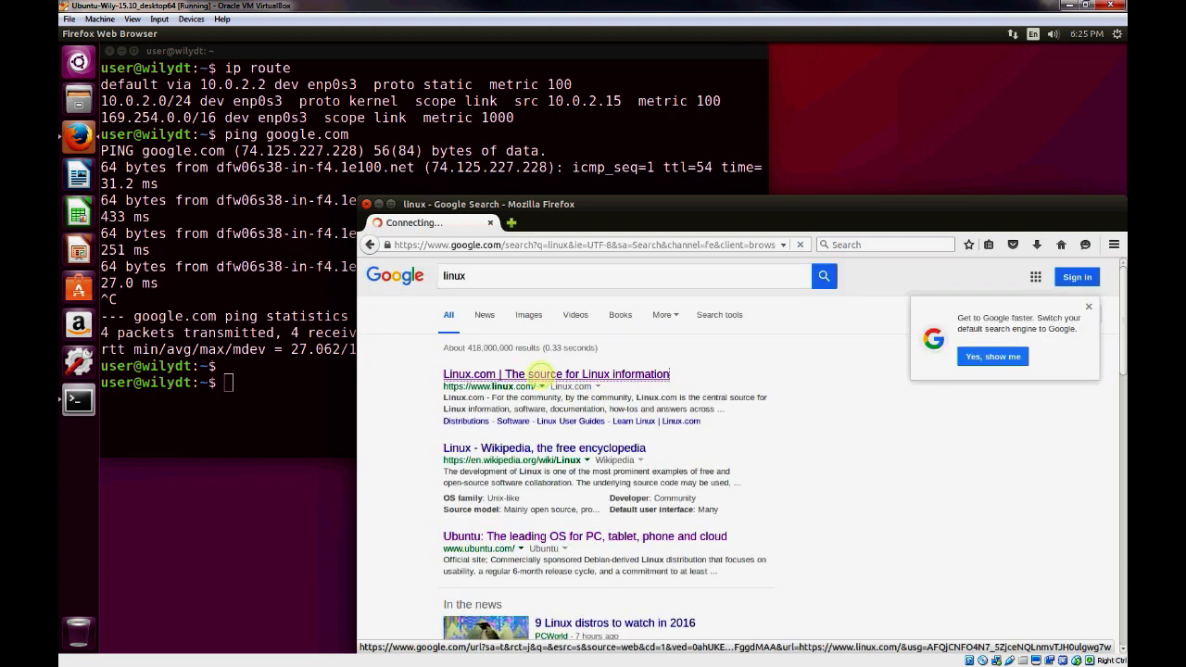
{"action": "left_click", "coordinate": [555, 374]}
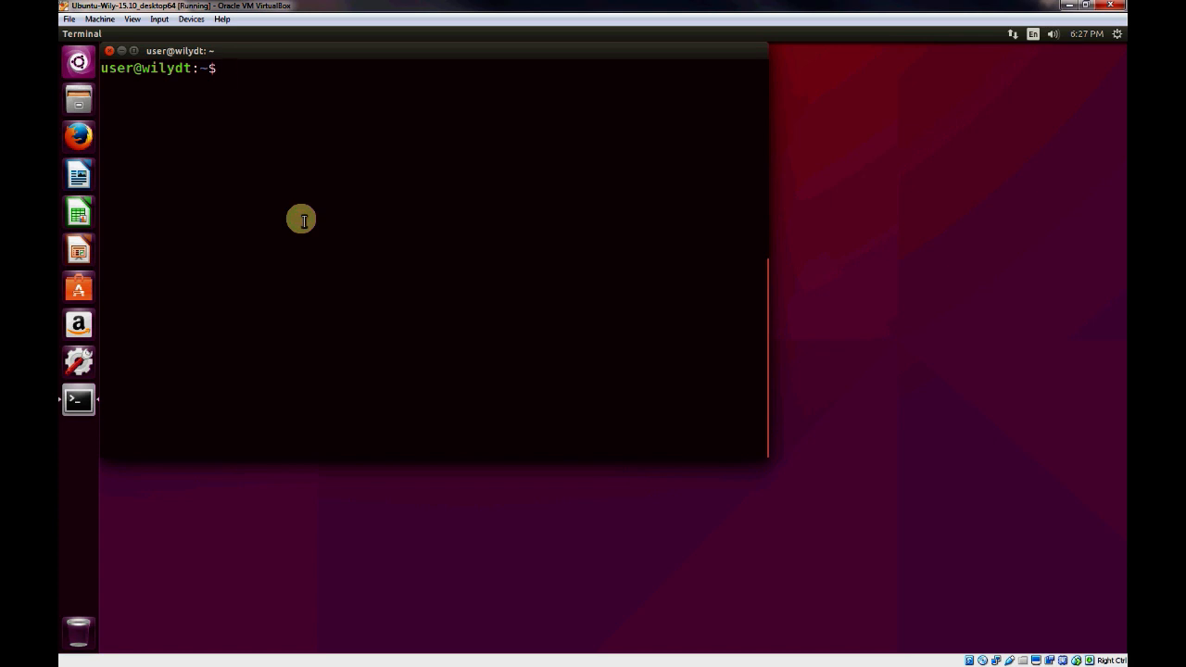
Launch Wireshark with sudo from the terminal and dismiss the Lua warning
{"action": "type", "text": "sudo"}
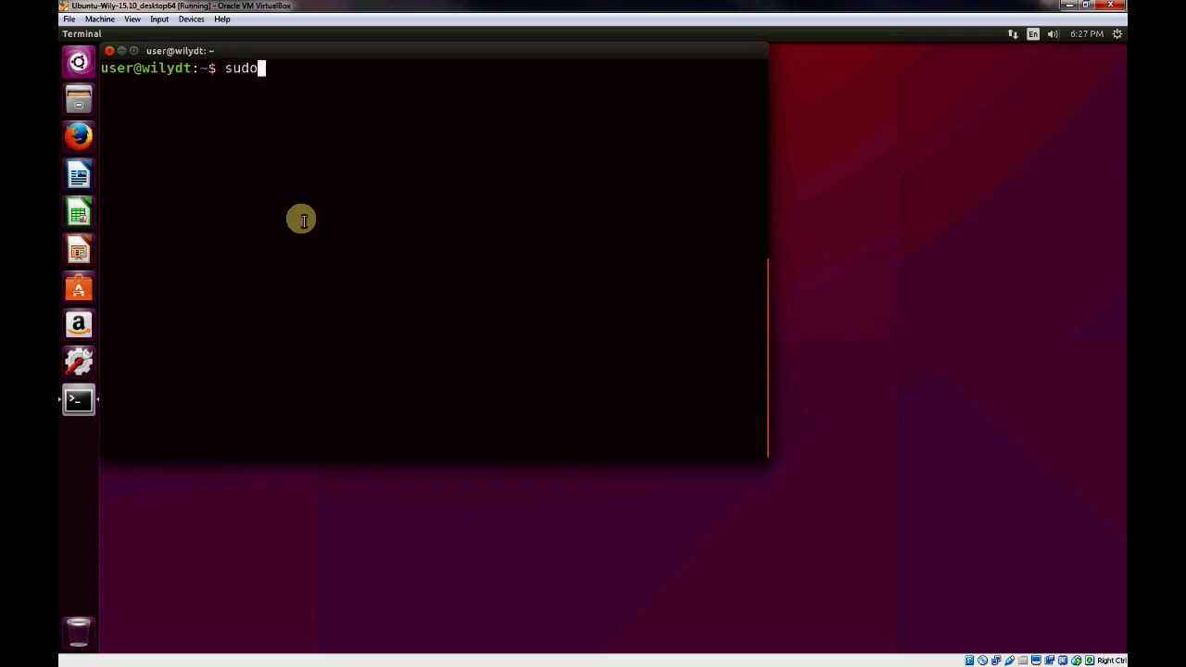
{"action": "type", "text": "wireshark"}
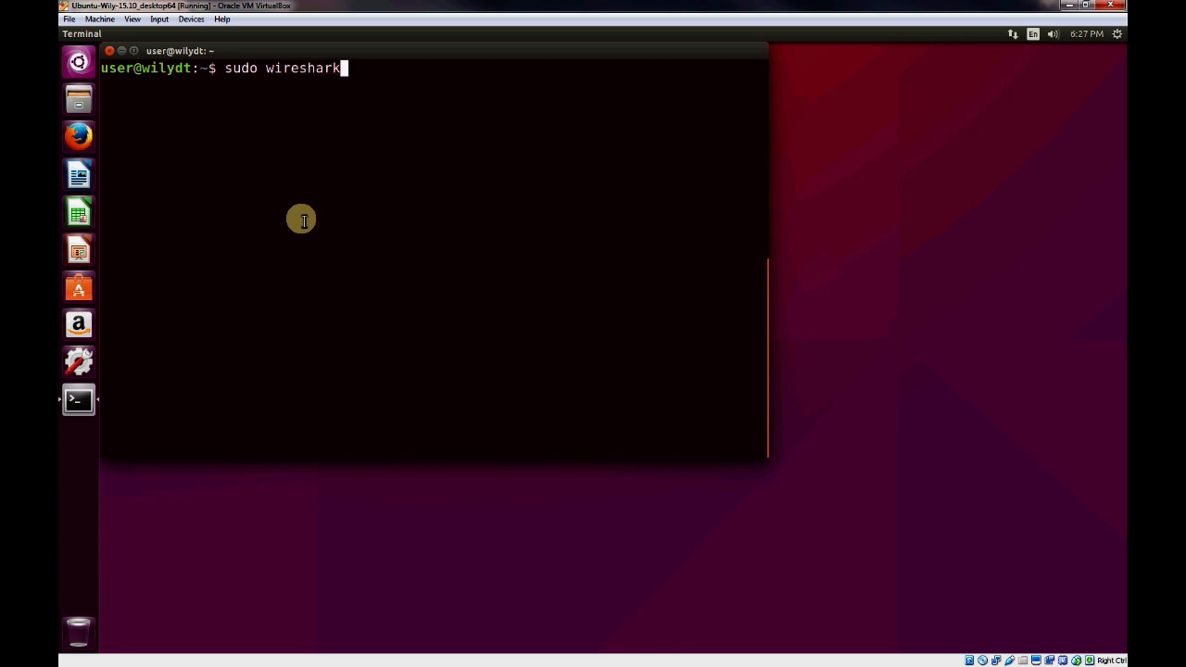
{"action": "key", "text": "Return"}
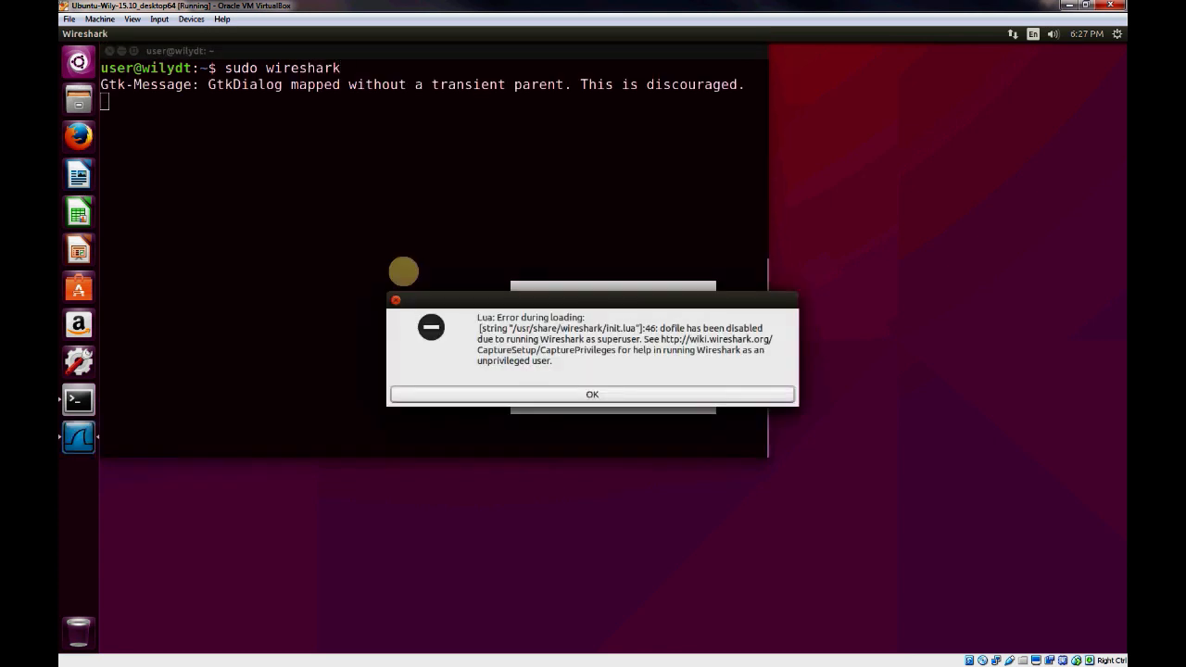
{"action": "left_click", "coordinate": [593, 393]}
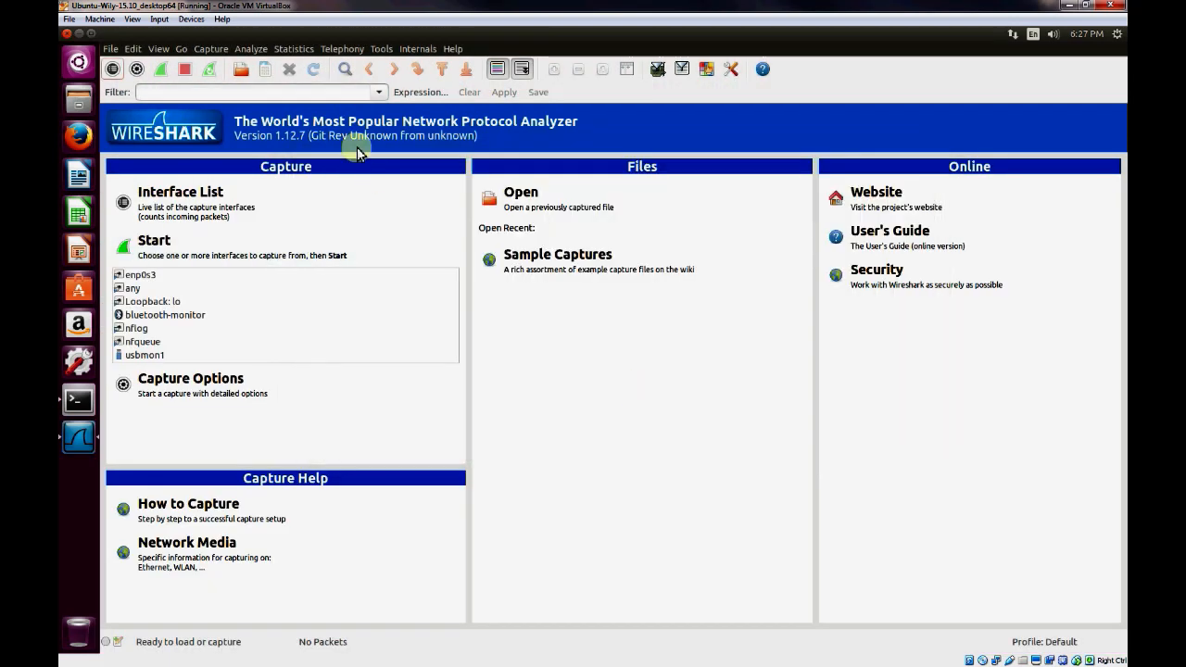
Start a live capture on the enp0s3 interface from Capture Interfaces
{"action": "left_click", "coordinate": [212, 48]}
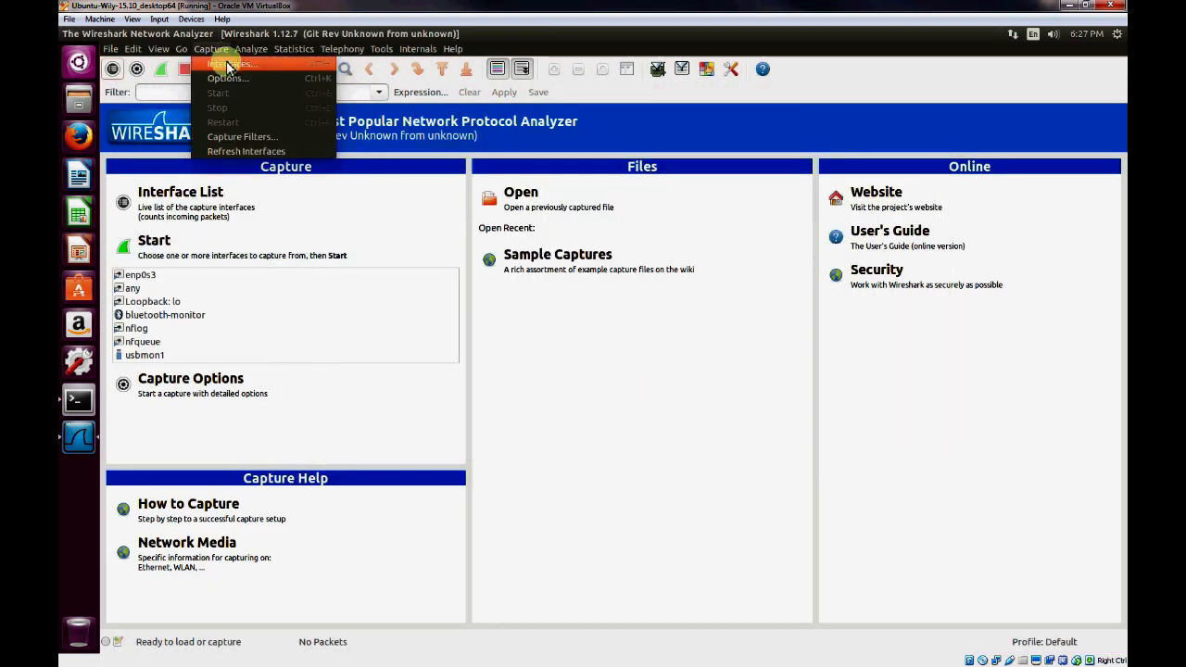
{"action": "left_click", "coordinate": [231, 63]}
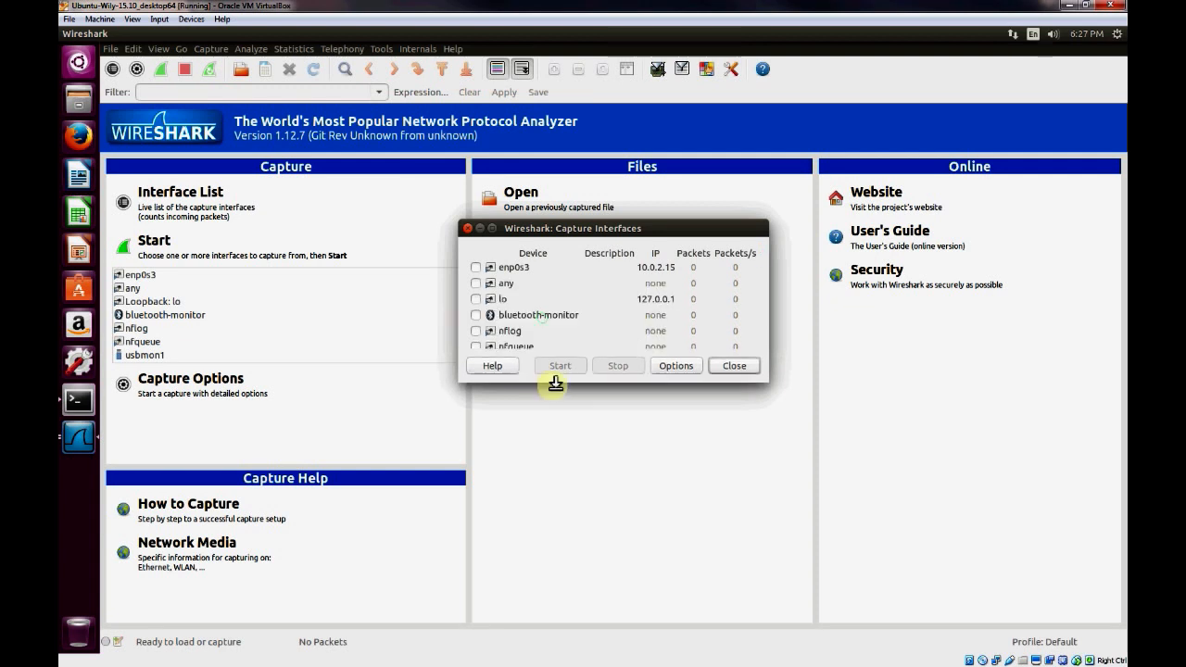
{"action": "left_click", "coordinate": [477, 267]}
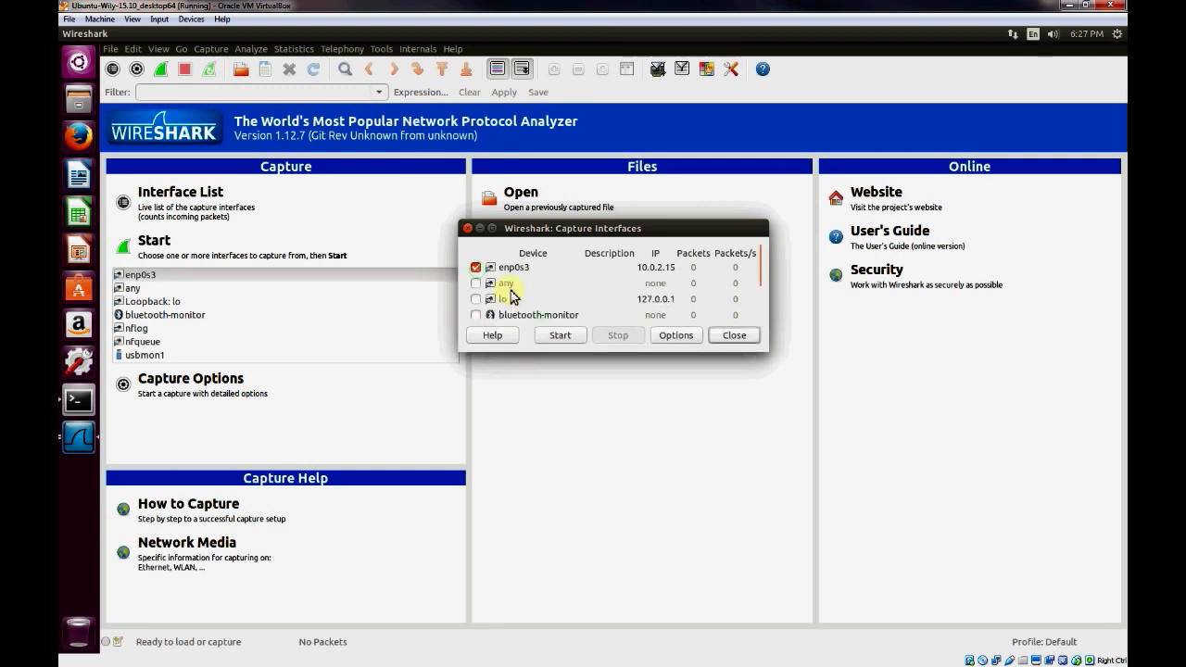
{"action": "left_click", "coordinate": [560, 333]}
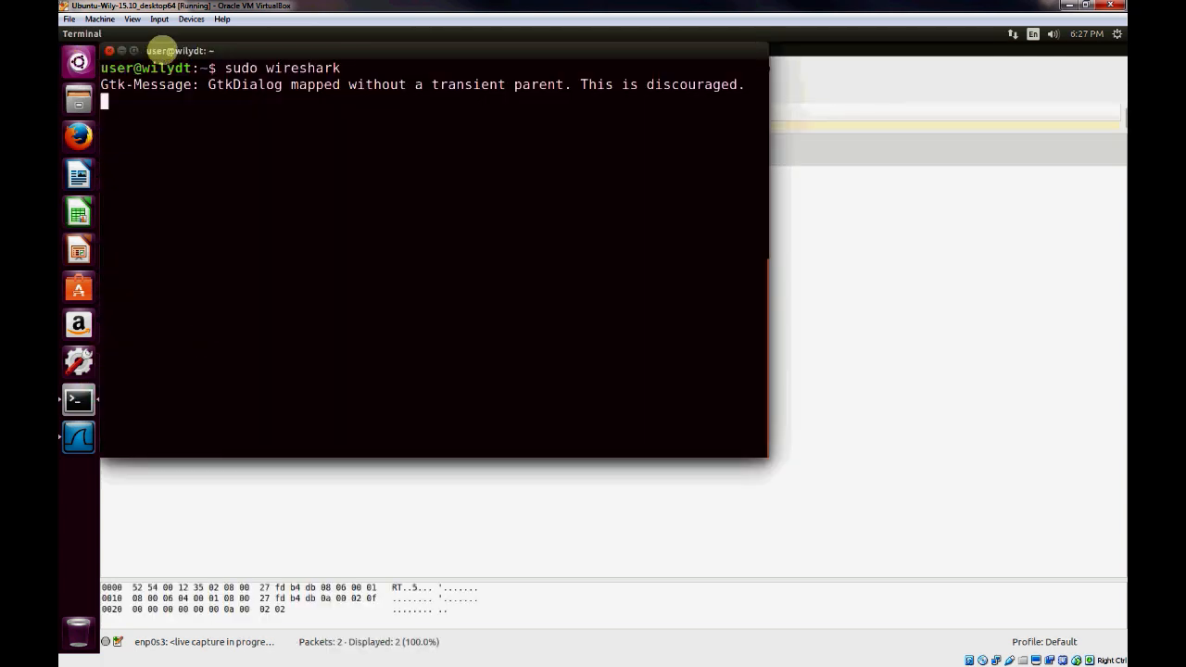
Ping 6.6.6.1 from a clean terminal, stop after two unanswered packets, return to the capture
{"action": "left_click", "coordinate": [122, 33]}
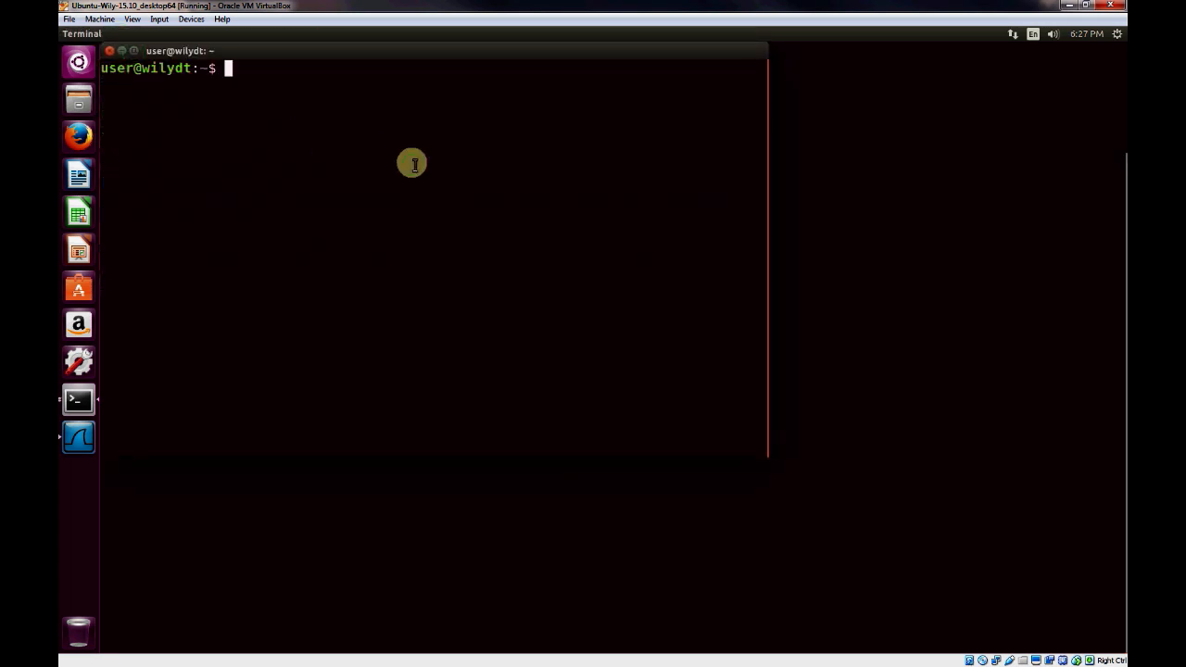
{"action": "type", "text": "ping 6.6"}
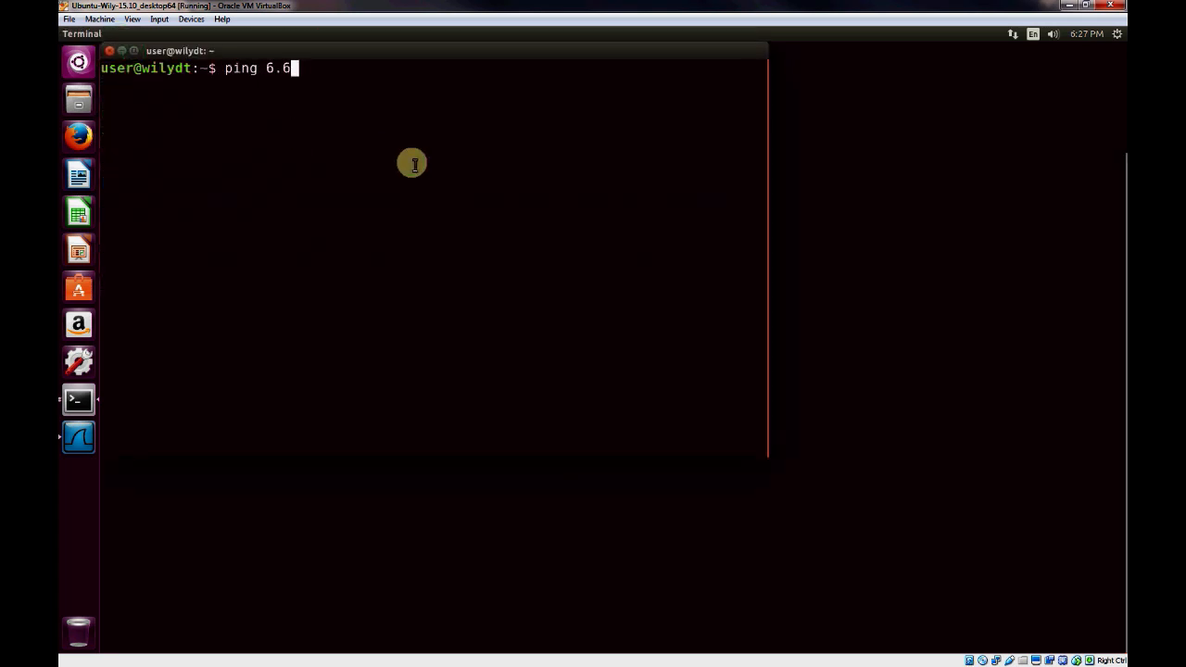
{"action": "type", "text": ".6.1"}
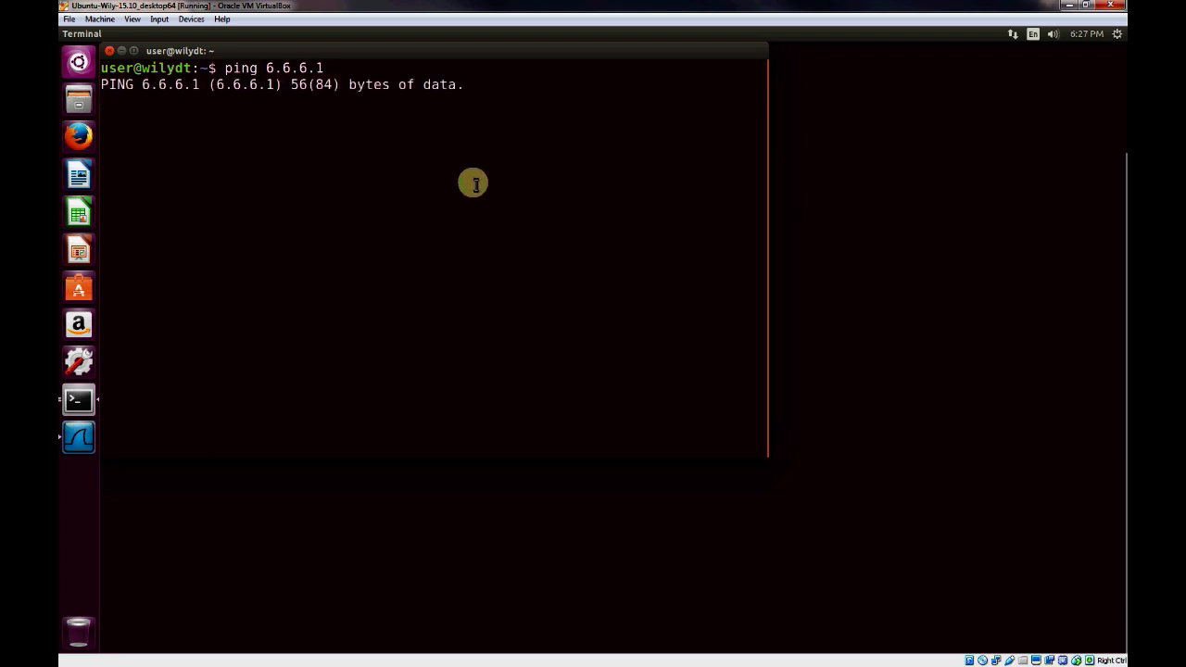
{"action": "key", "text": "ctrl+c"}
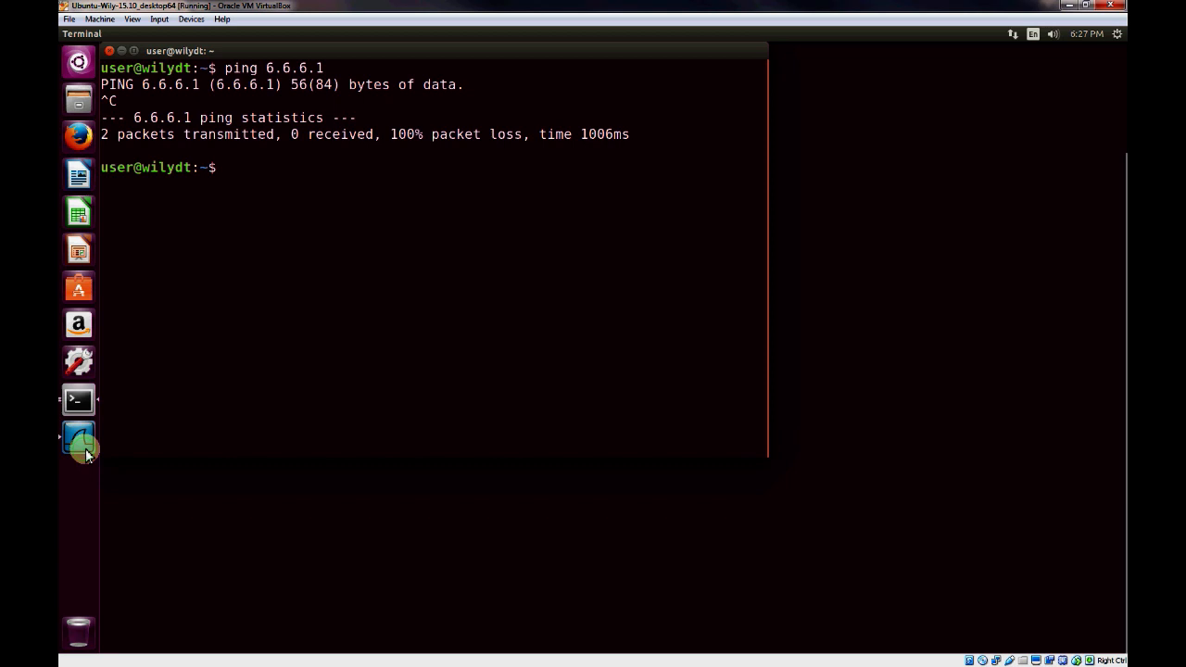
{"action": "left_click", "coordinate": [78, 438]}
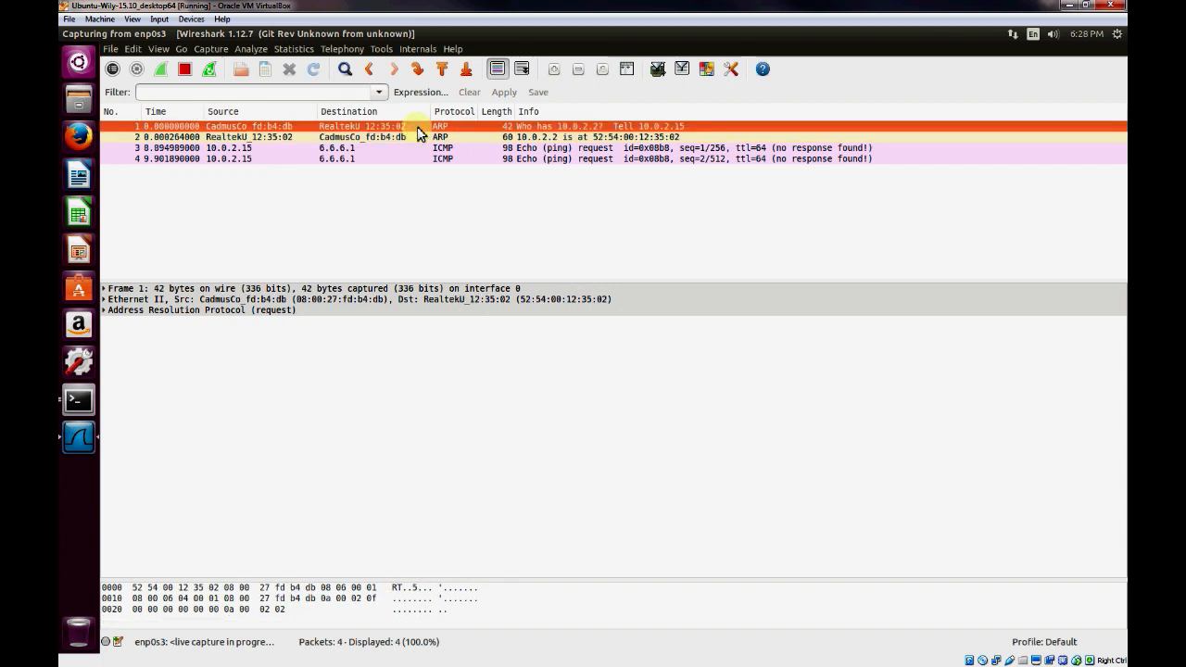
Inspect the echo request's IPv4 header showing 10.0.2.15 to 6.6.6.1
{"action": "left_click", "coordinate": [111, 309]}
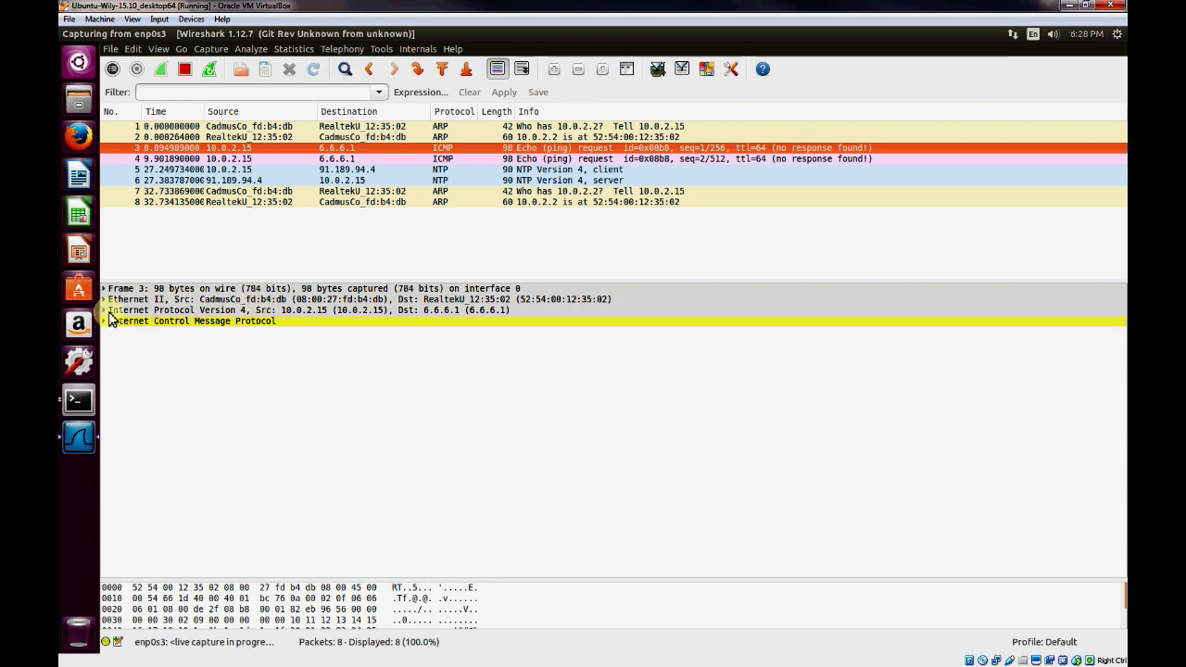
{"action": "left_click", "coordinate": [278, 311]}
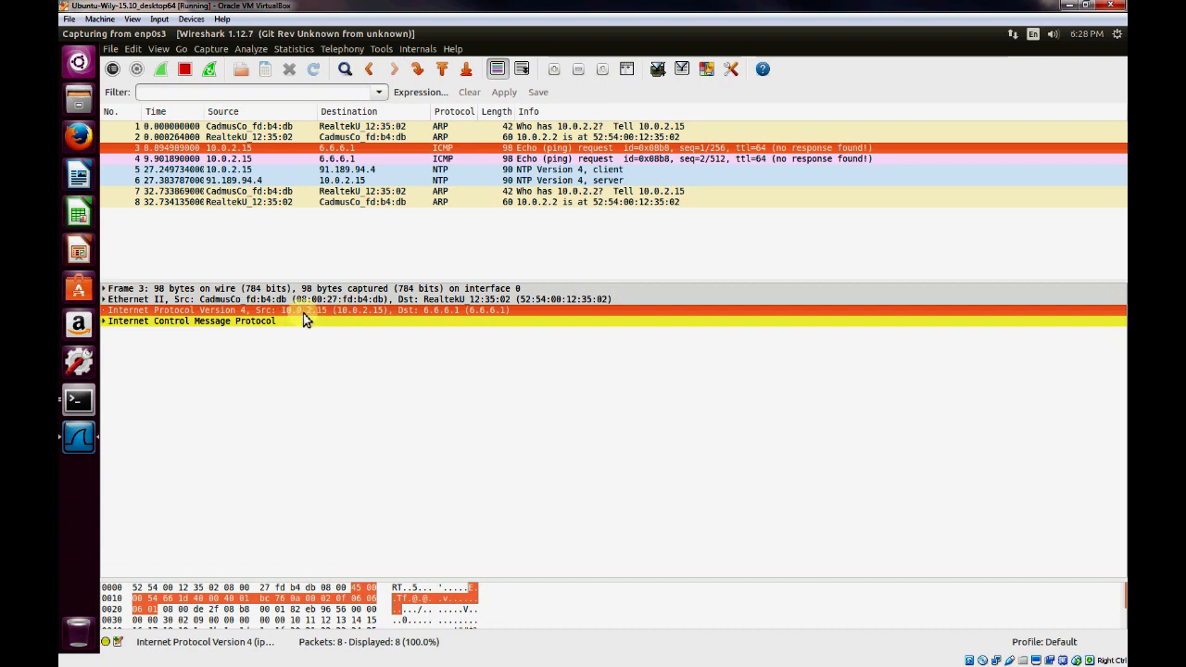
{"action": "mouse_move", "coordinate": [315, 319]}
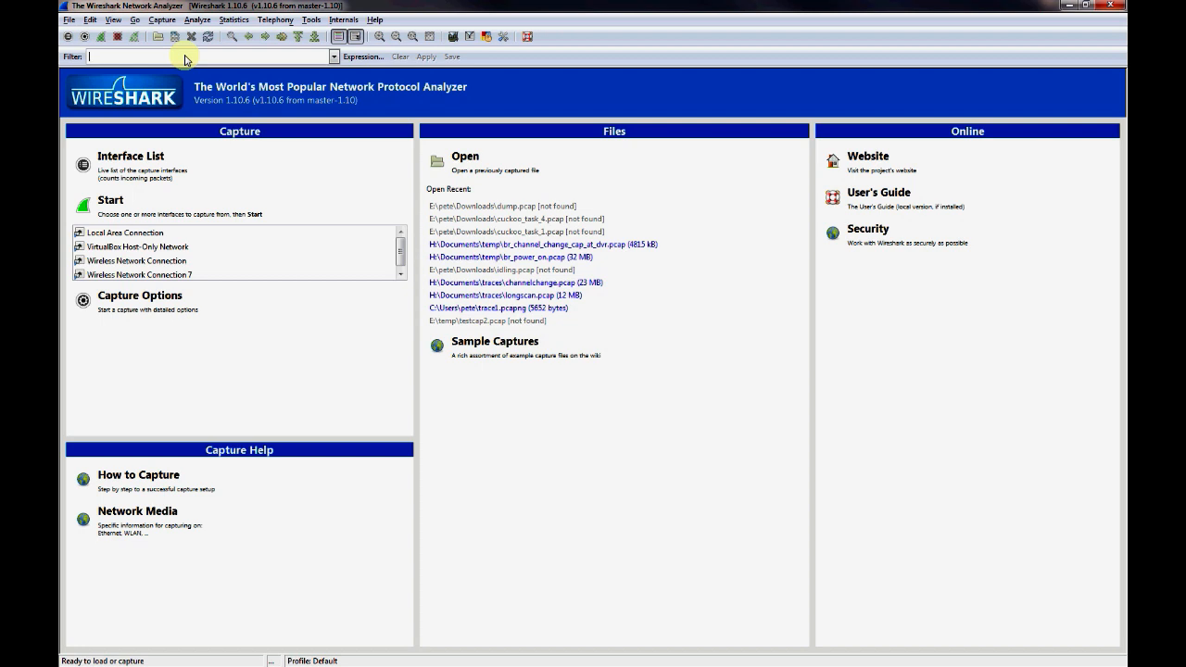
Capture on the host's Local Area Connection and apply an icmp display filter
{"action": "left_click", "coordinate": [162, 18]}
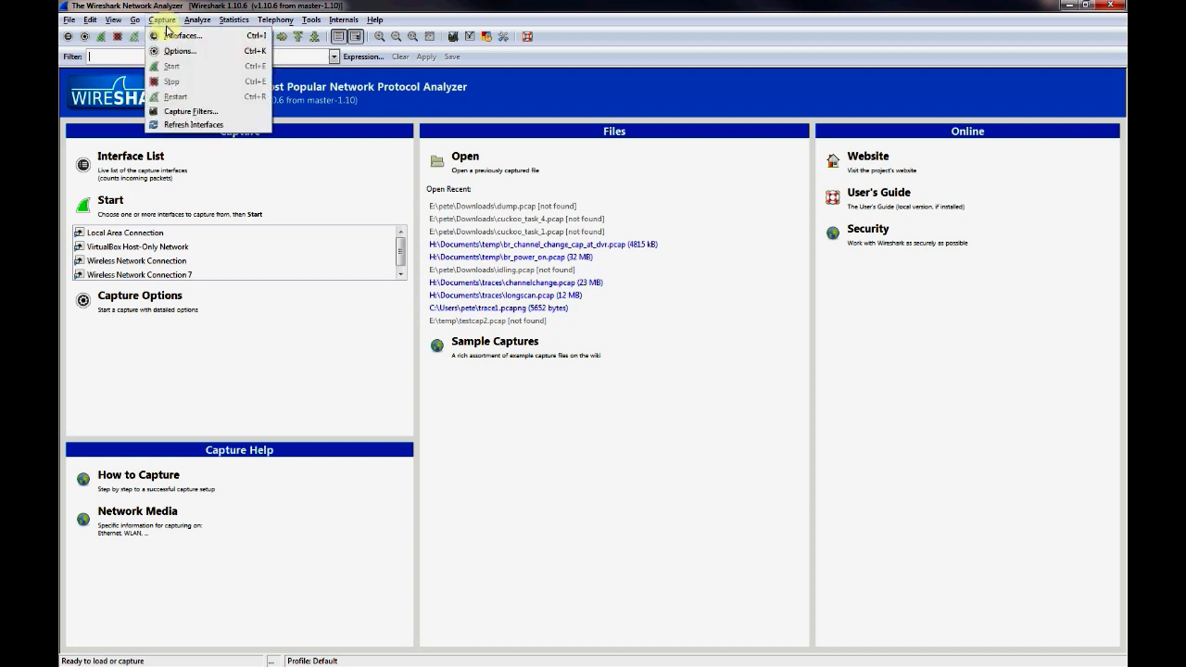
{"action": "left_click", "coordinate": [163, 19]}
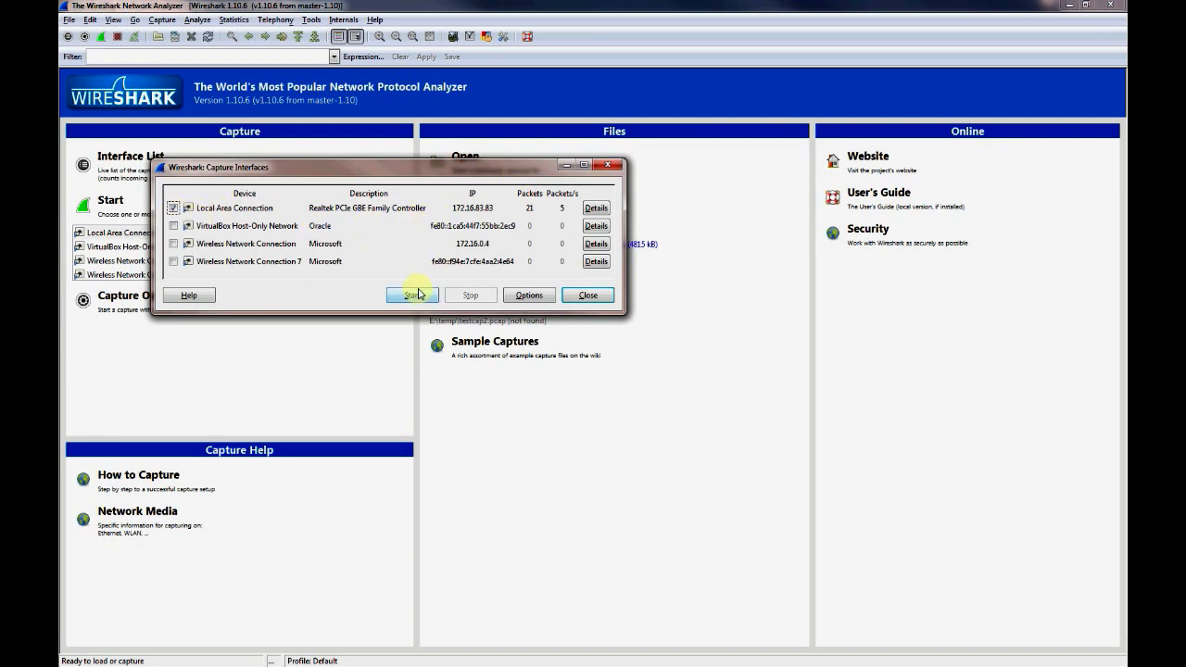
{"action": "left_click", "coordinate": [411, 295]}
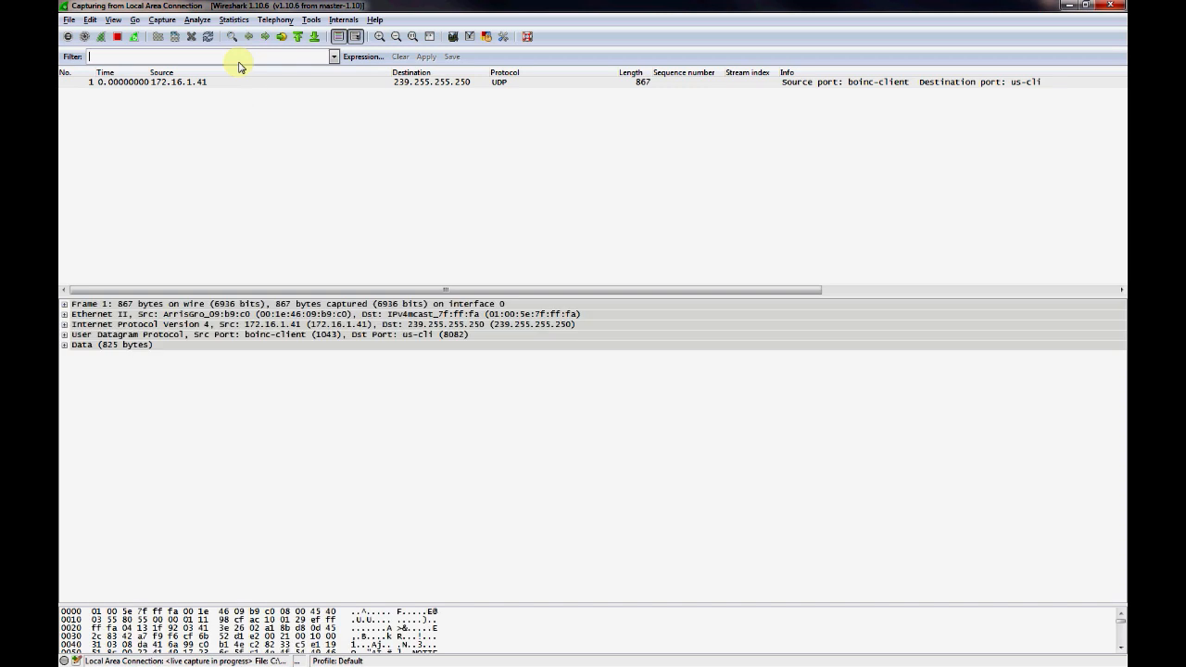
{"action": "type", "text": "icmp"}
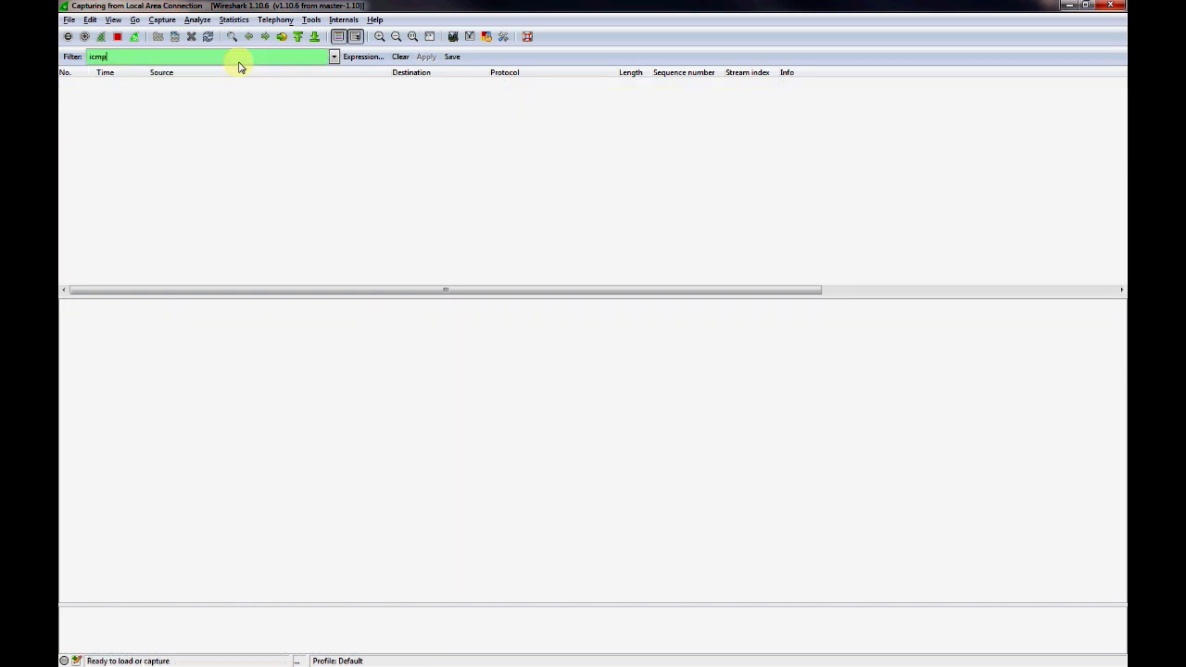
{"action": "left_click", "coordinate": [83, 38]}
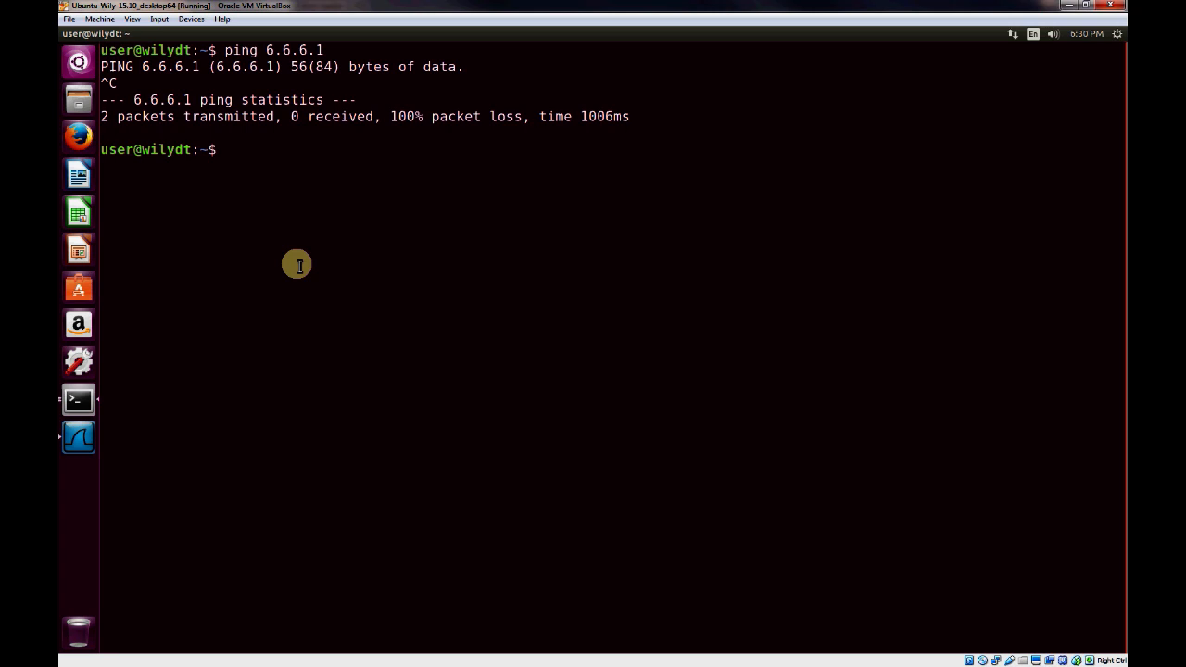
Ping 6.6.6.1 from the VM and filter the Wireshark capture to show only ICMP traffic
{"action": "type", "text": "ping 6"}
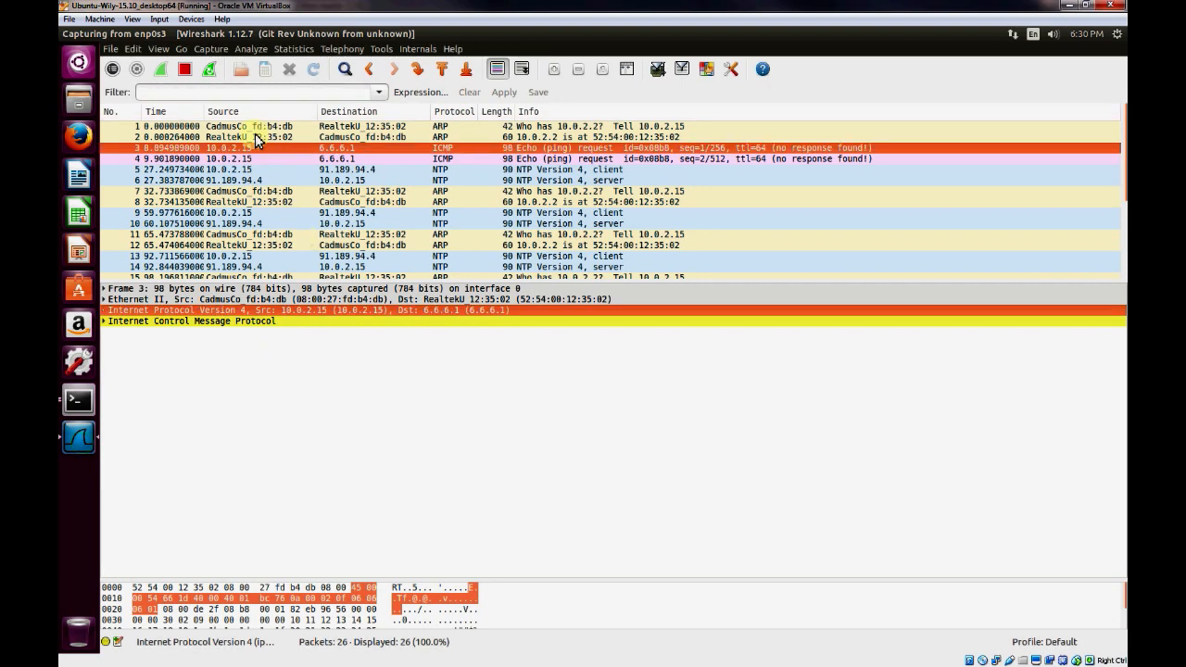
{"action": "type", "text": "icmp"}
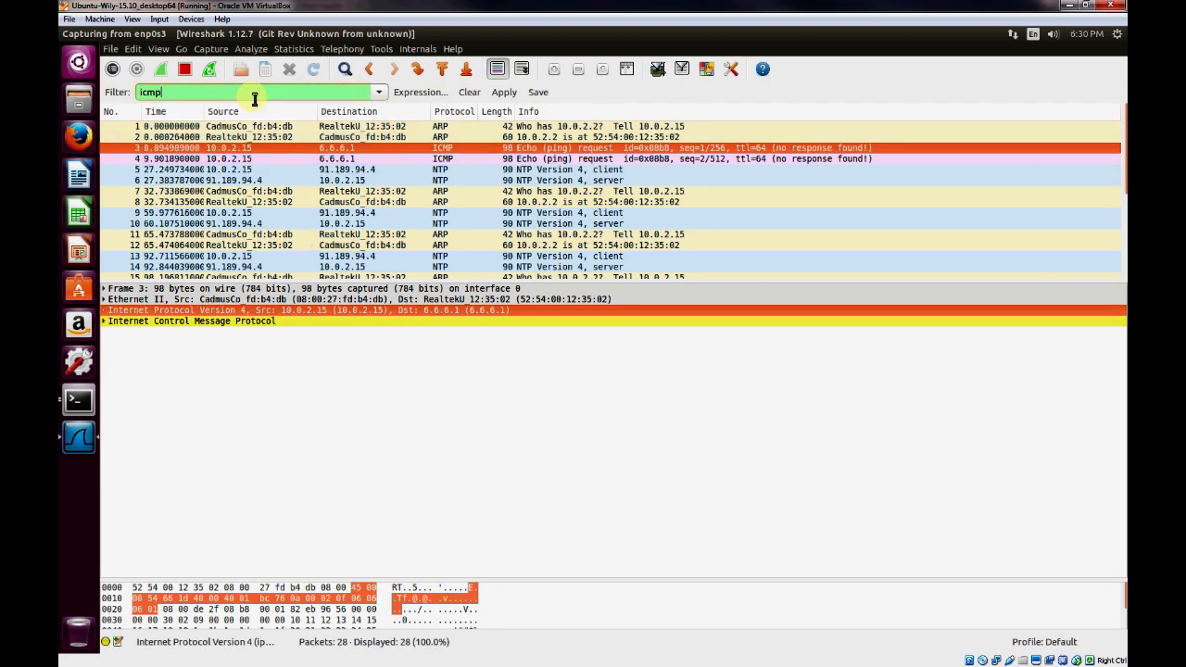
{"action": "left_click", "coordinate": [504, 92]}
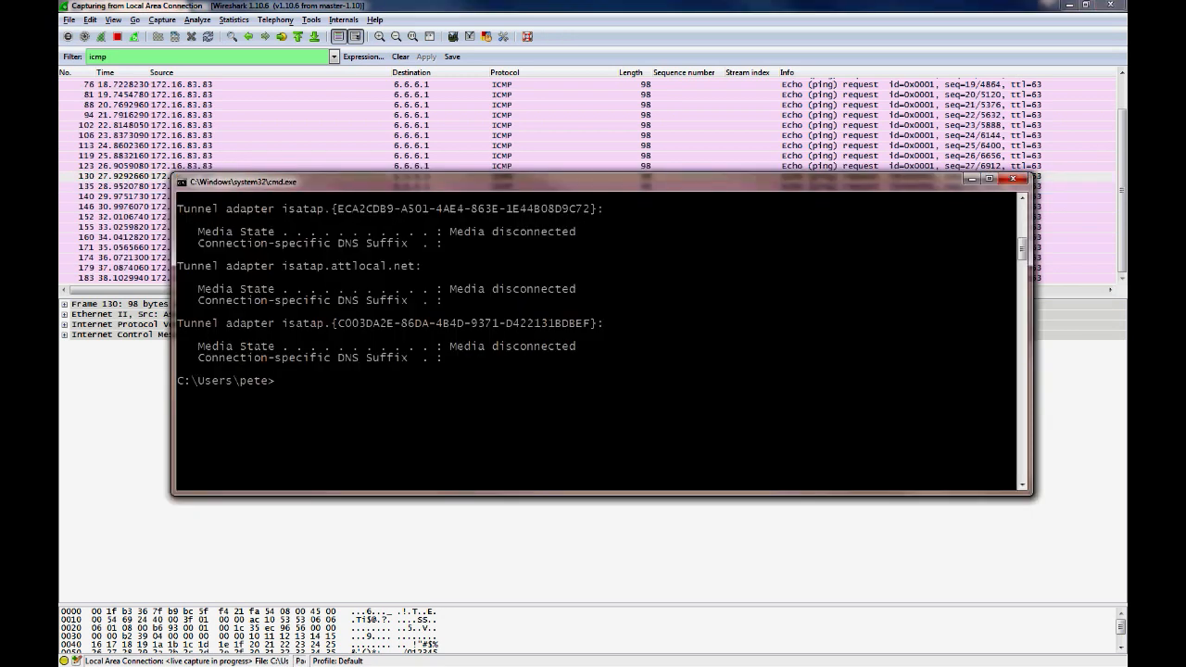
Run ipconfig on the host and ping google.com from the VM to see requests from 172.16.81.83
{"action": "type", "text": "ipc"}
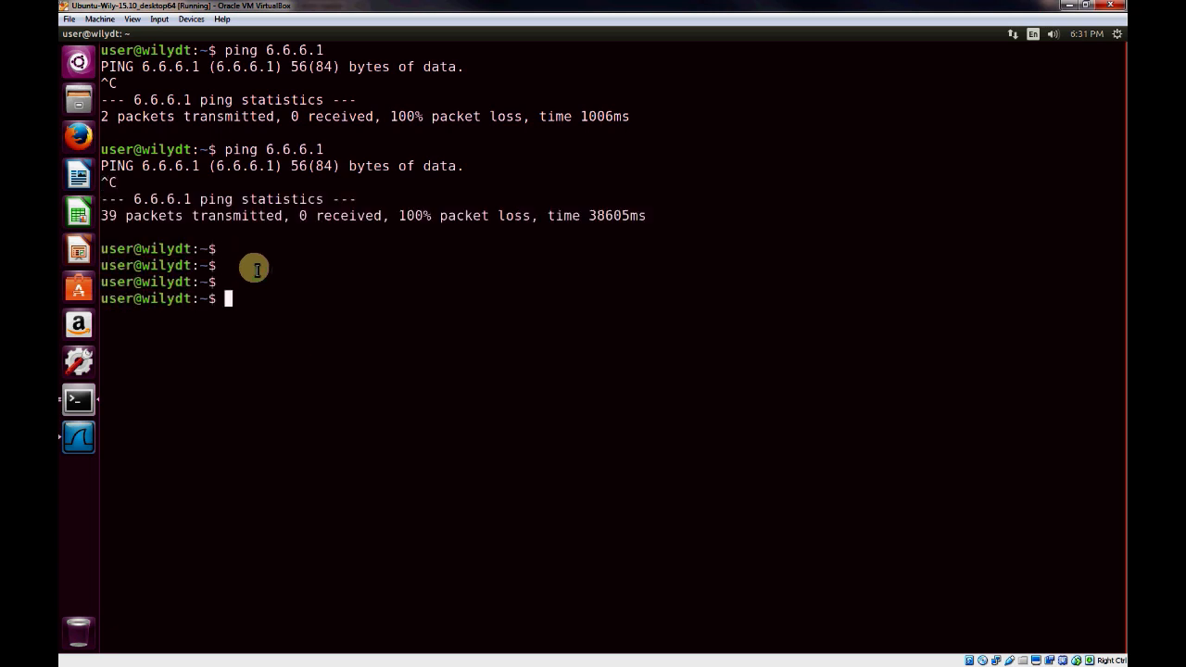
{"action": "type", "text": "ping google.co"}
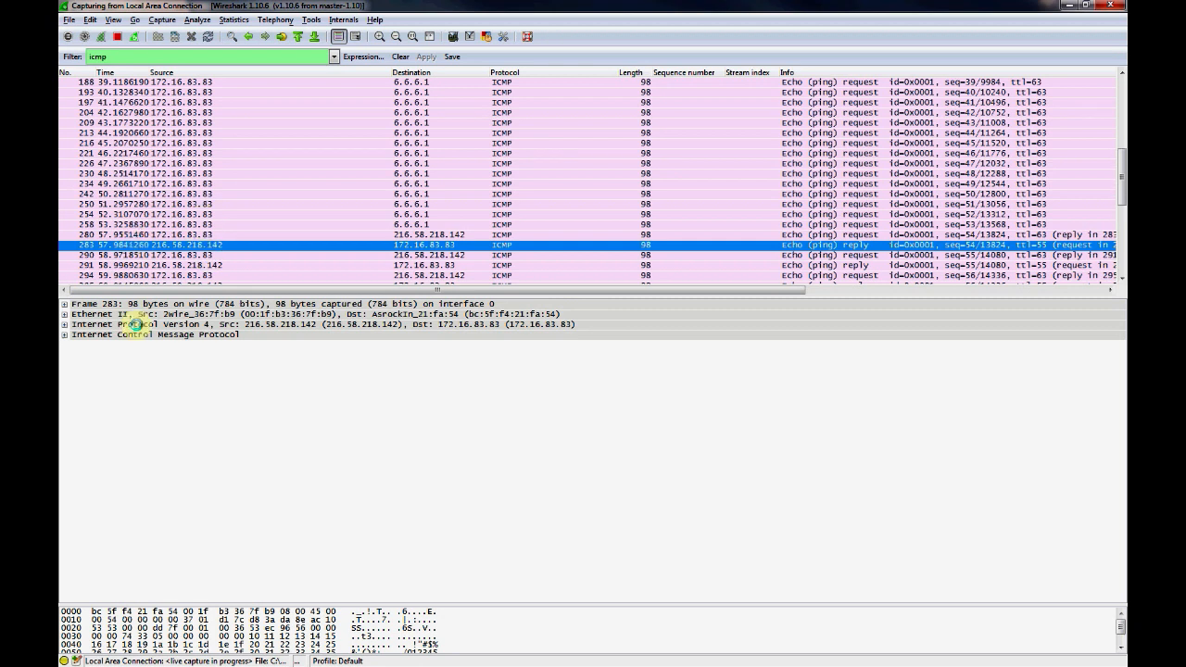
{"action": "mouse_move", "coordinate": [189, 215]}
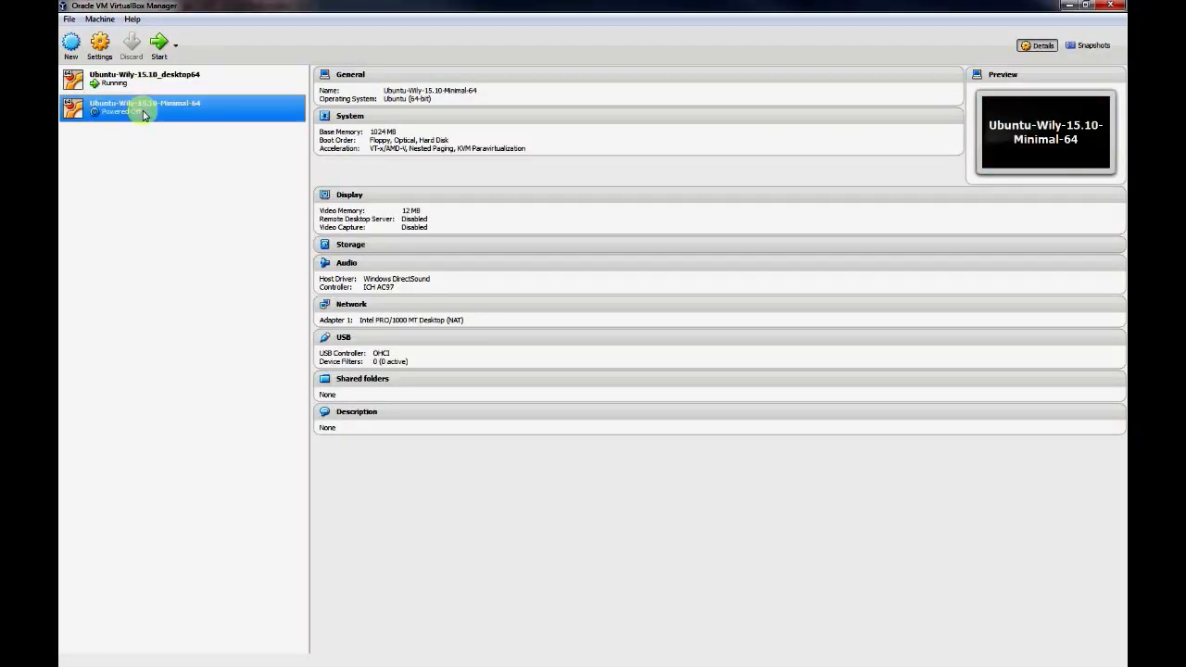
Confirm the Minimal-64 VM's first adapter is attached to NAT in Settings, then boot it
{"action": "right_click", "coordinate": [144, 106]}
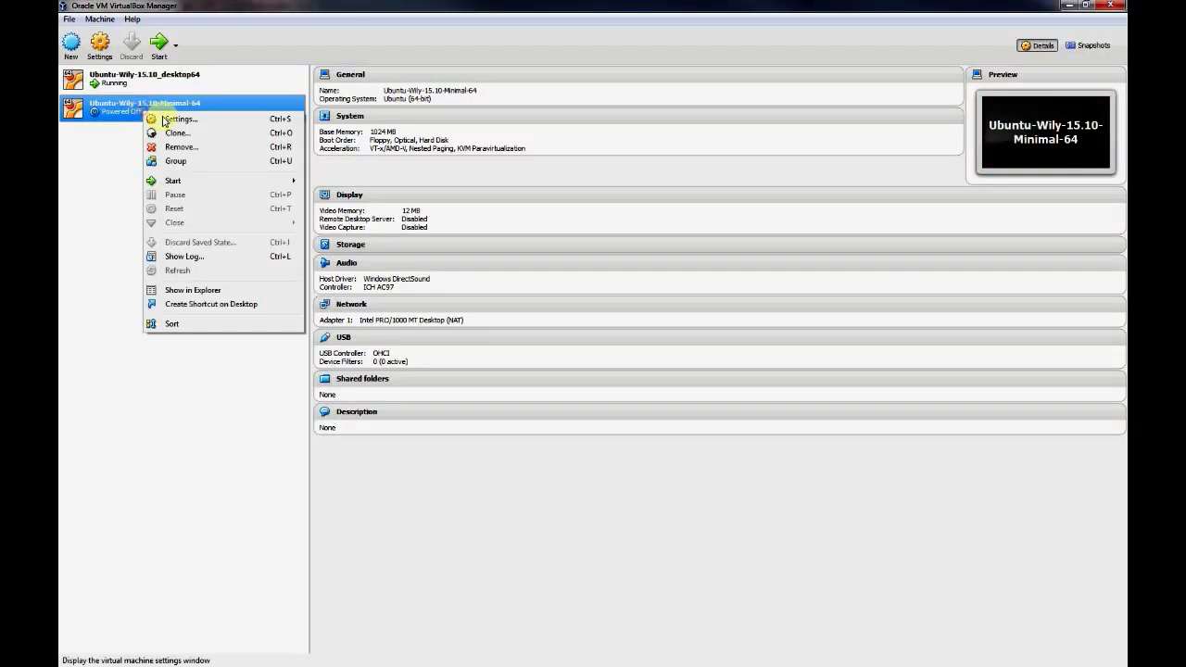
{"action": "left_click", "coordinate": [178, 118]}
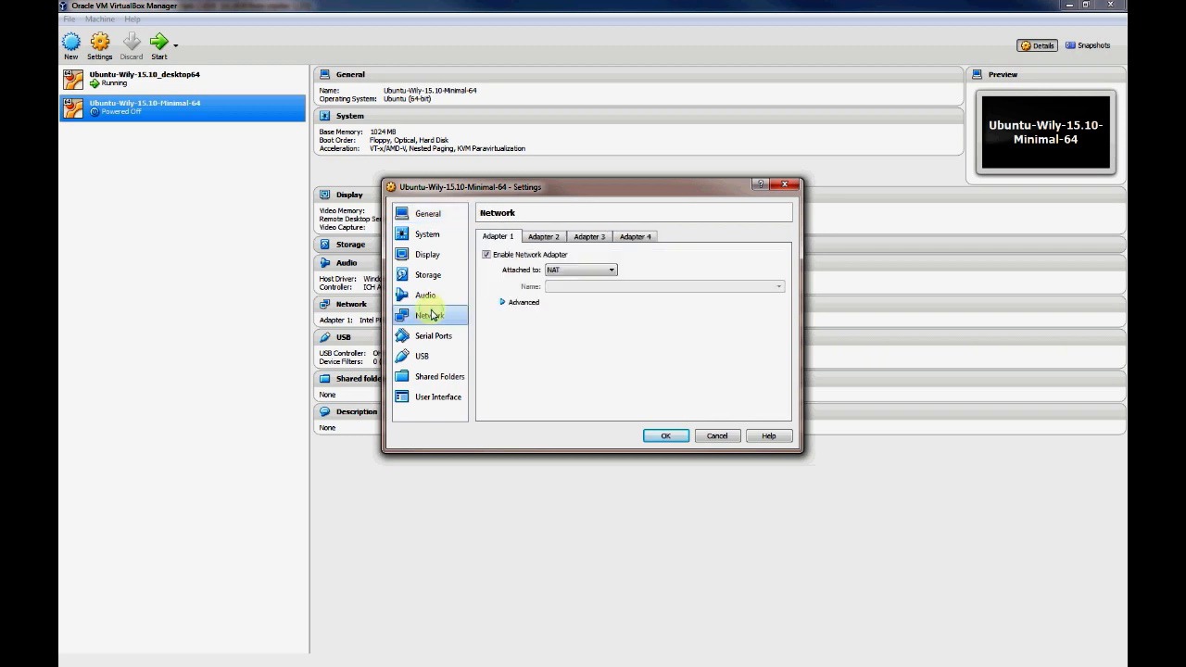
{"action": "left_click", "coordinate": [502, 302]}
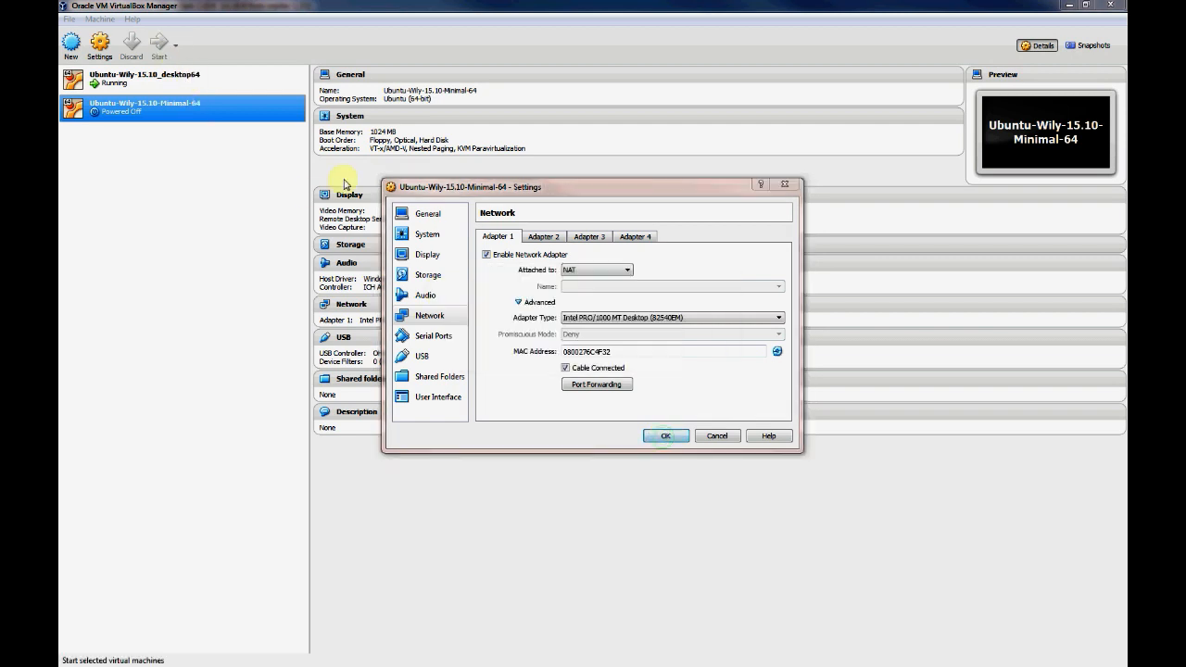
{"action": "left_click", "coordinate": [665, 436]}
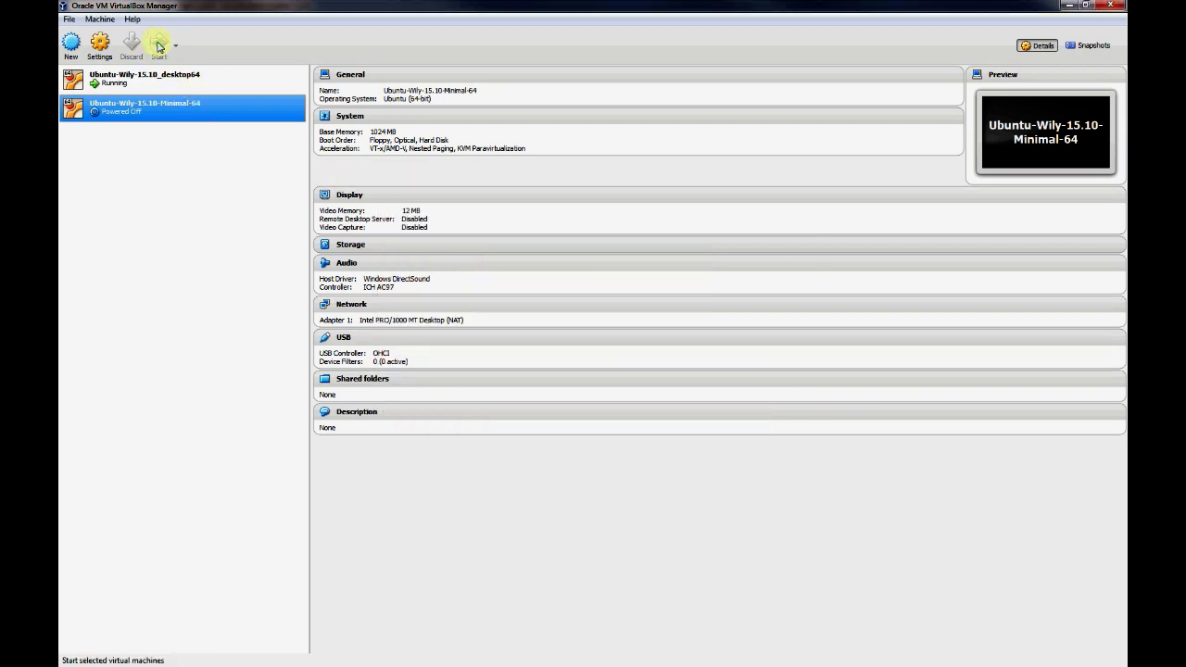
{"action": "left_click", "coordinate": [158, 45]}
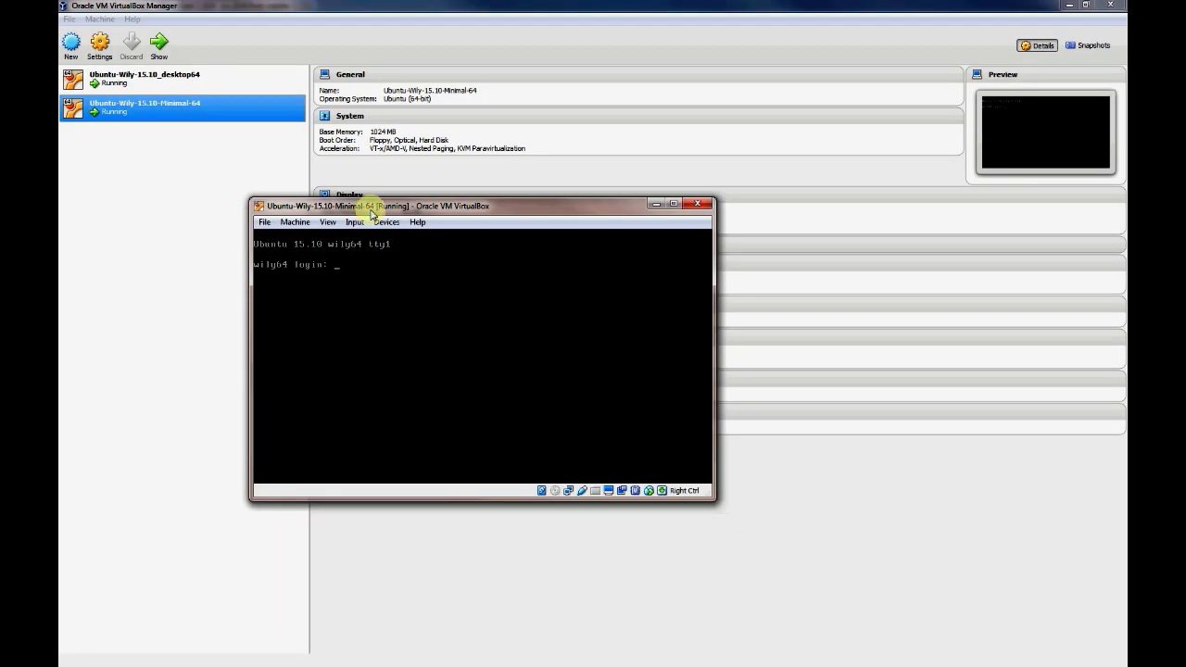
Log in as user and run ip link and ip addr, showing enp0s3 at 10.0.2.15
{"action": "type", "text": "user"}
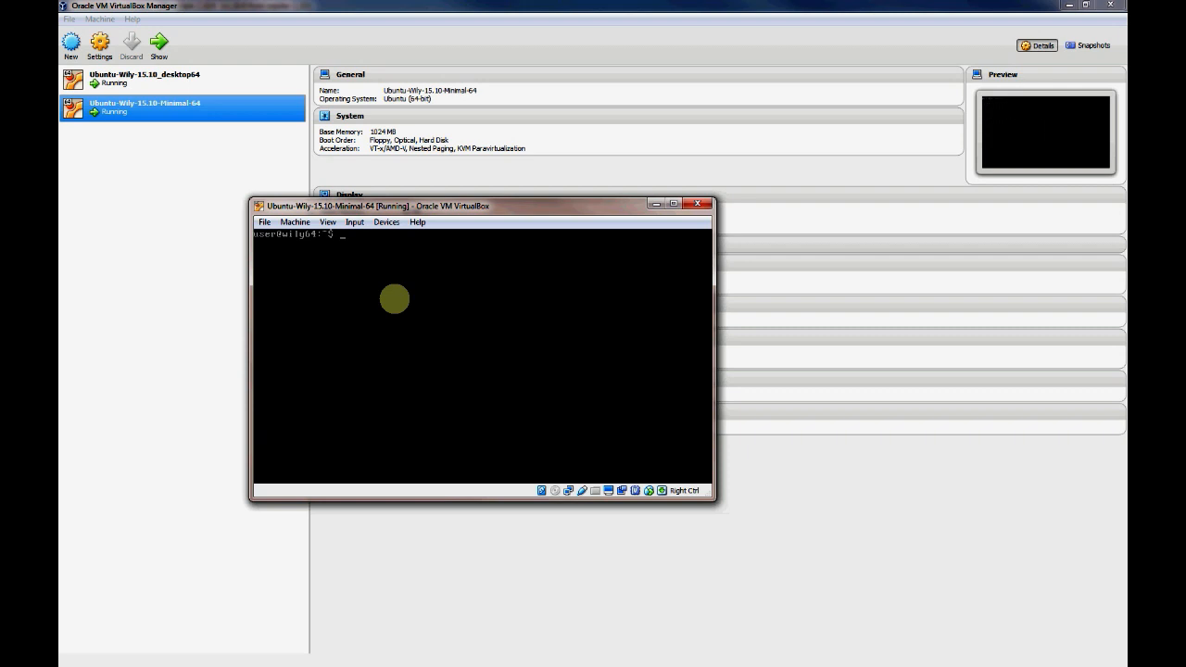
{"action": "type", "text": "ip link"}
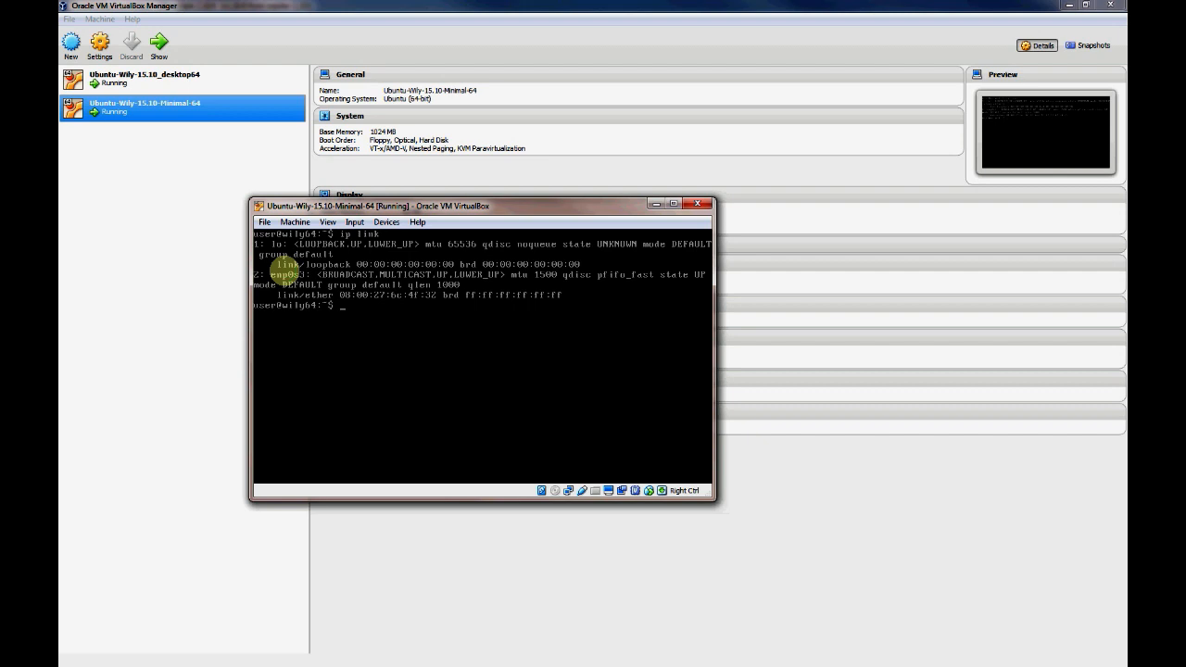
{"action": "type", "text": "ip addr"}
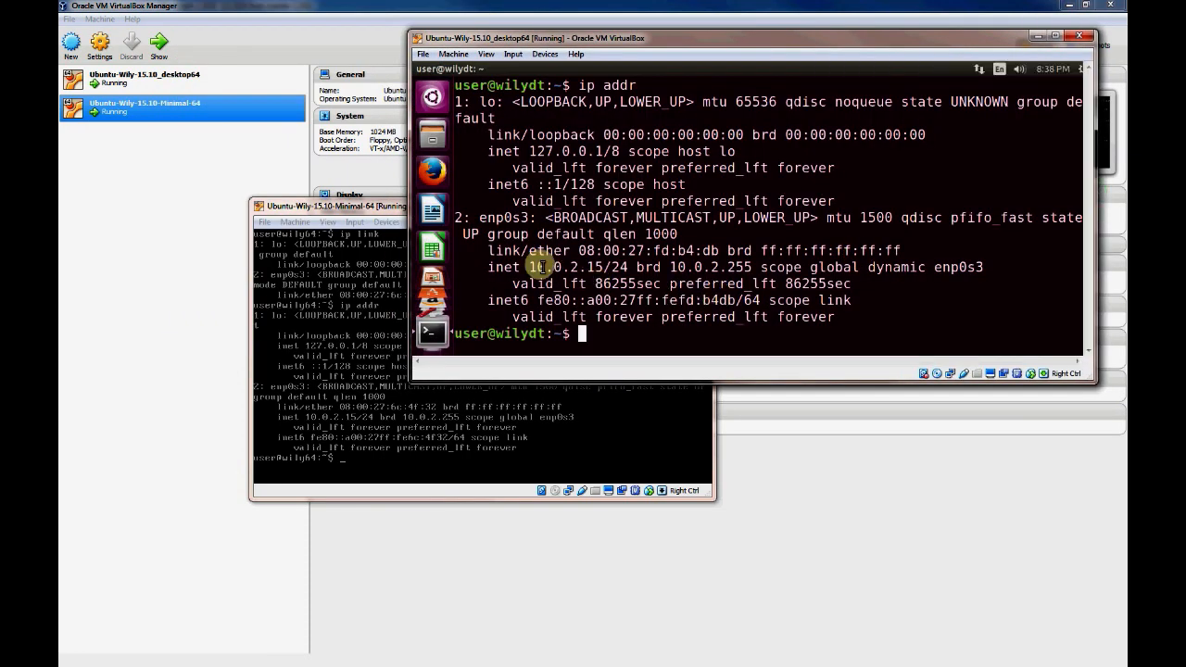
Highlight the desktop VM's inet 10.0.2.15 address beside the Minimal VM's matching output
{"action": "double_click", "coordinate": [563, 267]}
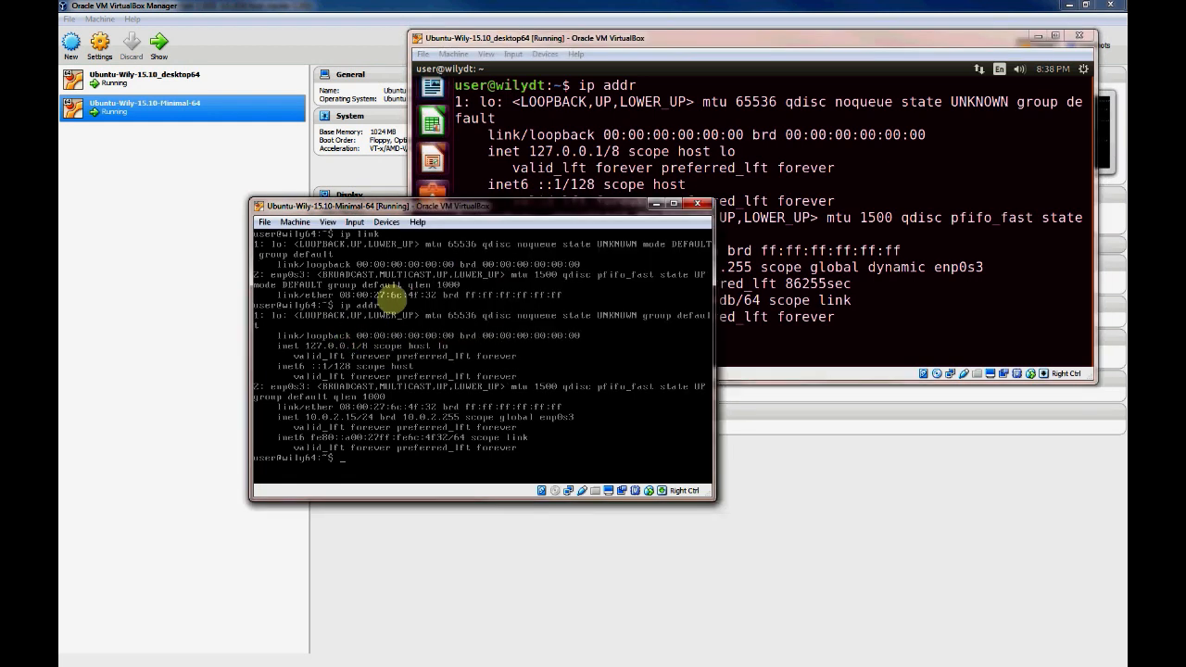
{"action": "mouse_move", "coordinate": [528, 305]}
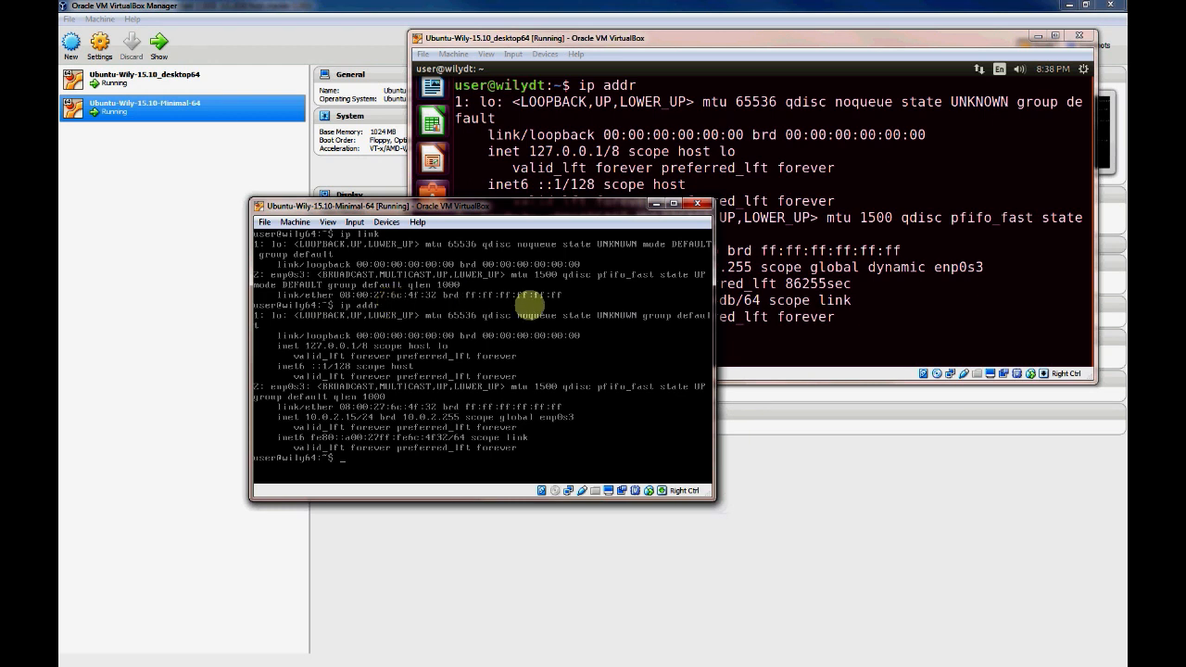